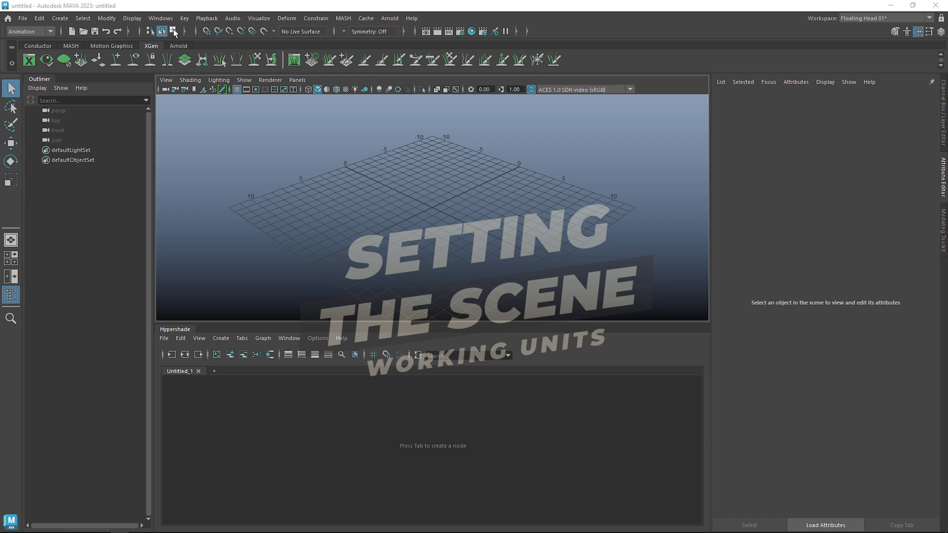
Set the linear working unit to meter in Preferences and save the preferences
click(160, 18)
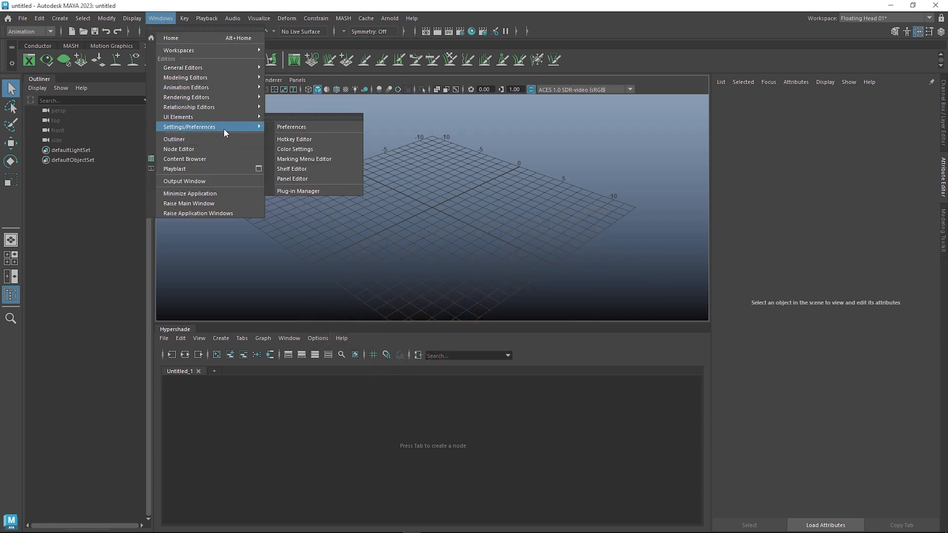
mouse_move(296, 129)
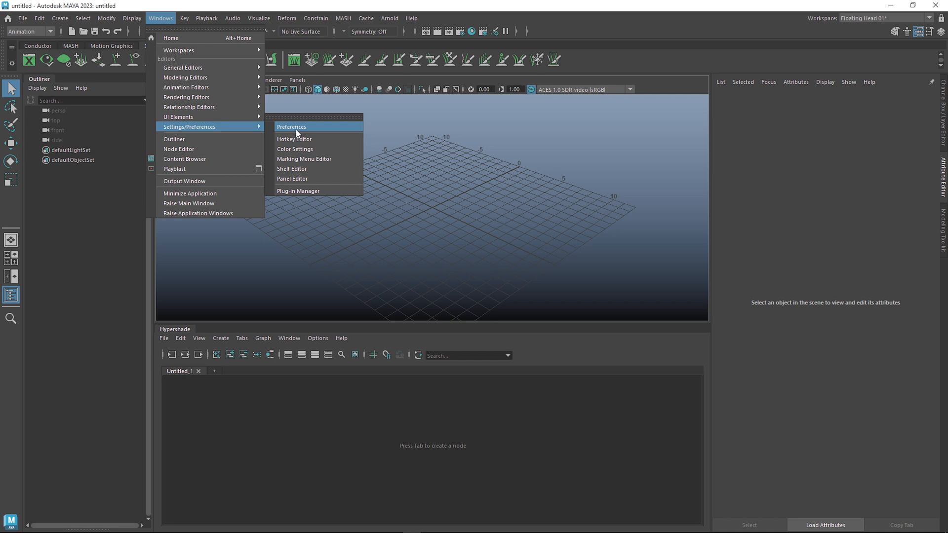
click(291, 127)
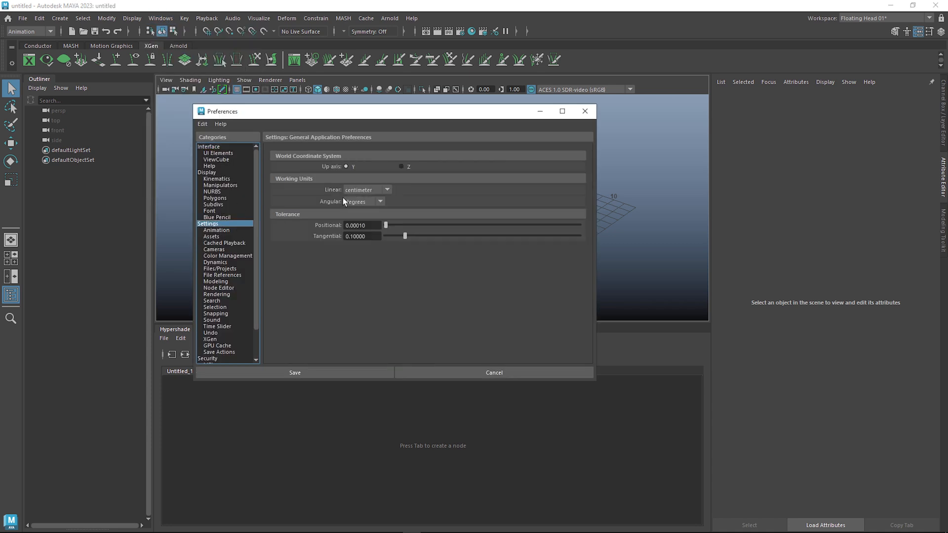
click(366, 190)
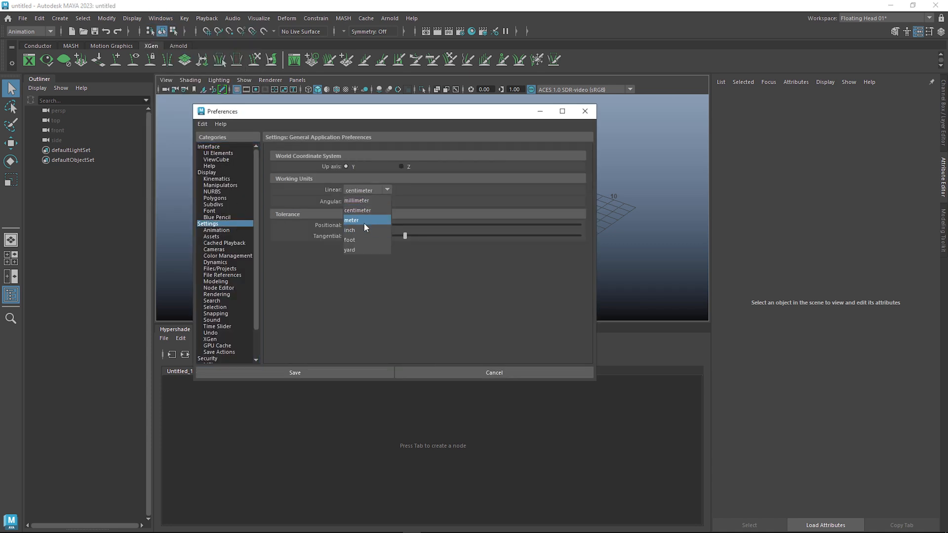
click(351, 219)
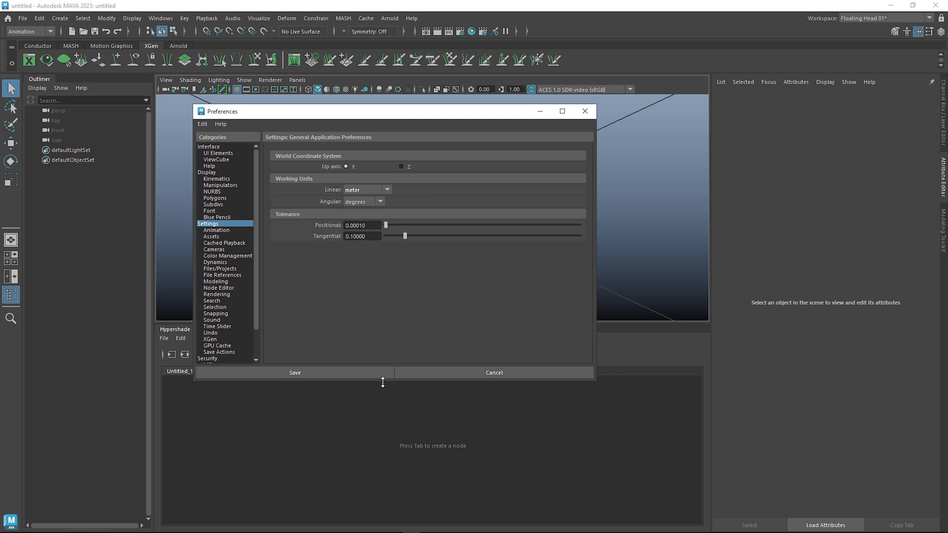
click(59, 18)
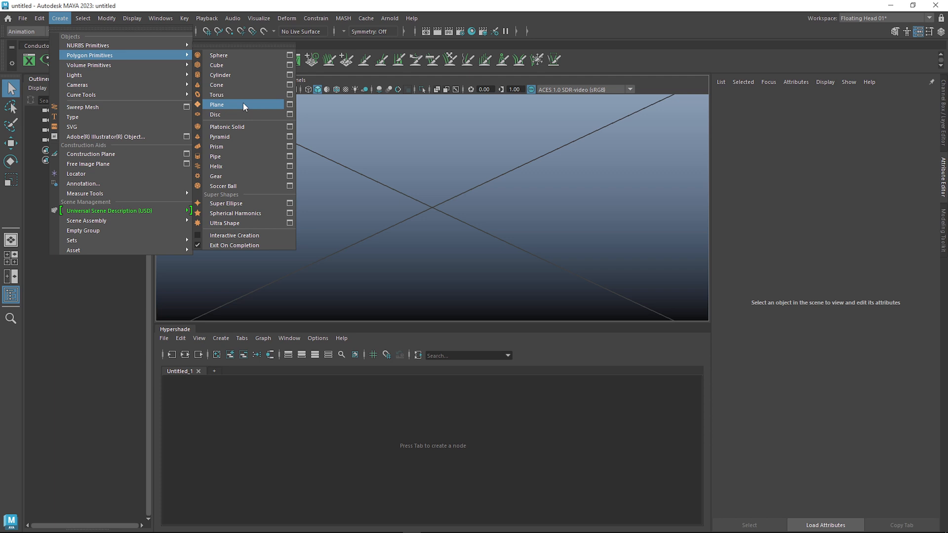
Create a 4 by 4 polygon plane and search Hypershade nodes for 'aila'
click(216, 104)
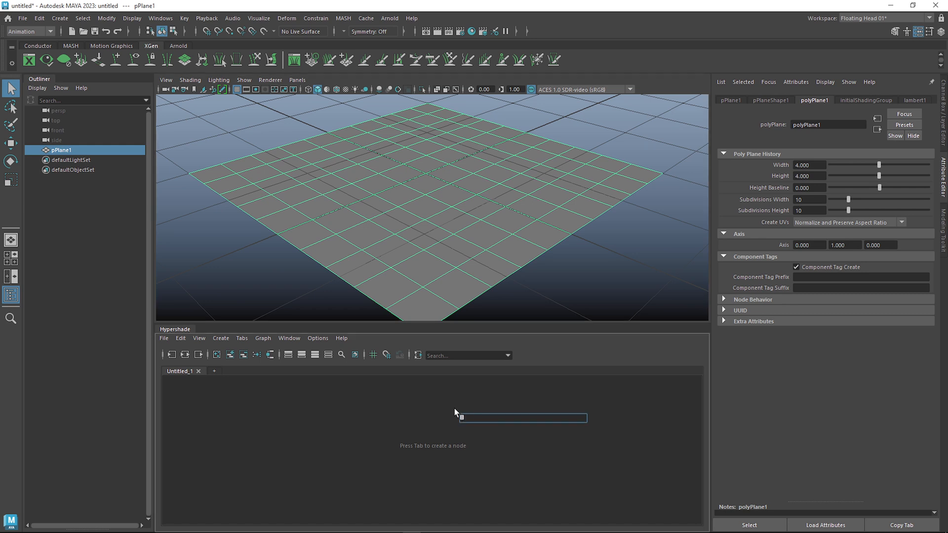
text(aila)
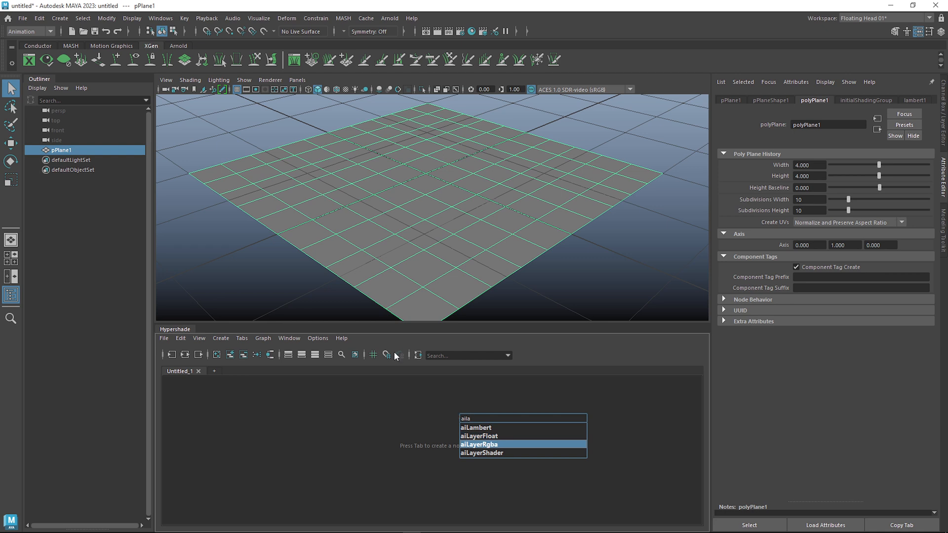
mouse_move(507, 474)
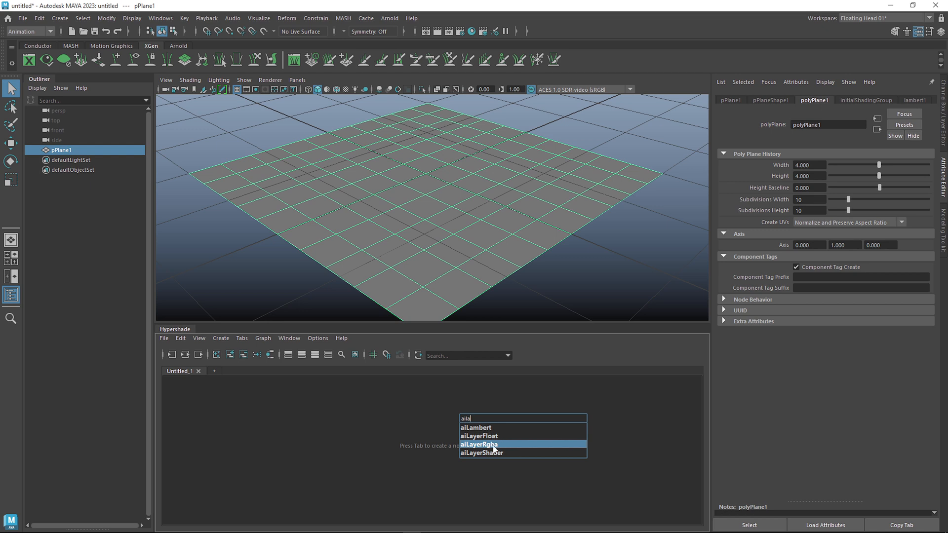
mouse_move(512, 462)
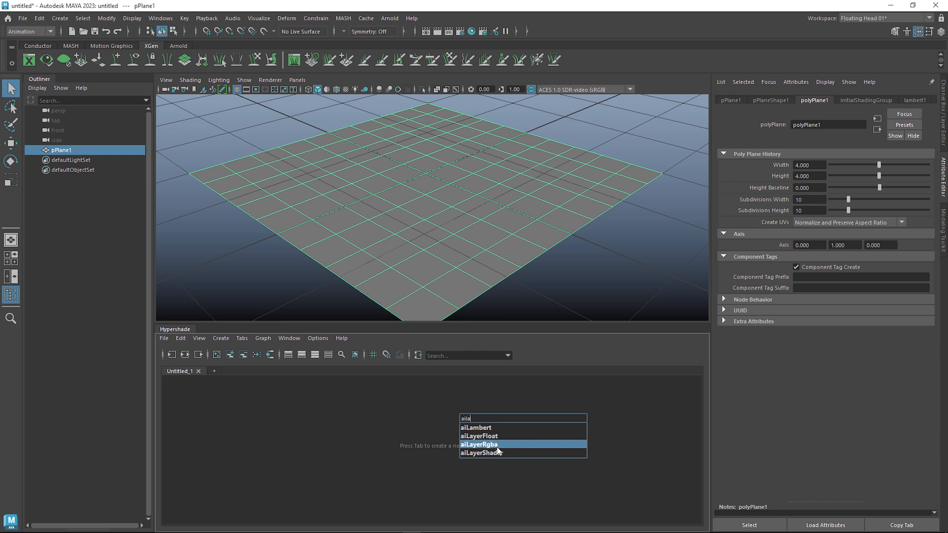
Add aiLayerShader, aiLayerRgba and aiLayerFloat nodes, then inspect their layer settings
click(482, 452)
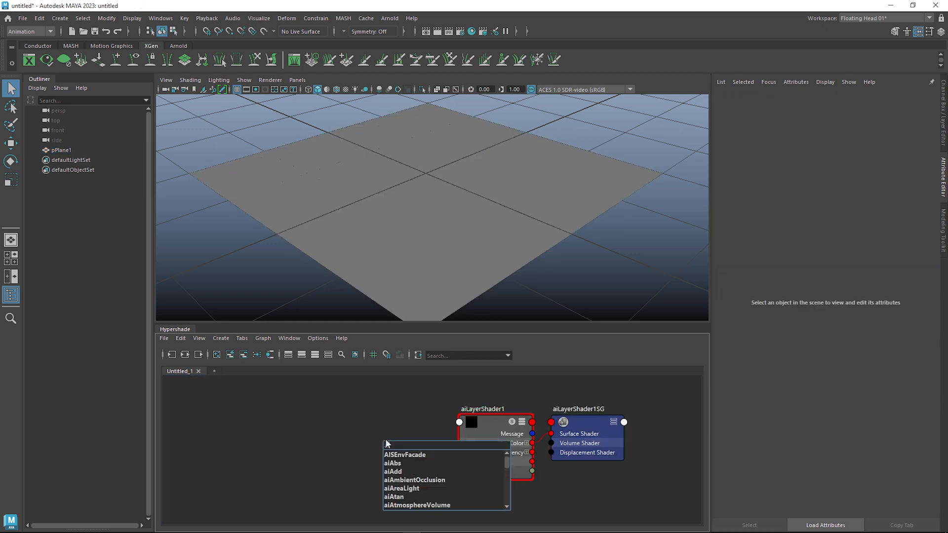
text(ailay)
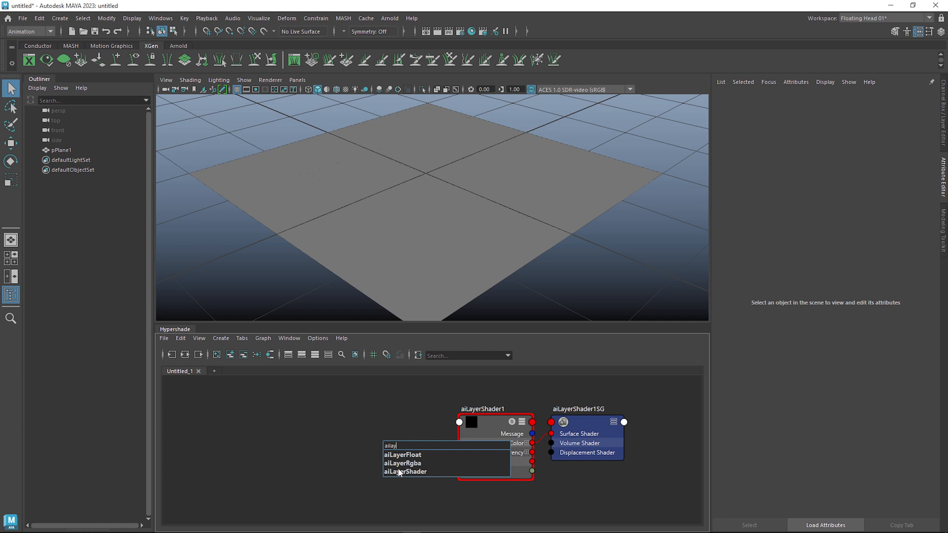
click(402, 463)
text(aila)
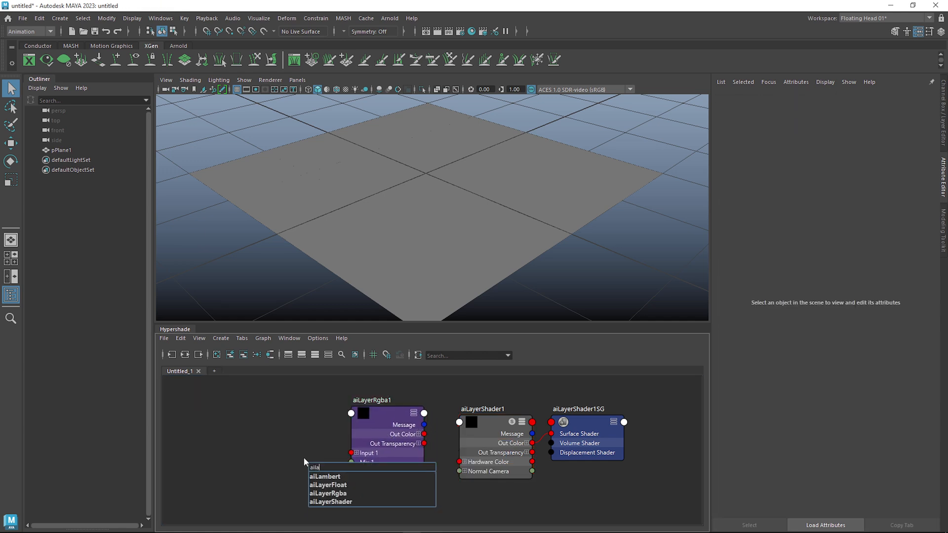
click(328, 484)
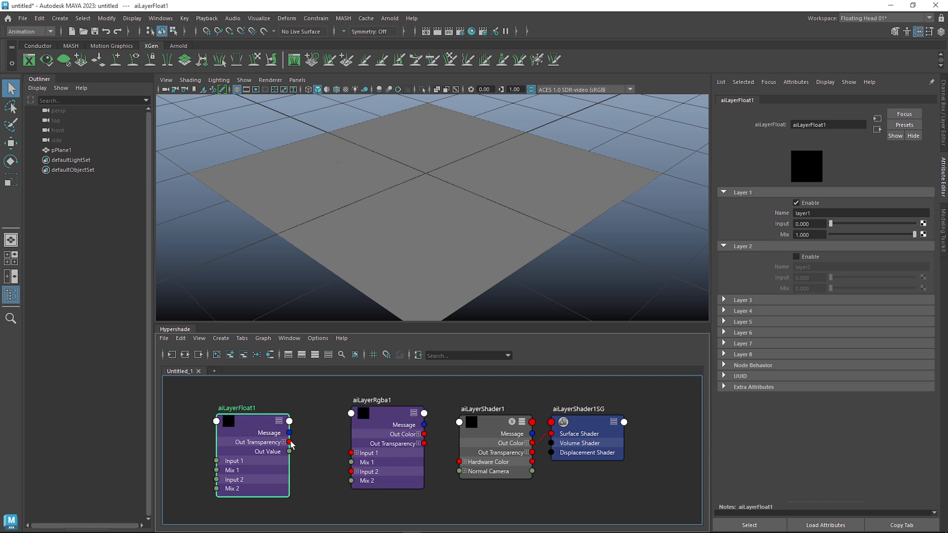
click(387, 409)
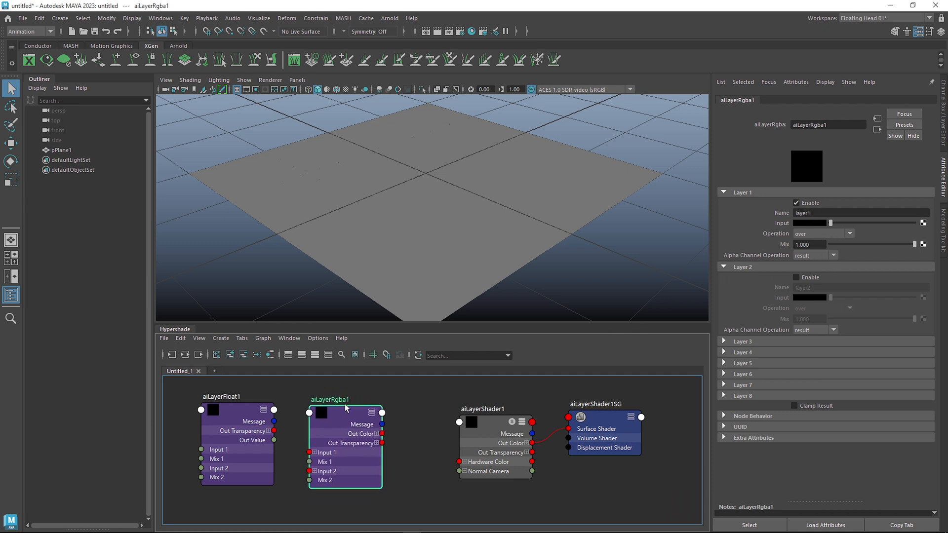
click(490, 415)
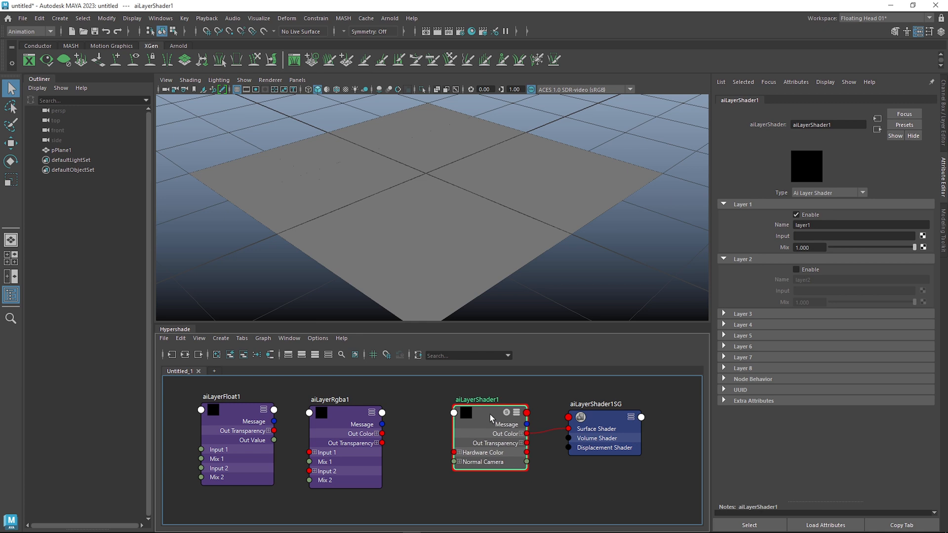
mouse_move(515, 418)
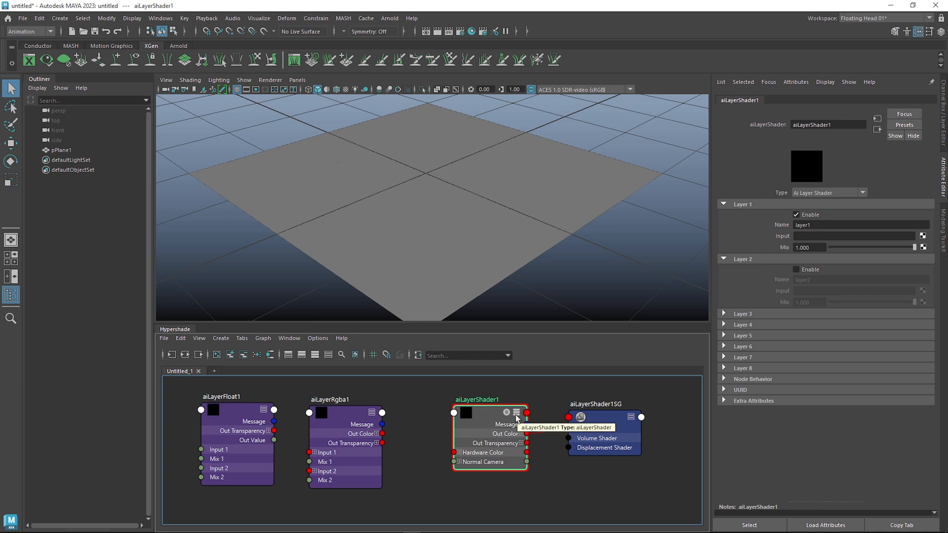
mouse_move(447, 425)
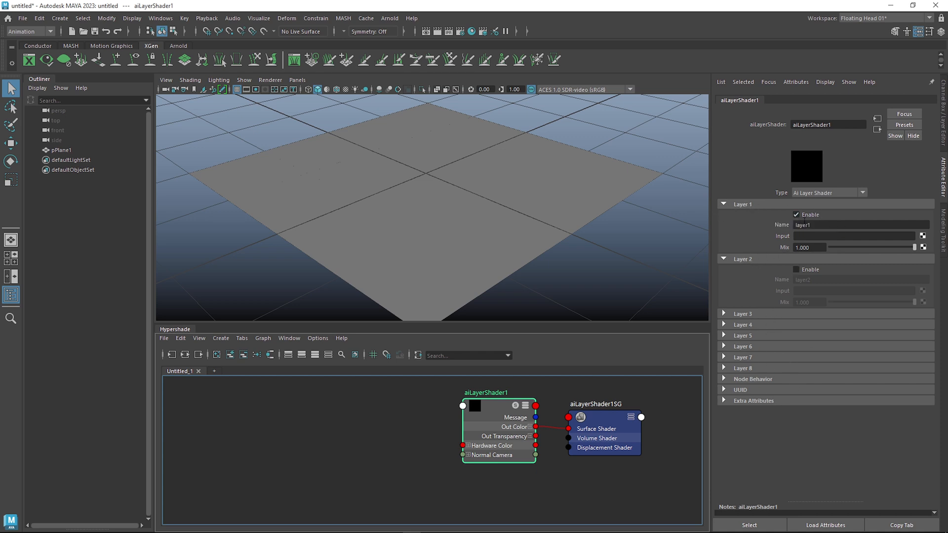
mouse_move(737, 209)
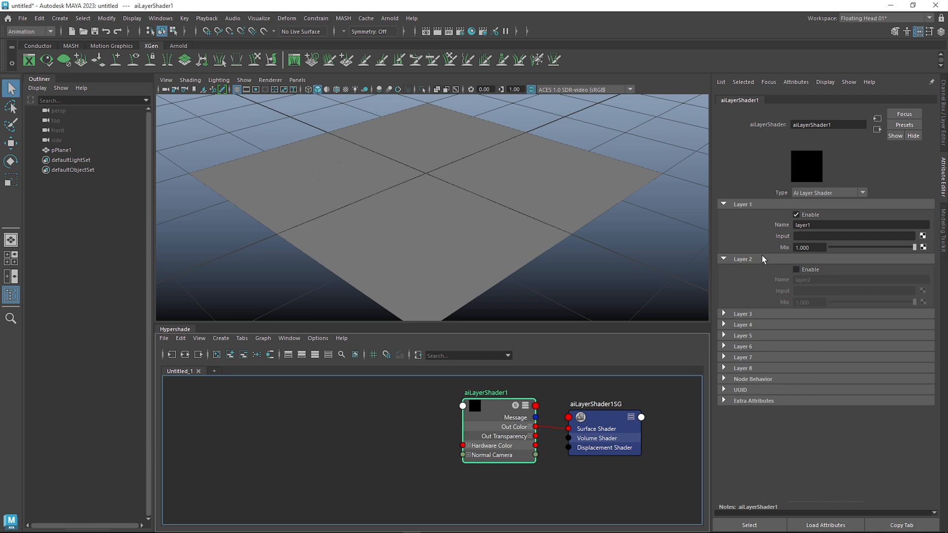
mouse_move(776, 267)
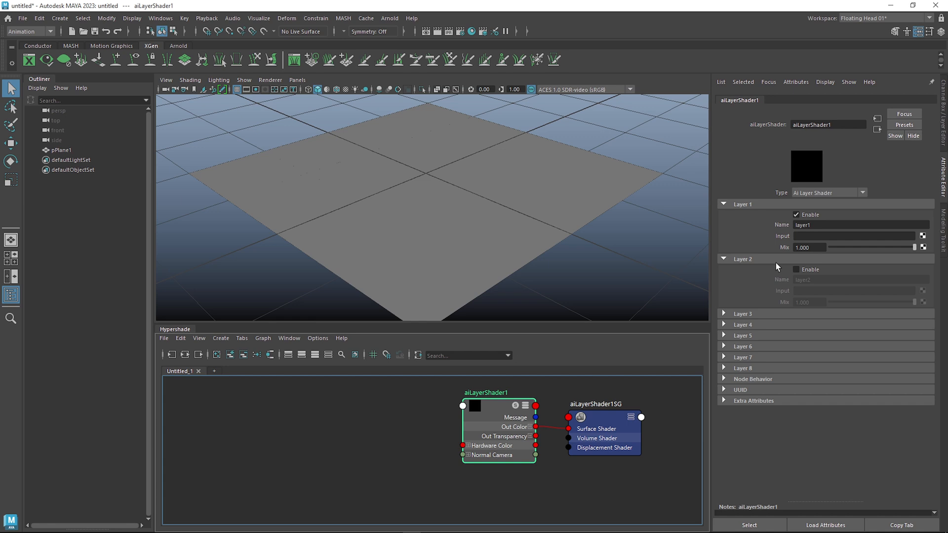
click(858, 235)
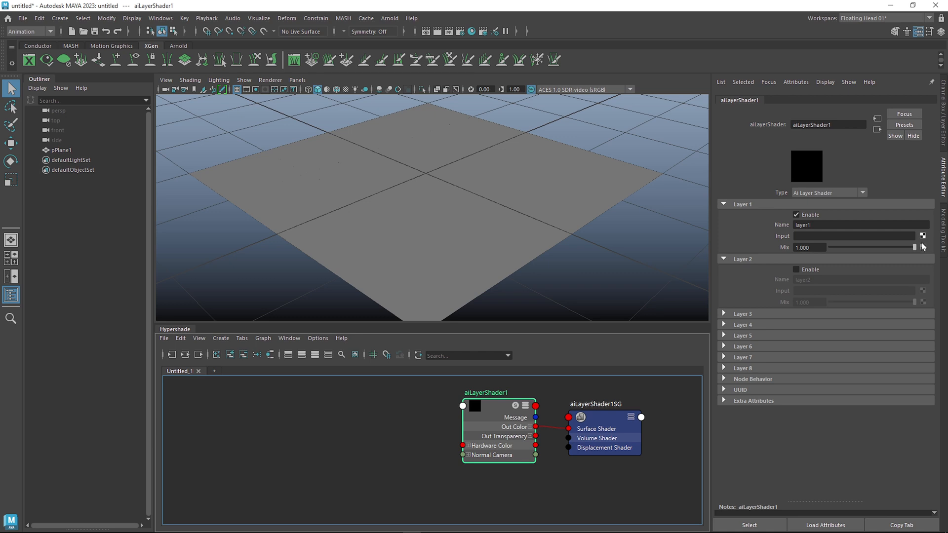
Feed aiLayerShader1's Layer 1 with a new aiStandardSurface and change its base colour
click(923, 236)
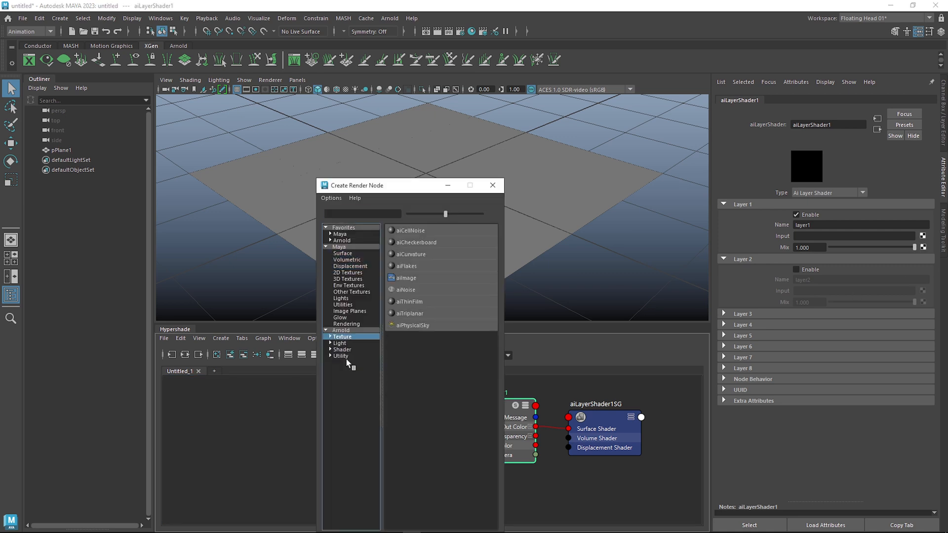
click(341, 349)
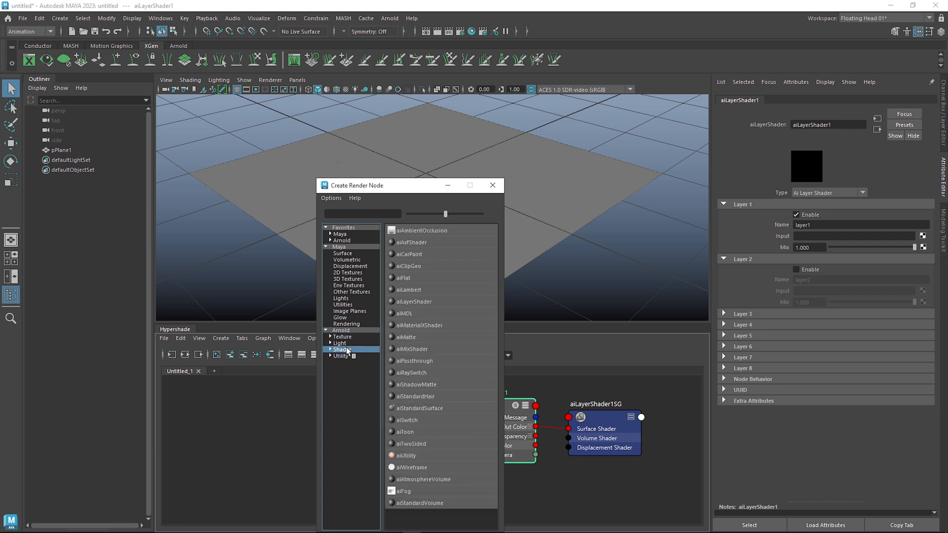
double_click(419, 408)
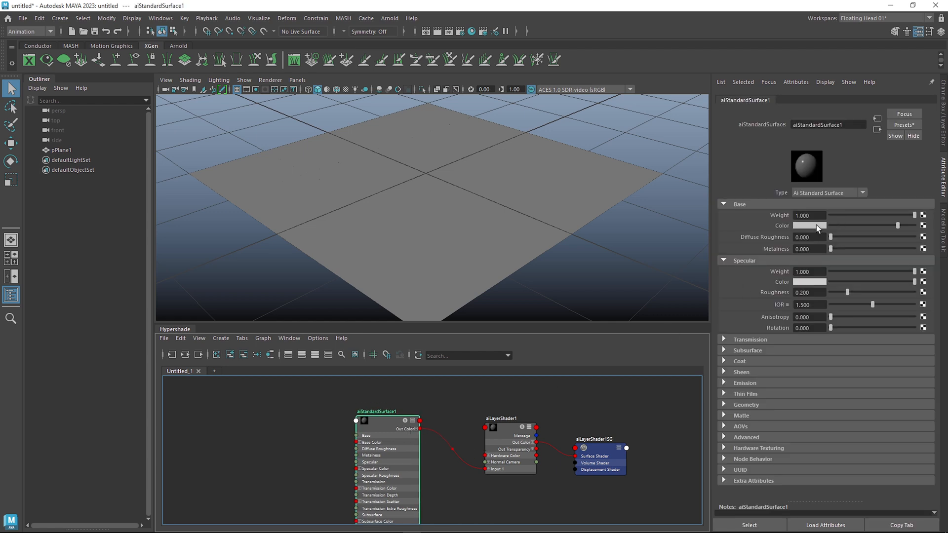
click(809, 225)
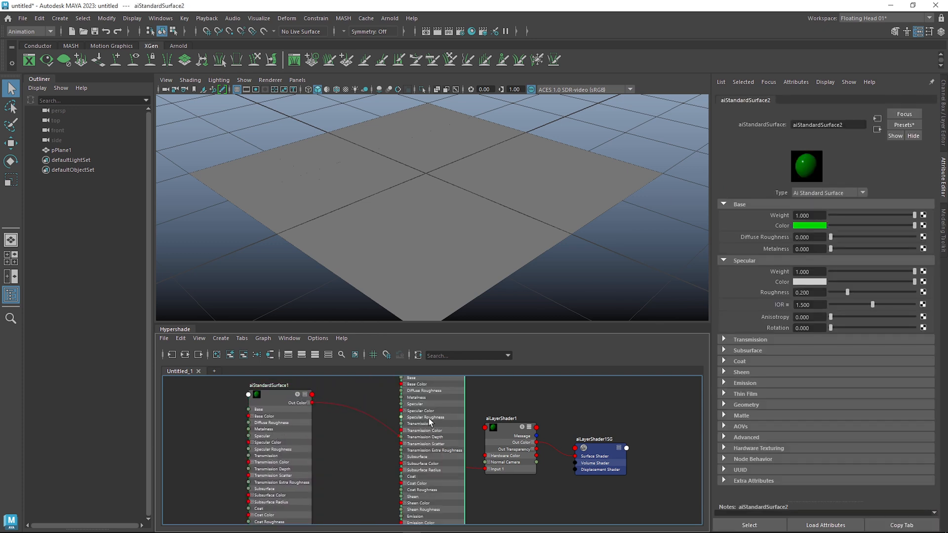
click(807, 225)
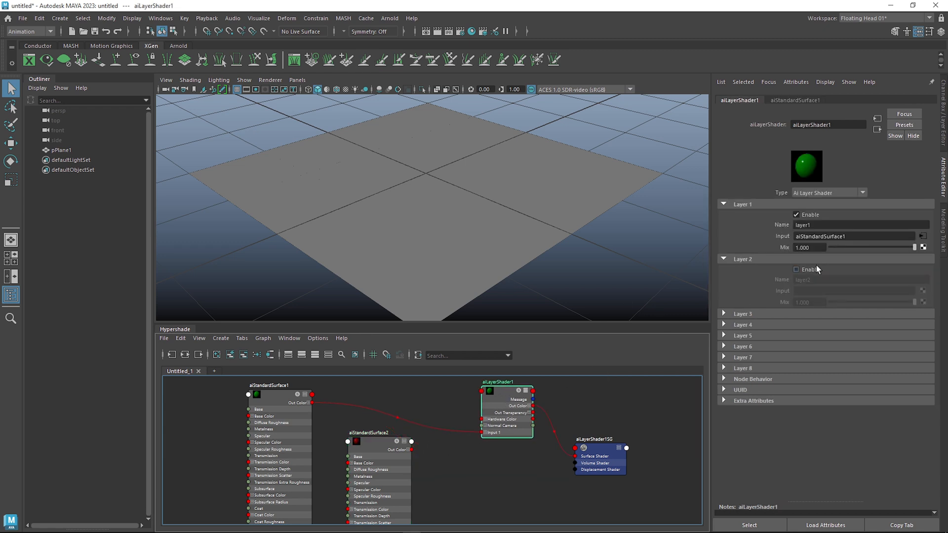
Enable Layer 2 of aiLayerShader1 and feed it from aiStandardSurface2
click(796, 269)
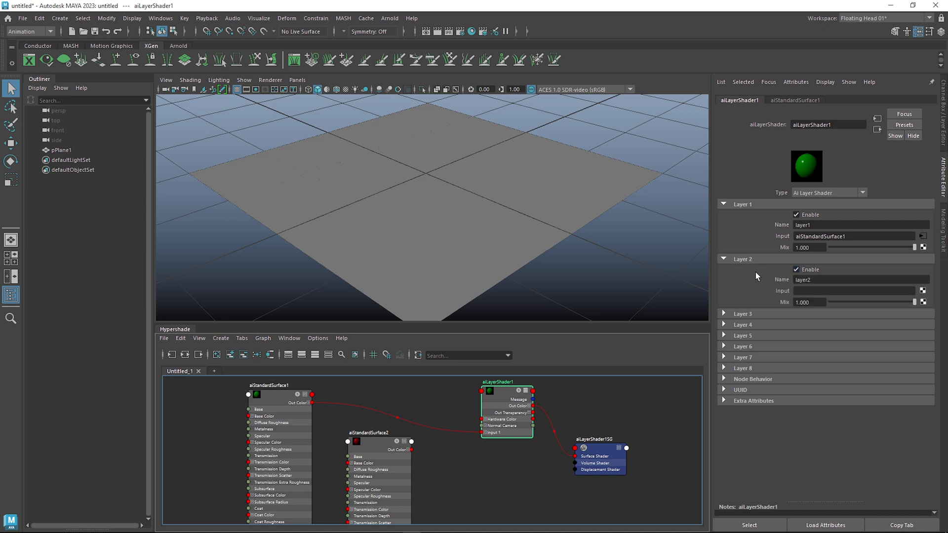
mouse_move(504, 397)
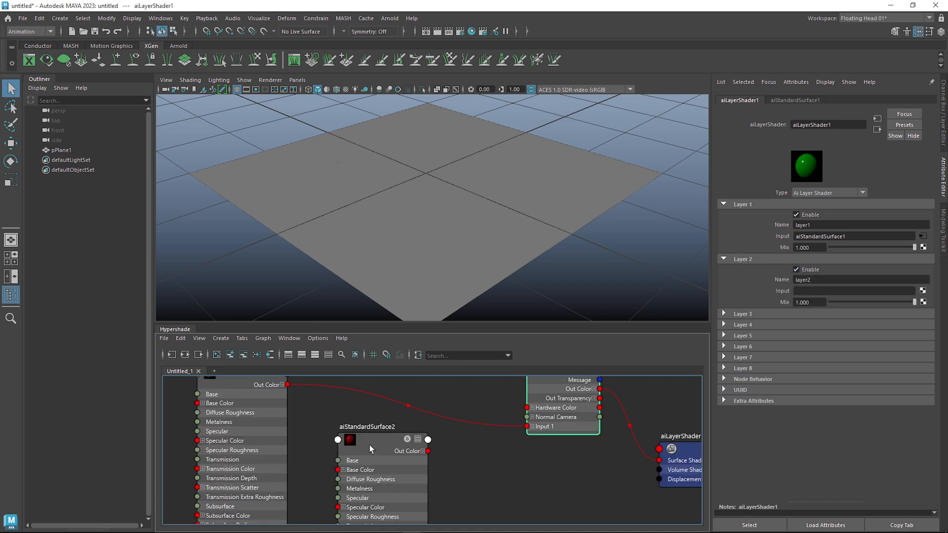
mouse_move(403, 464)
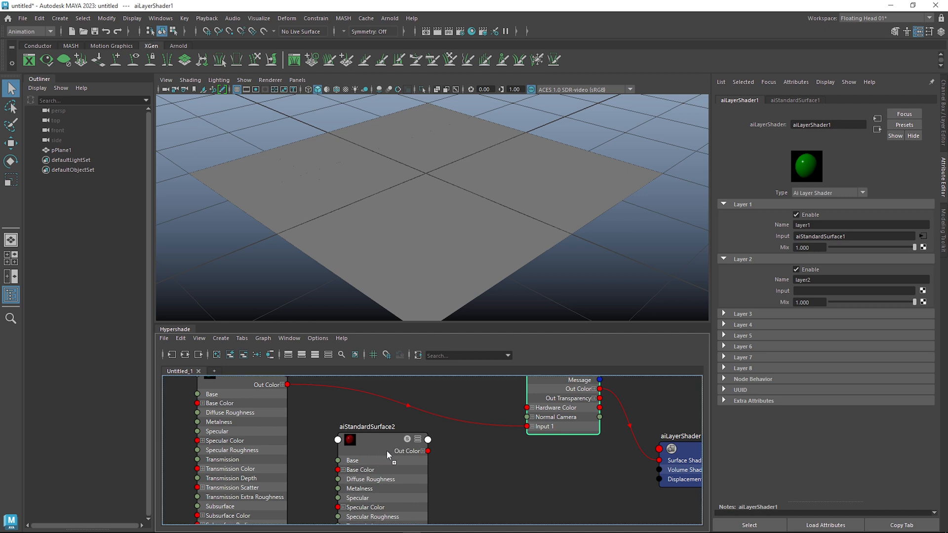
click(846, 291)
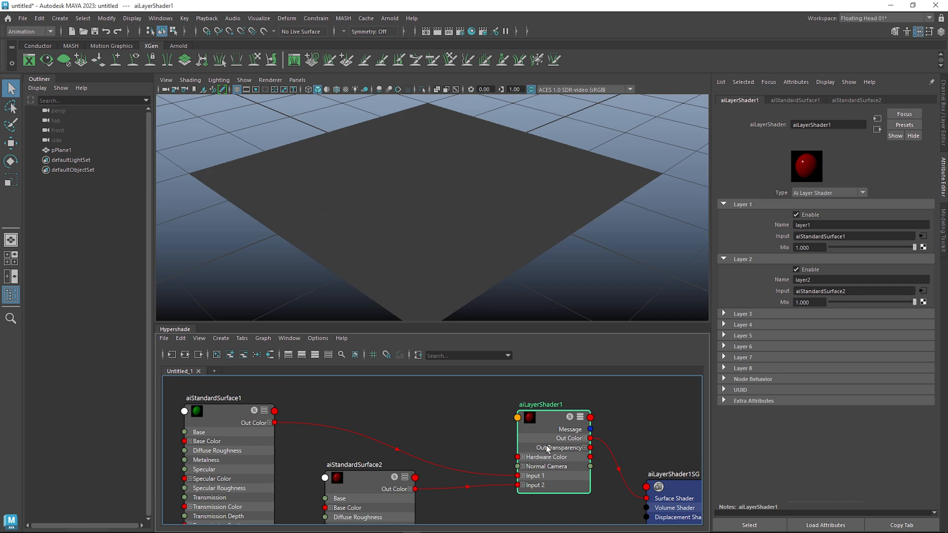
mouse_move(270, 79)
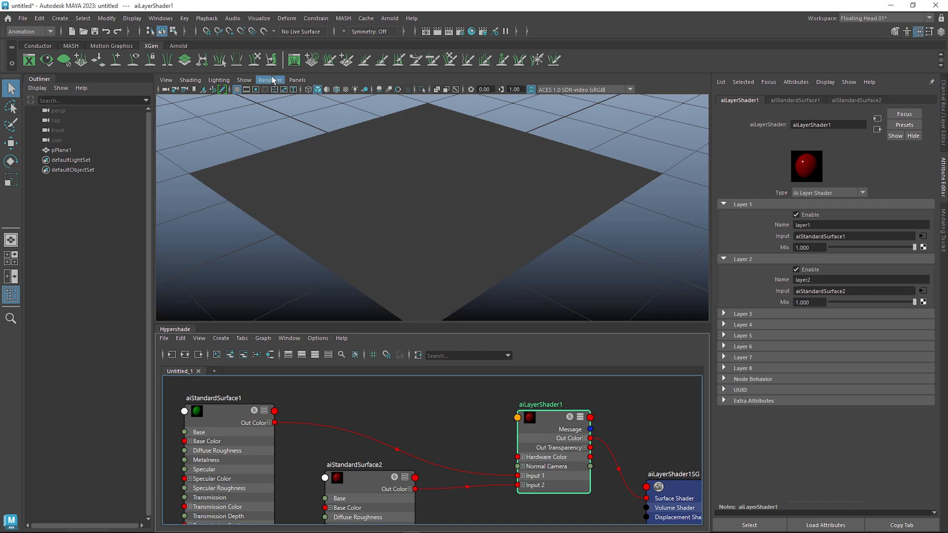
Switch the viewport renderer to Arnold and add a skydome light
click(269, 80)
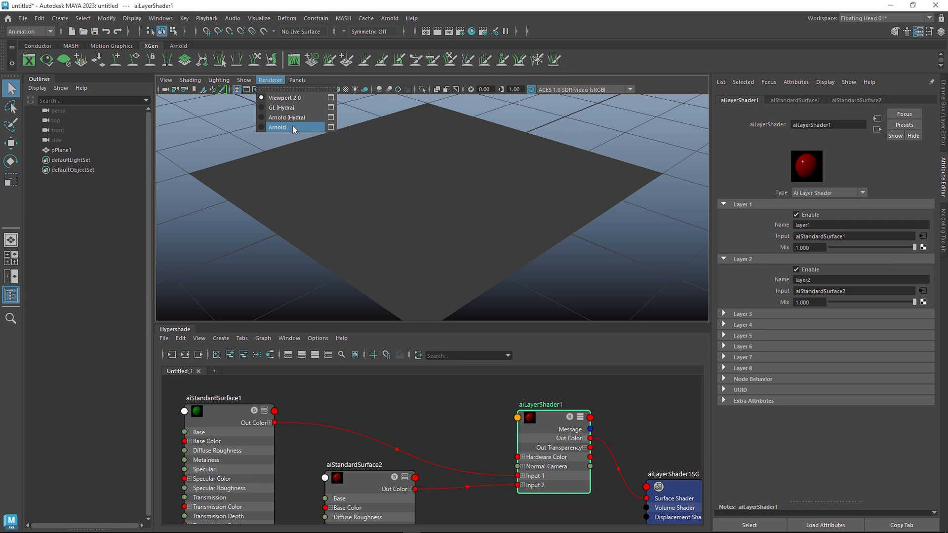
click(278, 127)
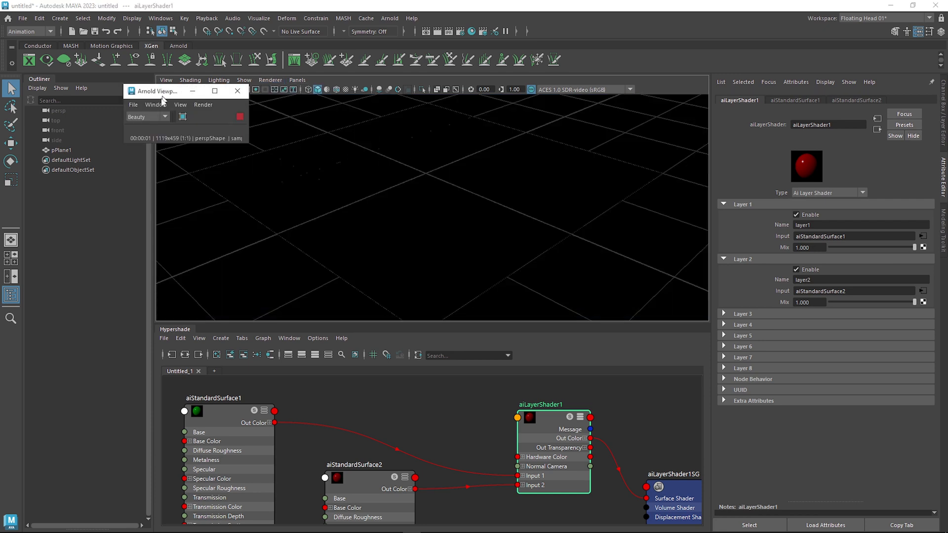
click(389, 18)
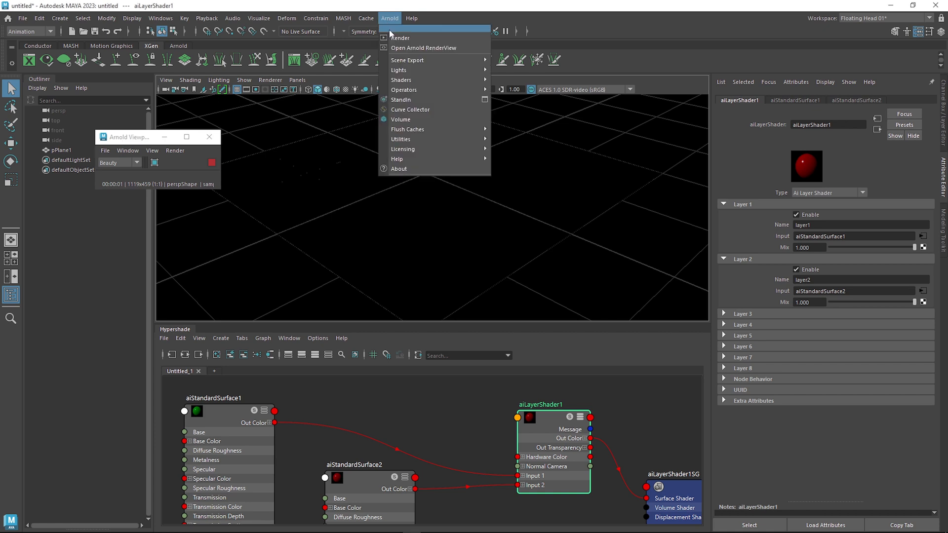
mouse_move(398, 70)
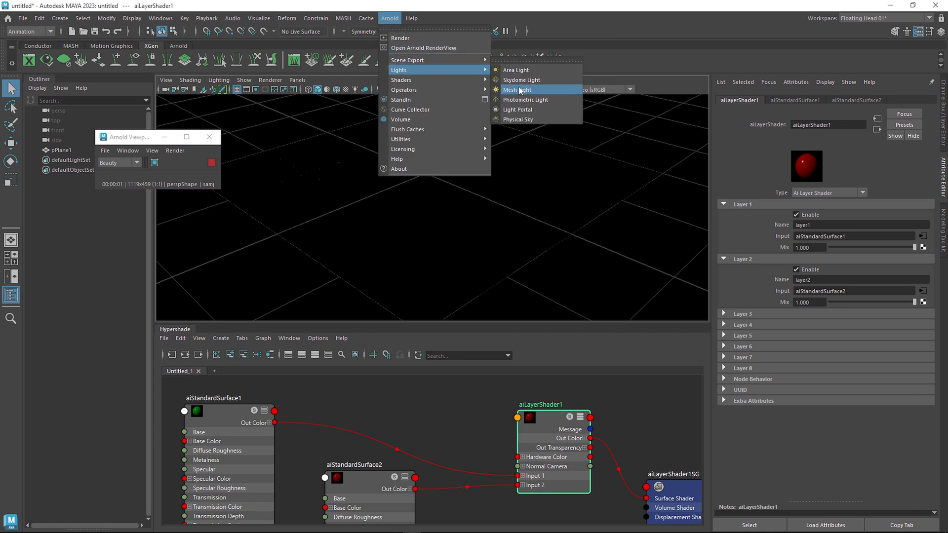
click(521, 79)
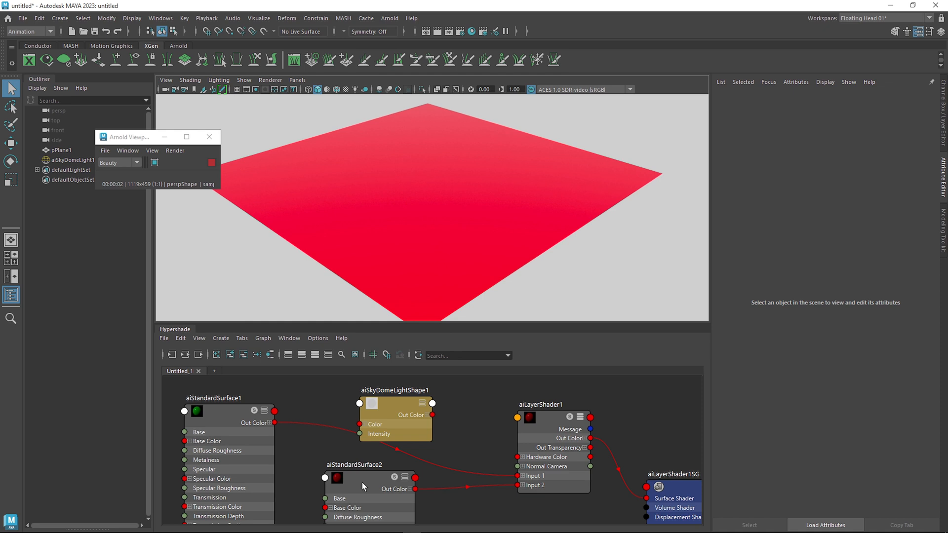
Disable Layer 2 of aiLayerShader1 to view Layer 1 alone, then re-enable it
click(541, 417)
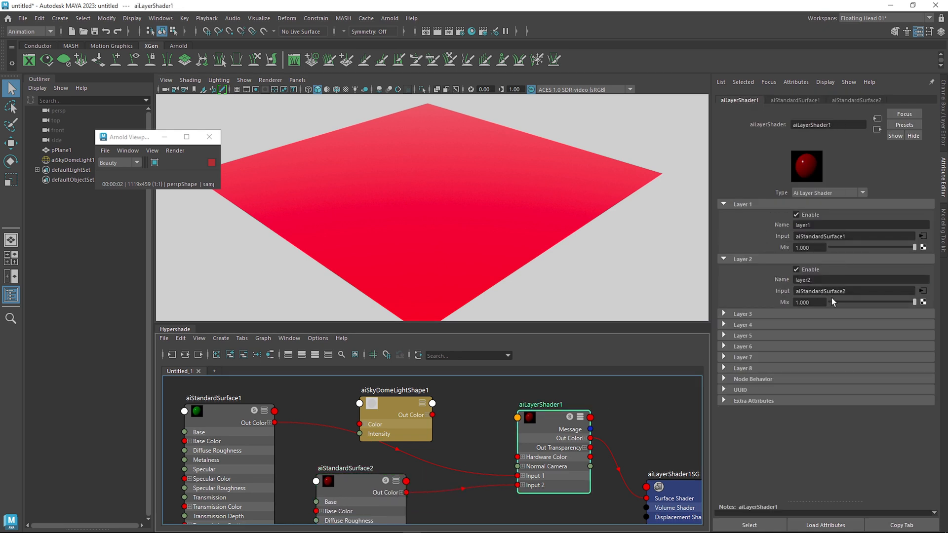
click(796, 269)
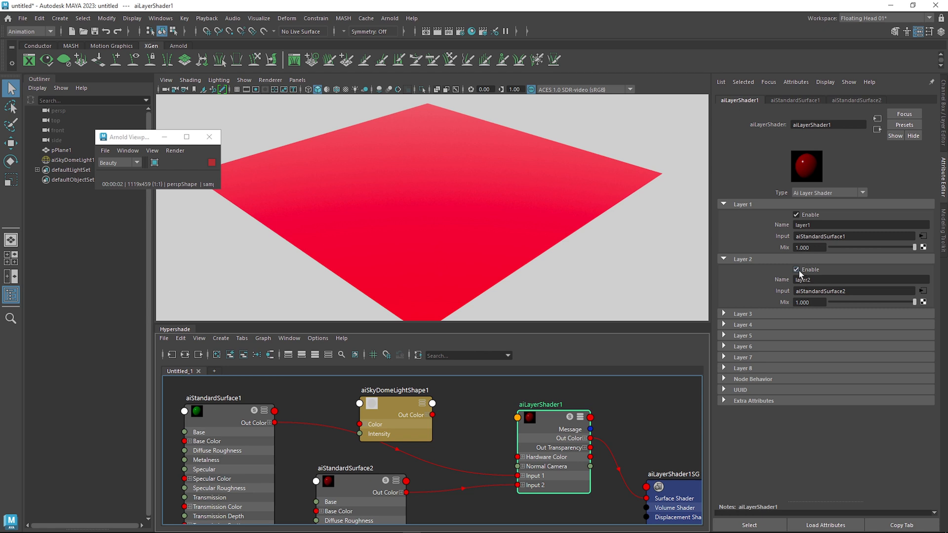
click(796, 269)
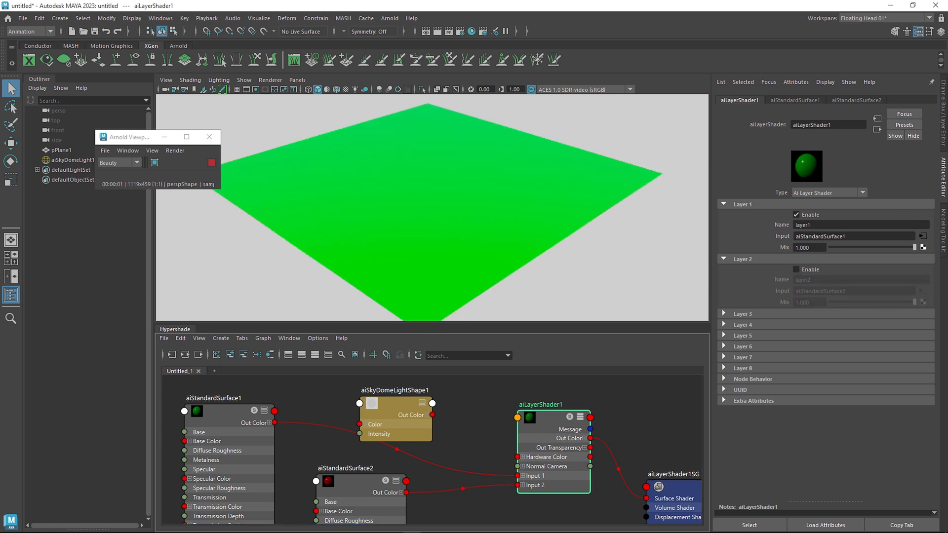
click(797, 269)
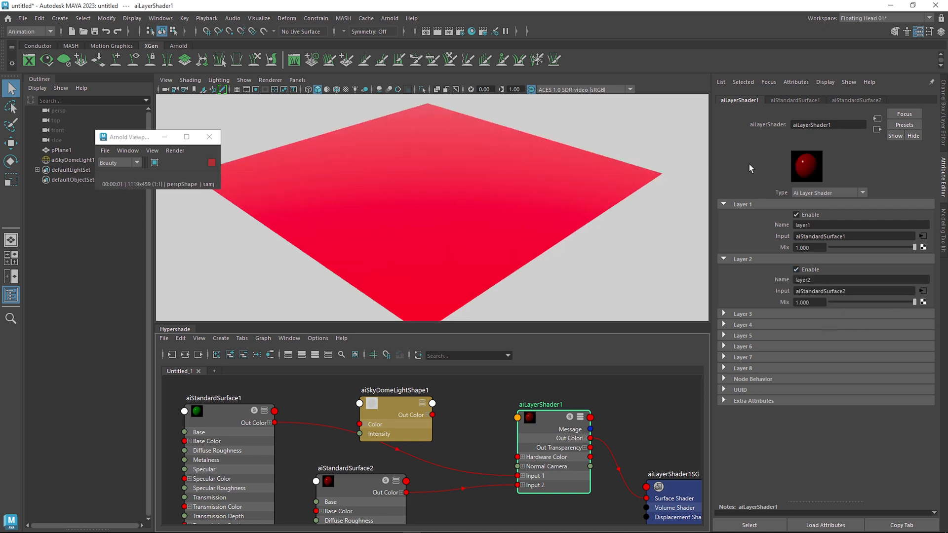
mouse_move(832, 304)
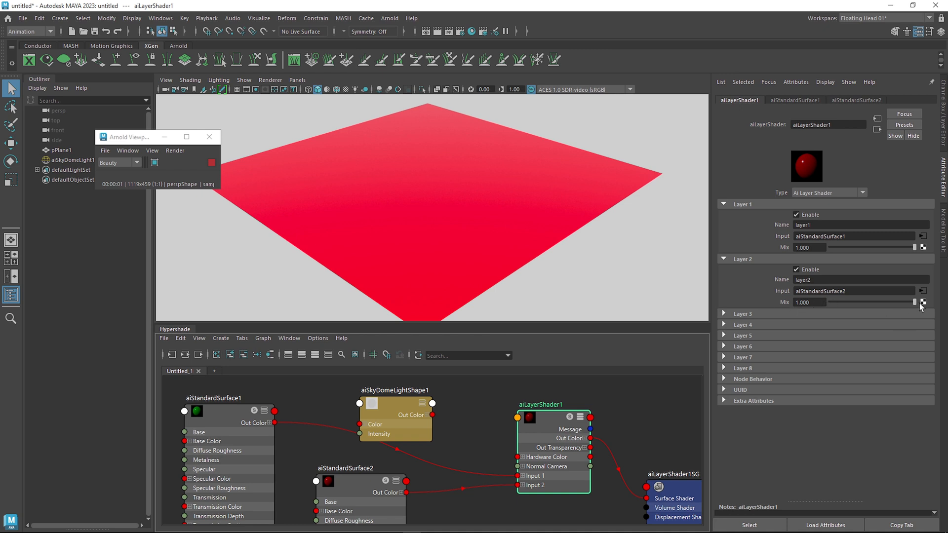
Sweep Layer 2's mix down to nearly zero and back up to 1.0
drag(918, 302, 896, 302)
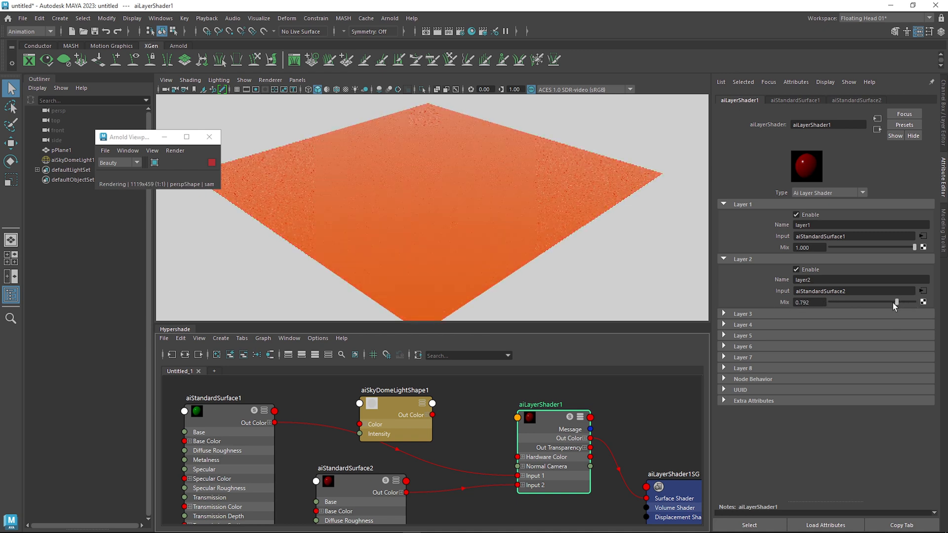
drag(896, 302, 870, 301)
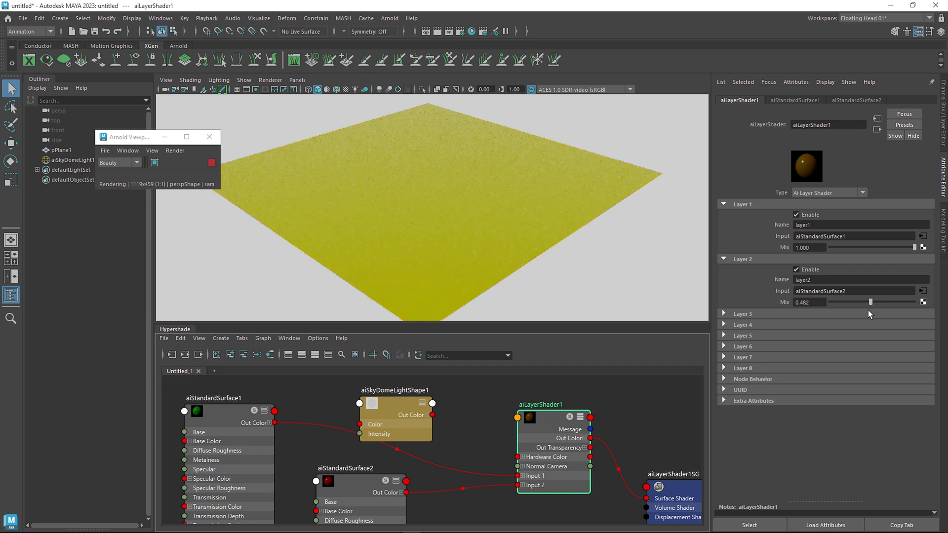
drag(870, 301, 837, 301)
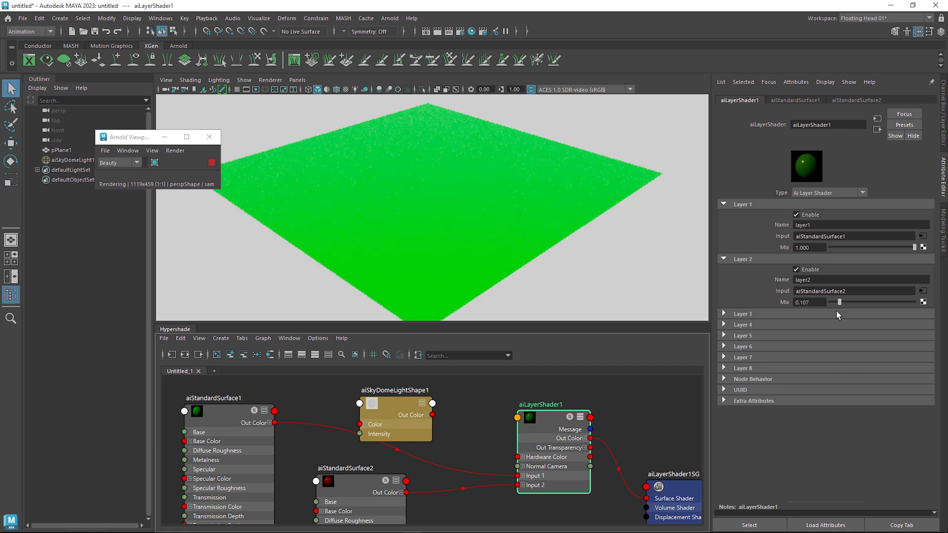
drag(838, 301, 869, 301)
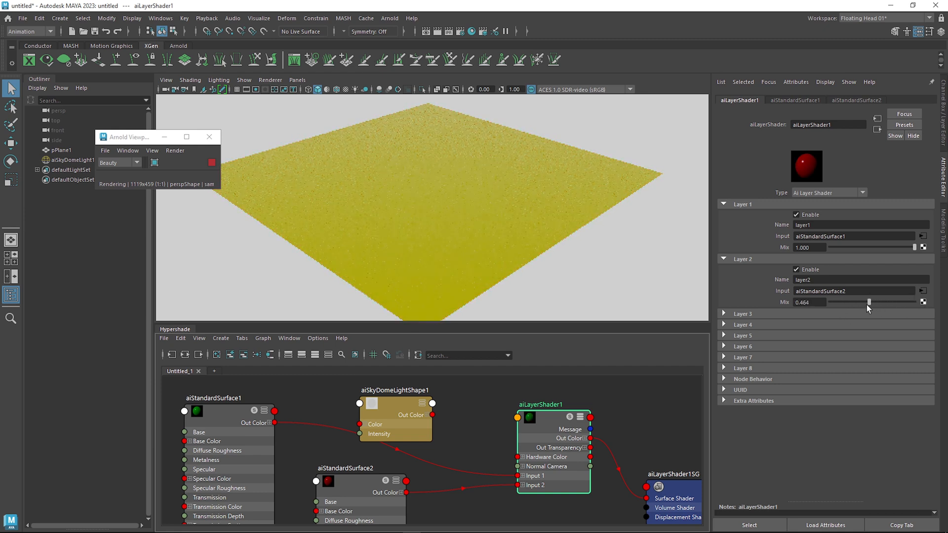
drag(869, 301, 831, 301)
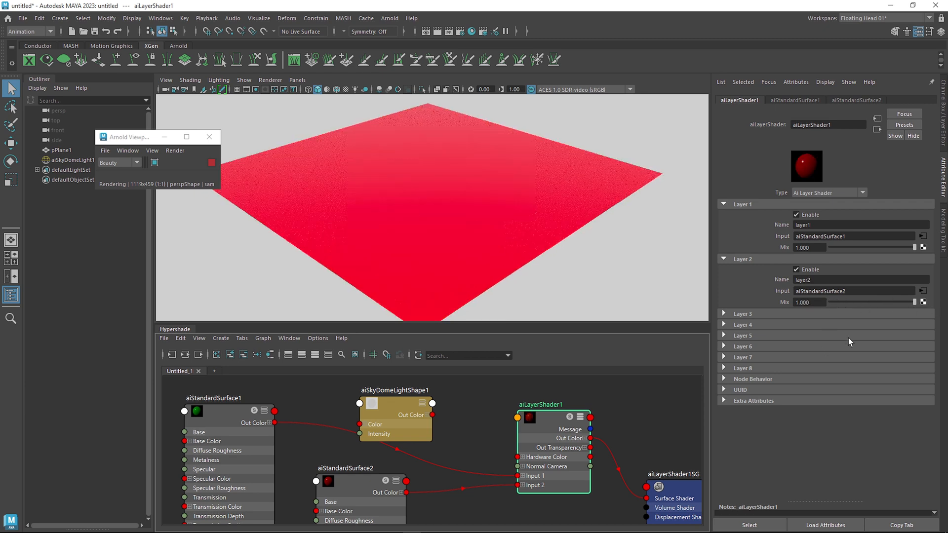
mouse_move(923, 301)
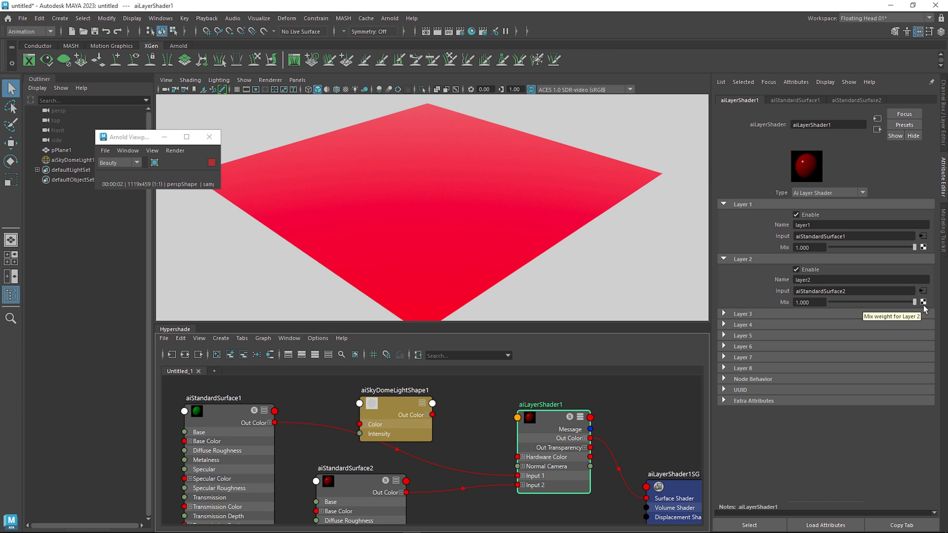
mouse_move(882, 318)
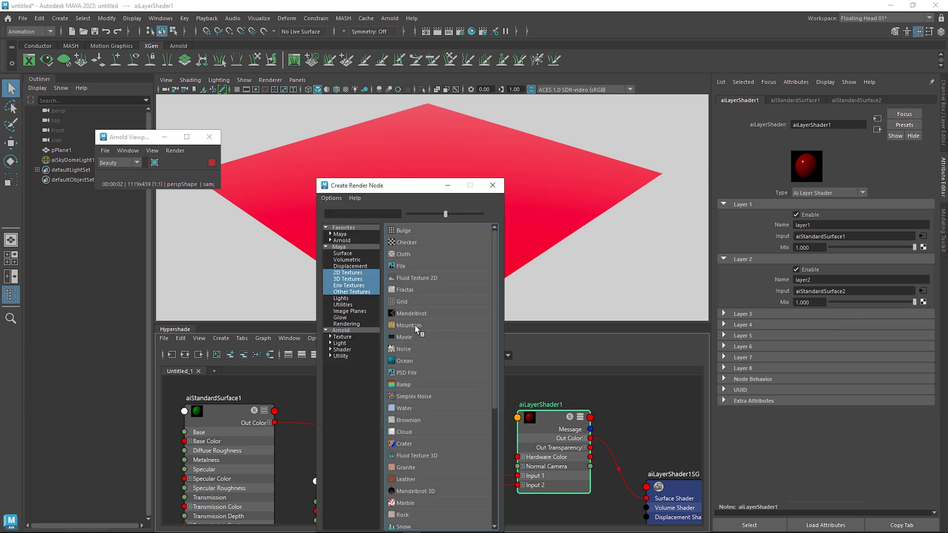
mouse_move(801, 171)
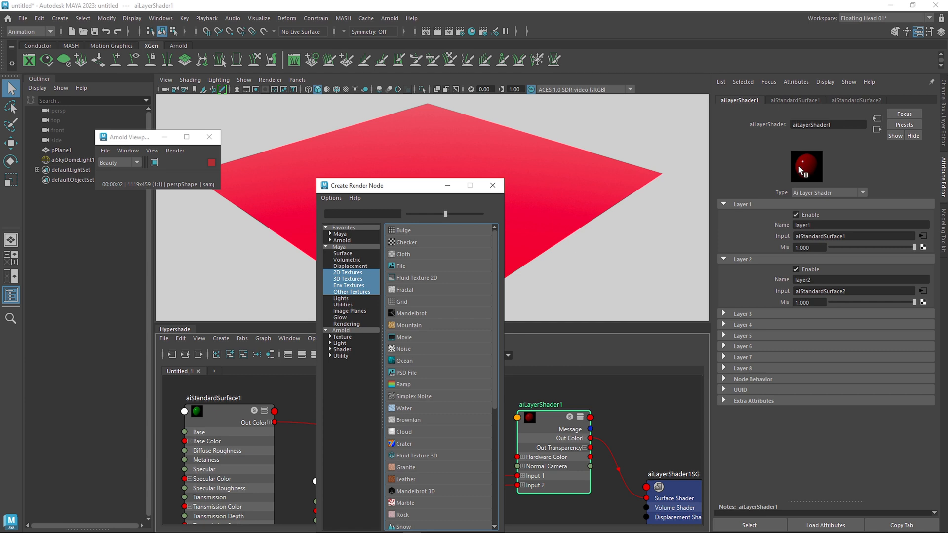
mouse_move(536, 193)
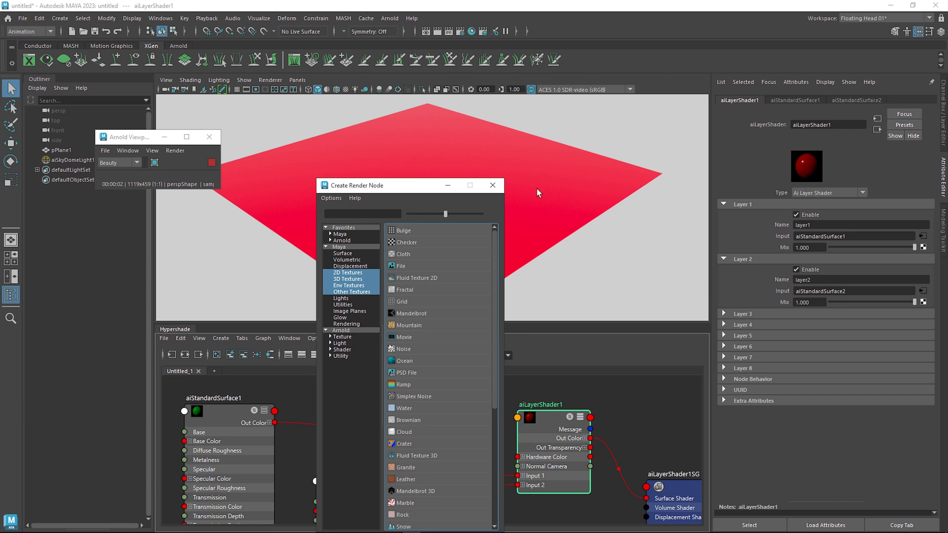
mouse_move(588, 285)
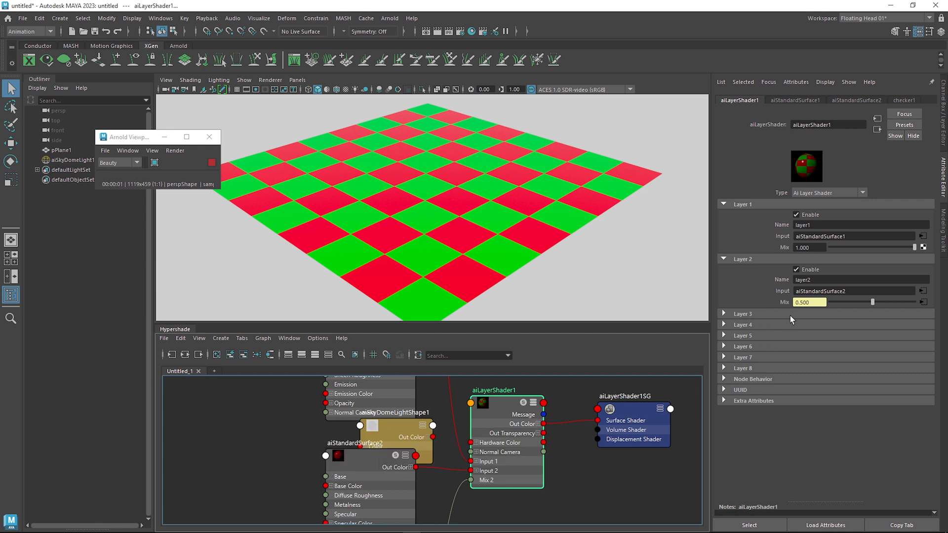
mouse_move(584, 209)
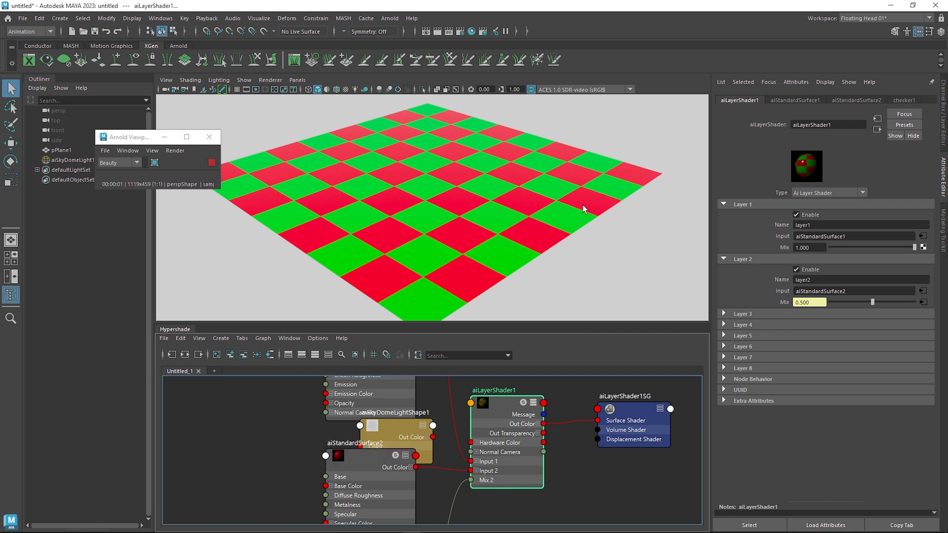
mouse_move(342, 474)
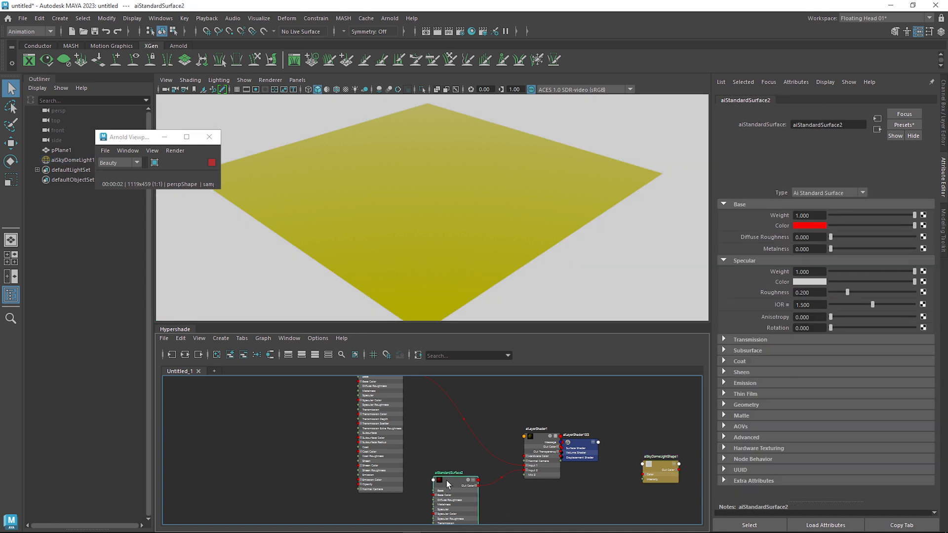
Move the first surface shader above the second, then select aiLayerShader1 to edit its layers
click(392, 446)
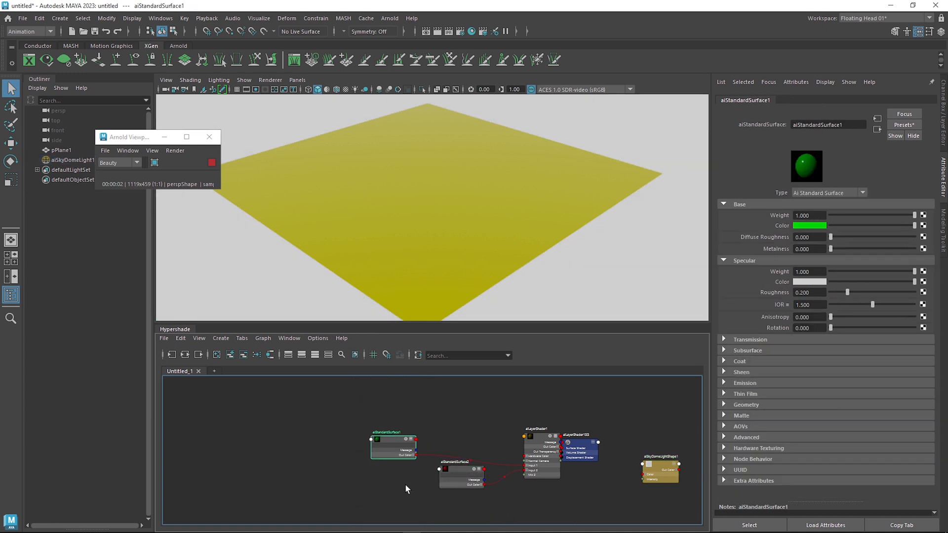
drag(393, 446, 459, 435)
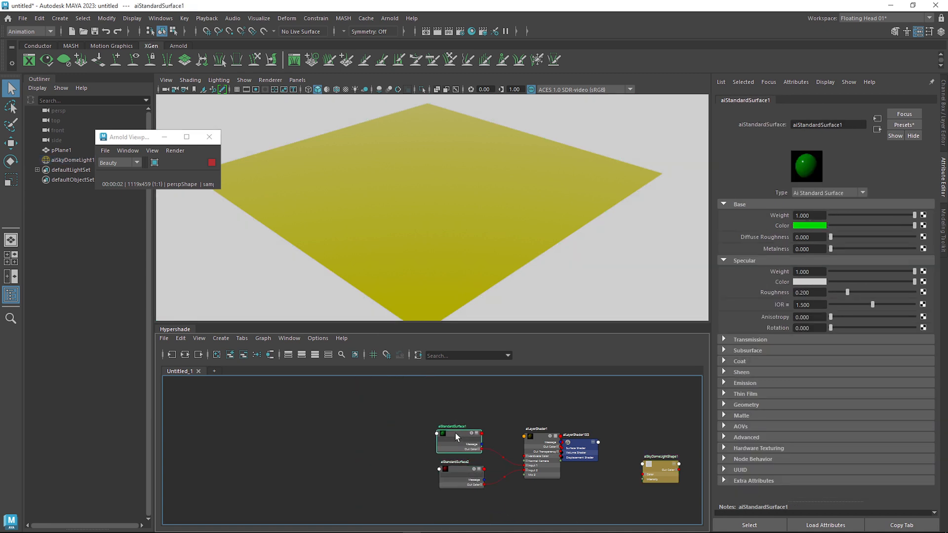
click(428, 477)
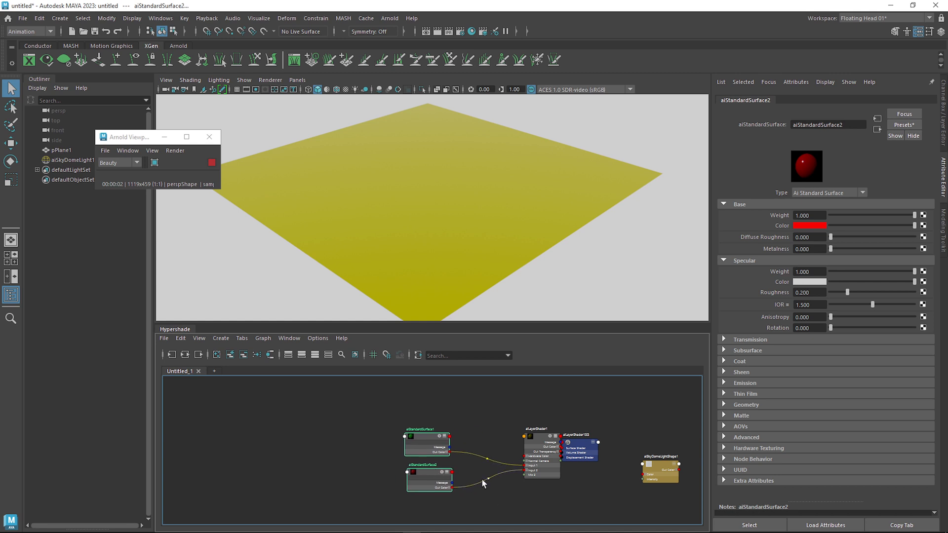
click(598, 416)
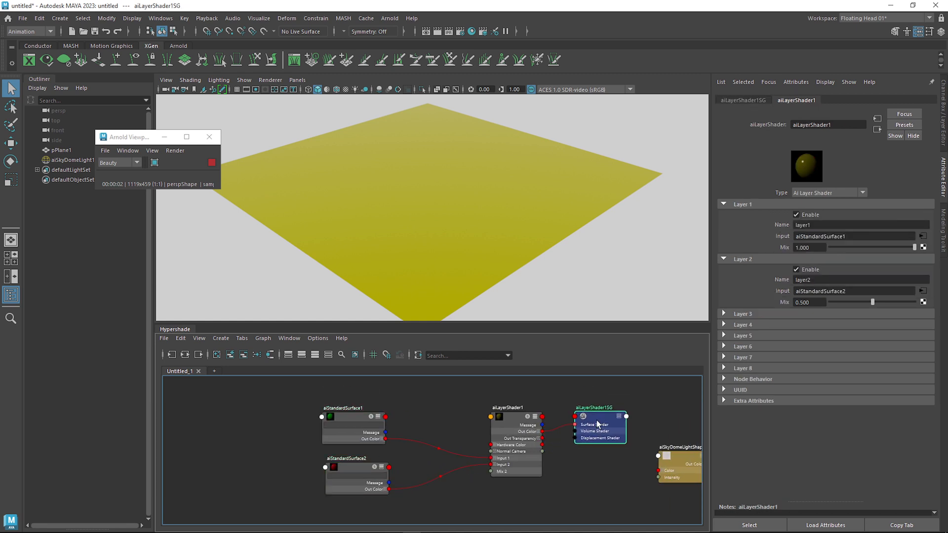
click(515, 406)
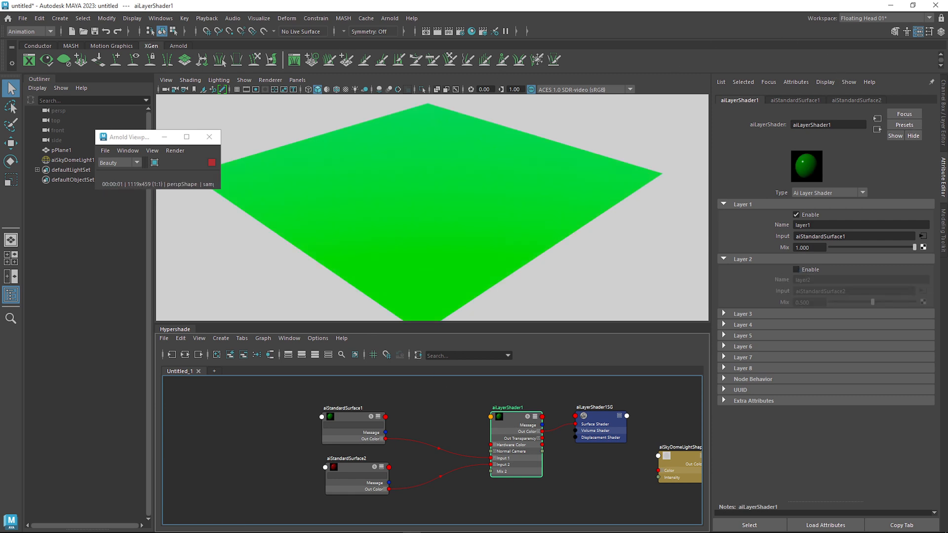
mouse_move(533, 171)
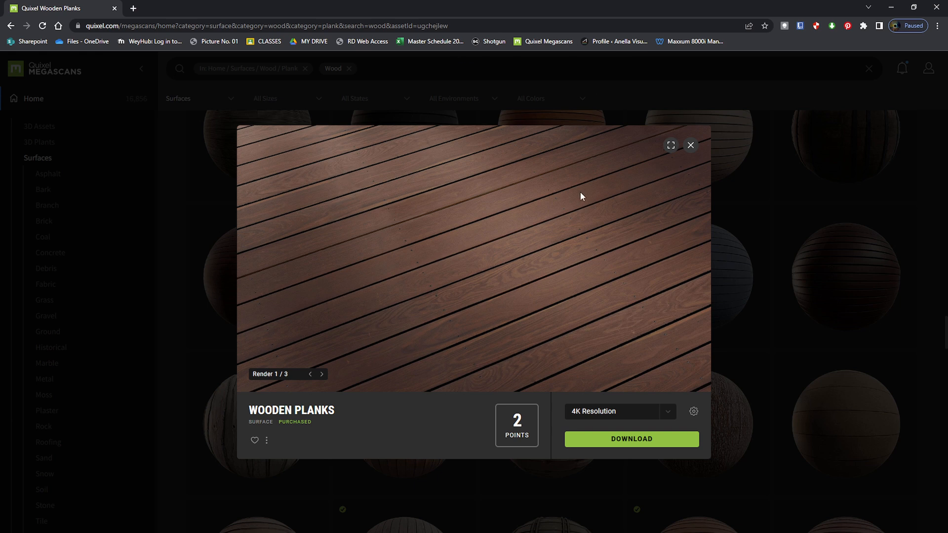
mouse_move(681, 13)
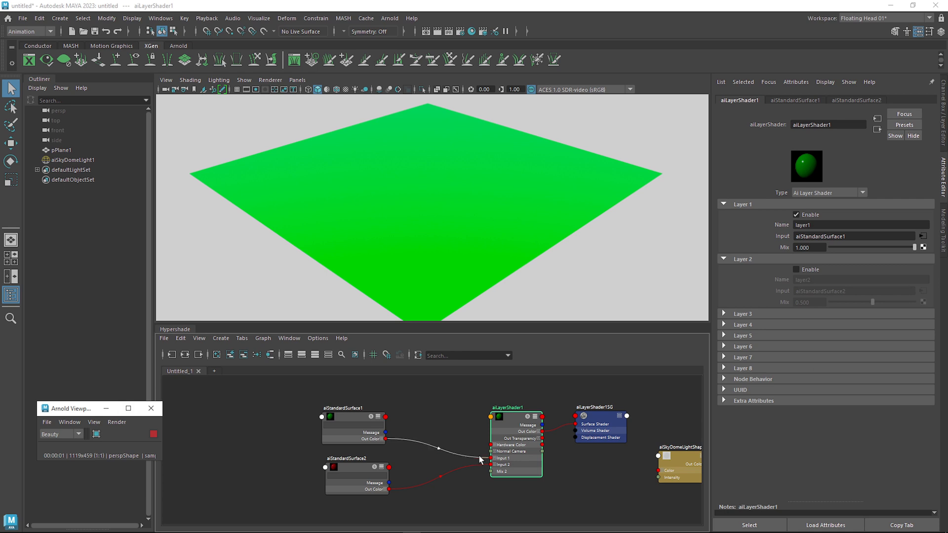
Raise aiStandardSurface1's specular roughness to about 0.244
click(347, 422)
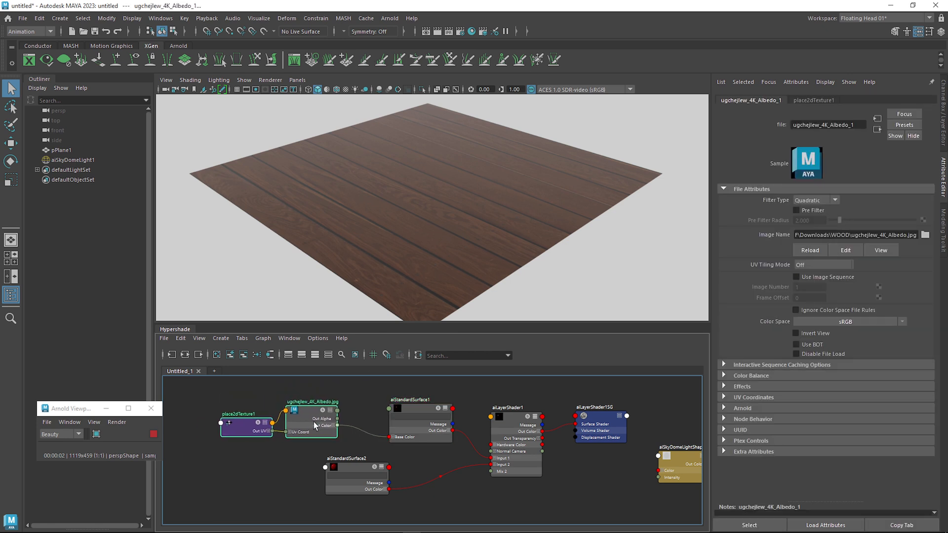
click(410, 396)
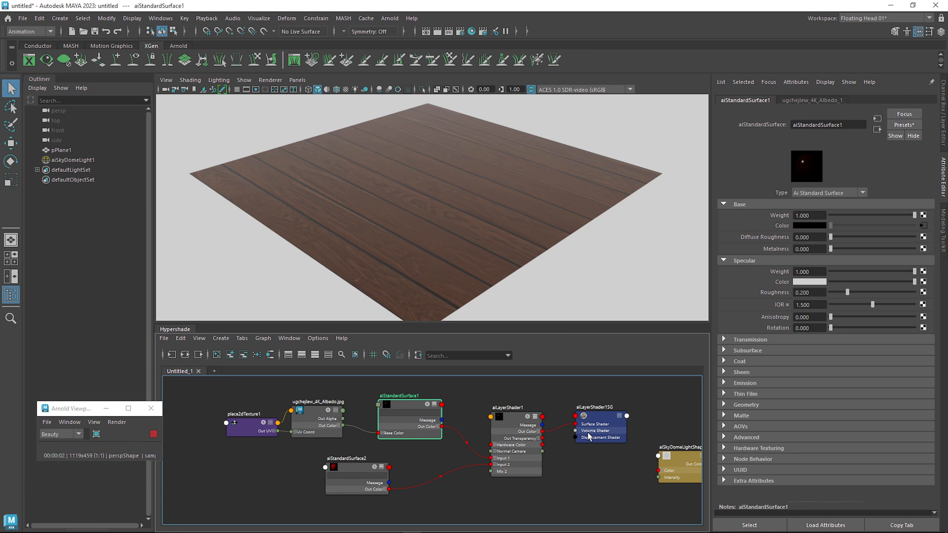
drag(829, 291, 852, 292)
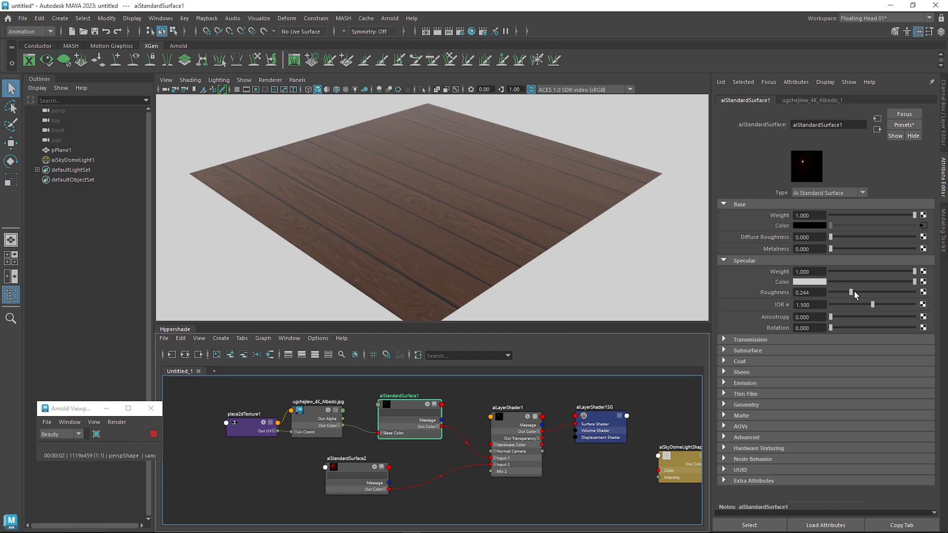
drag(836, 291, 884, 296)
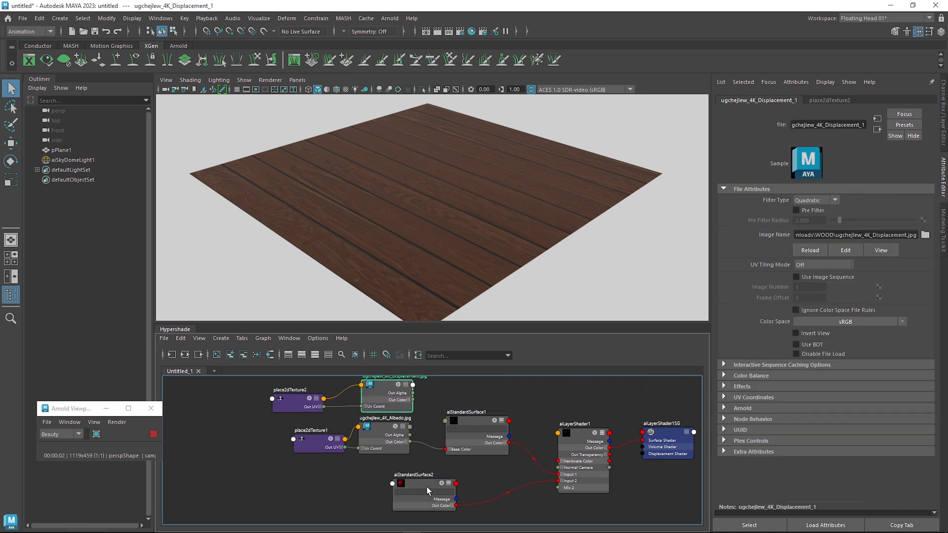
Create displacementShader1 in Hypershade and select it for connecting to the shading group
click(414, 483)
text(displ)
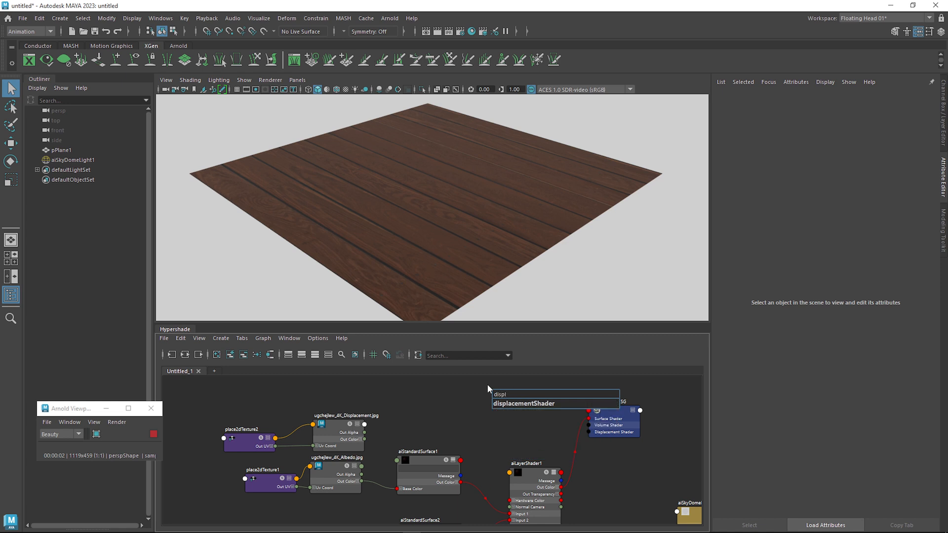
key(enter)
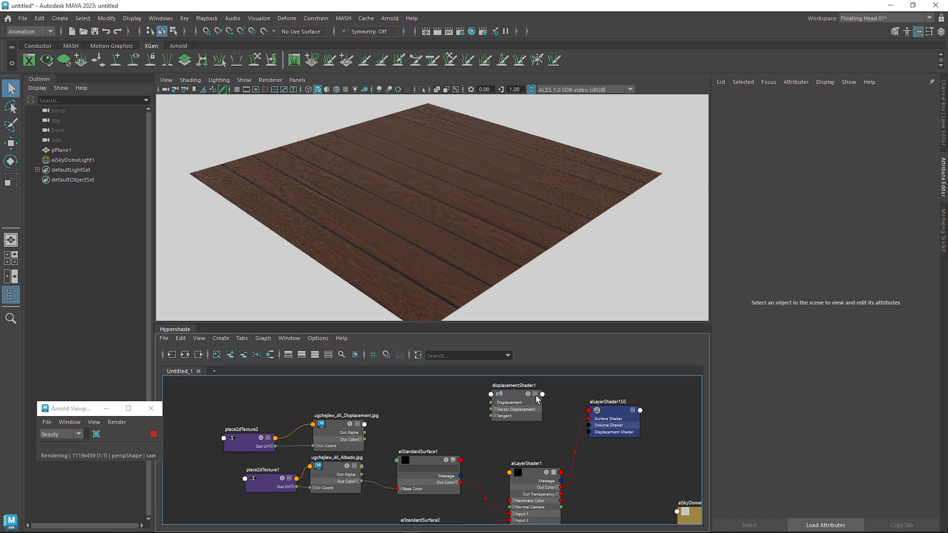
click(513, 393)
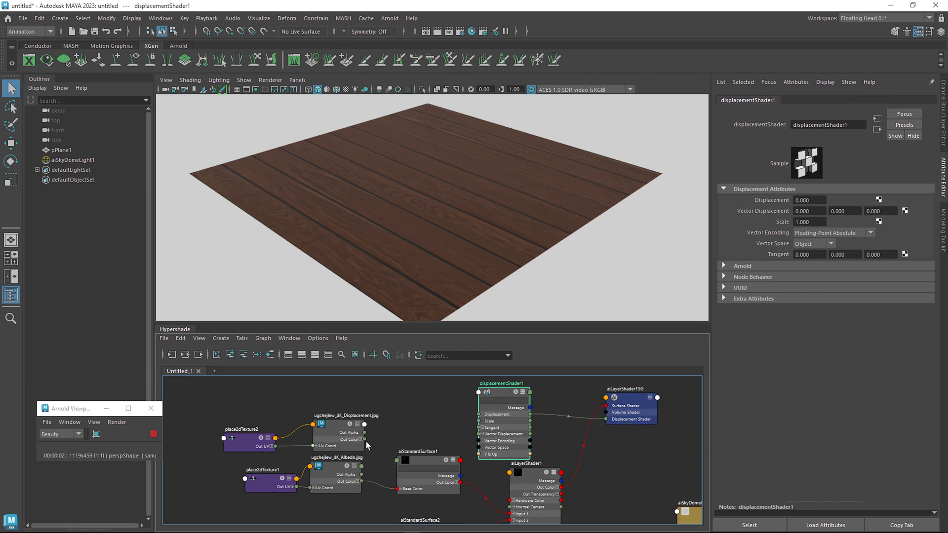
mouse_move(366, 436)
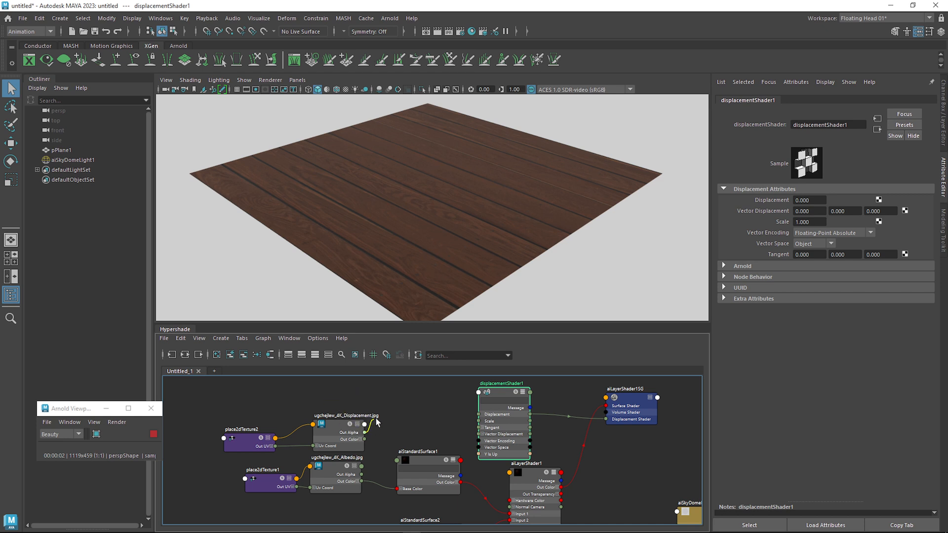
mouse_move(417, 419)
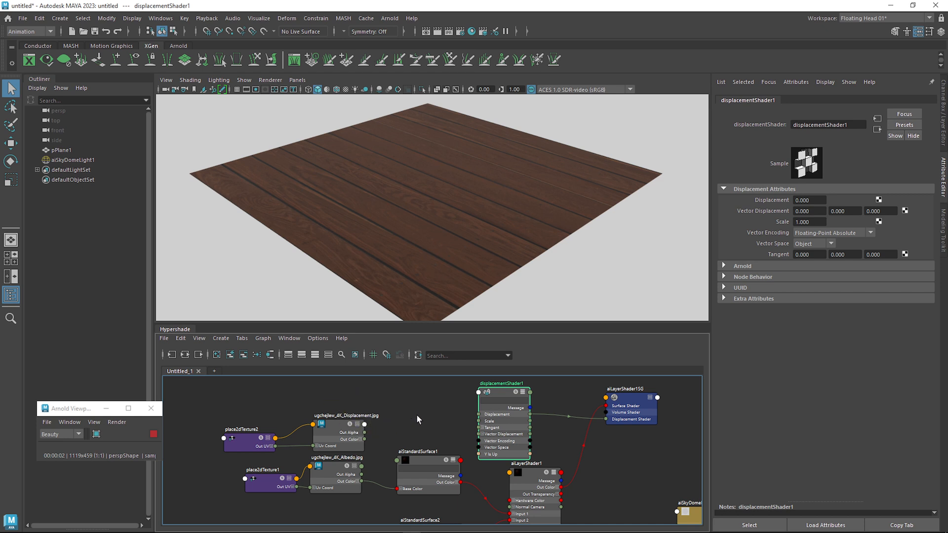
Bring the EXR displacement map into Hypershade and connect it to the displacement shader
click(350, 405)
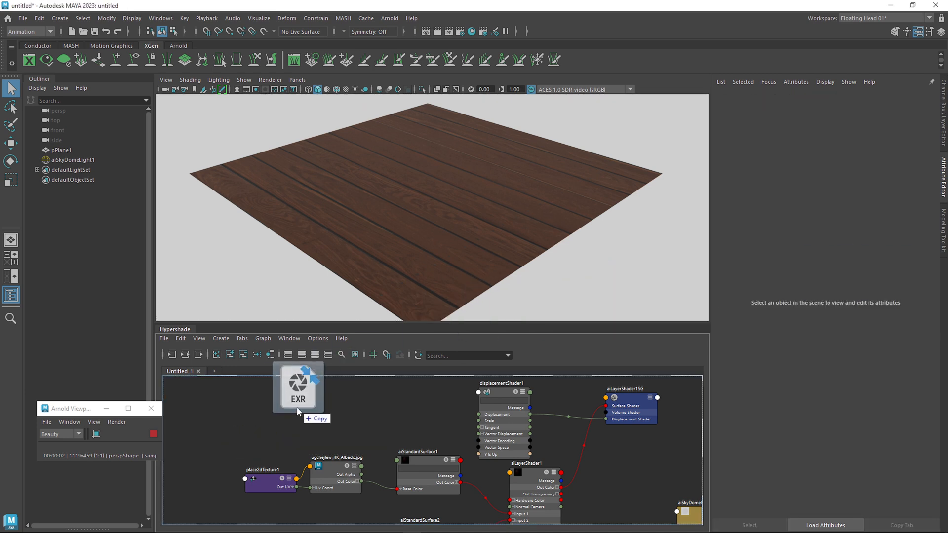
drag(298, 387, 363, 414)
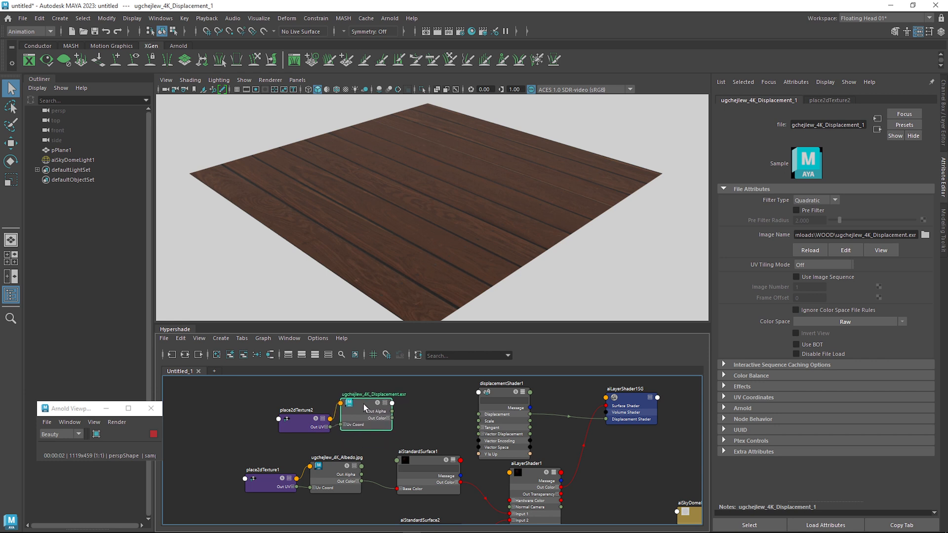
click(365, 414)
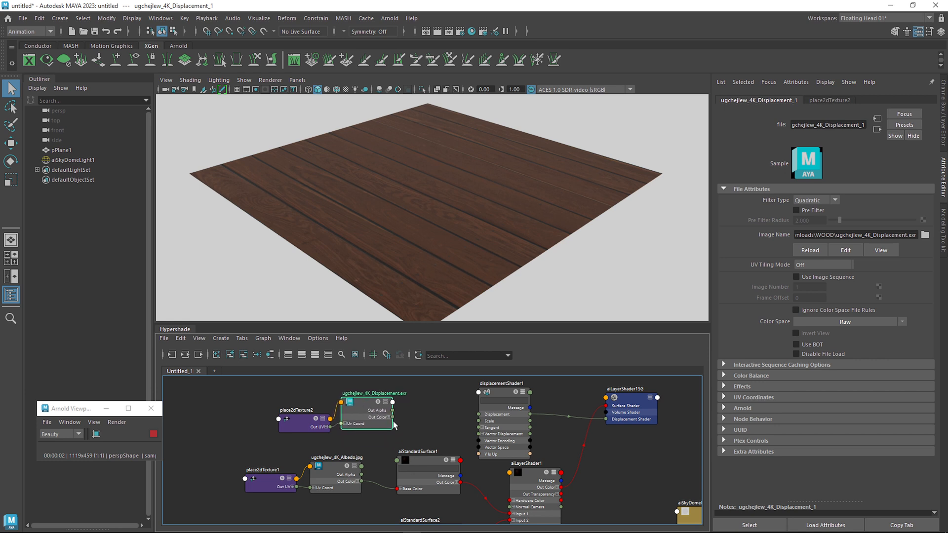
mouse_move(477, 487)
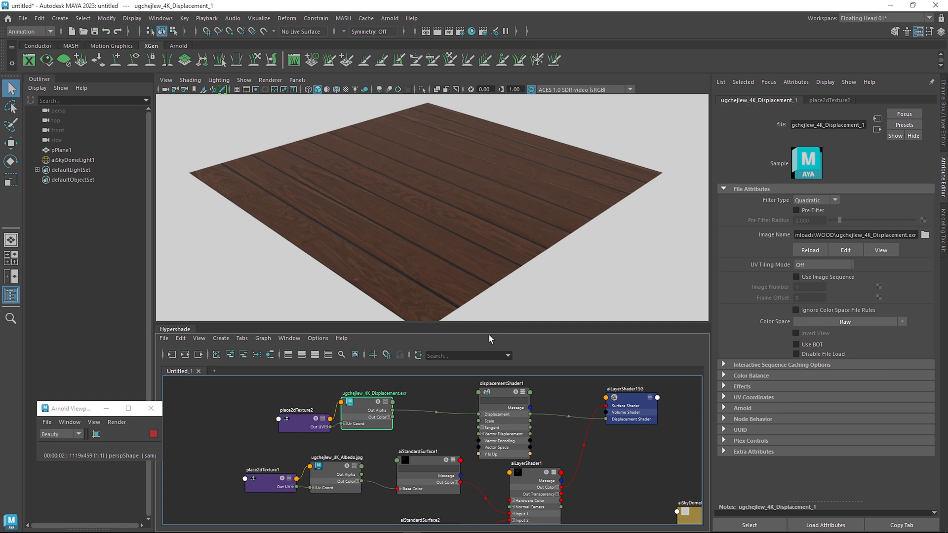
mouse_move(194, 434)
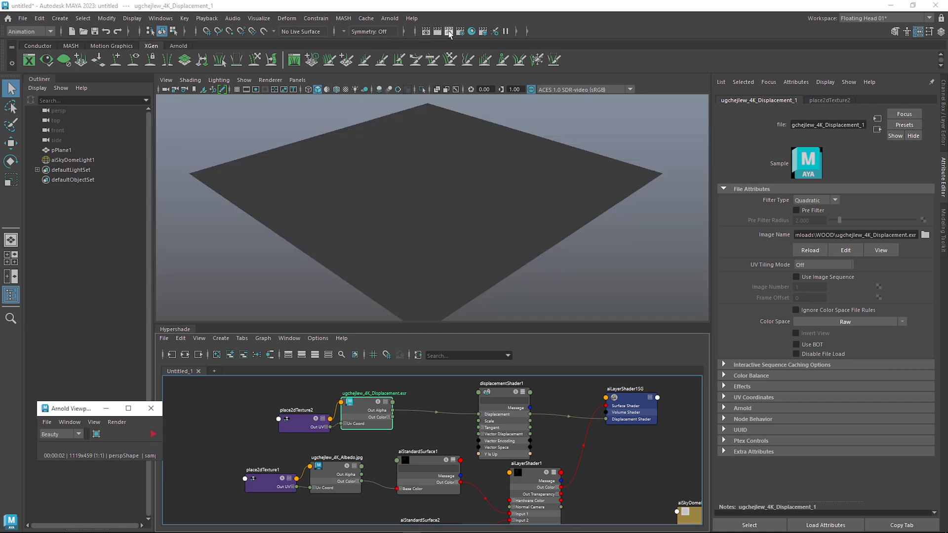
Set Arnold's render device to GPU in Render Settings, then select the floor plane
click(449, 32)
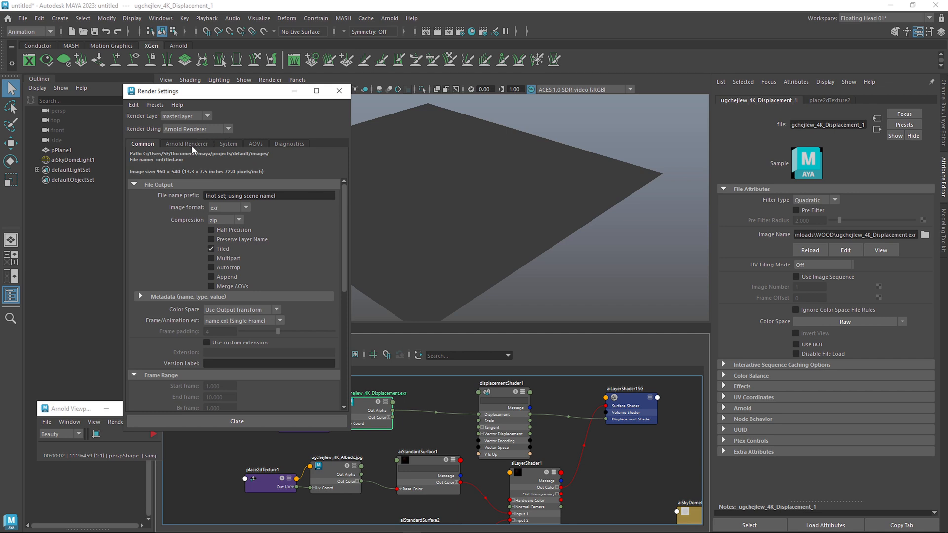
click(228, 143)
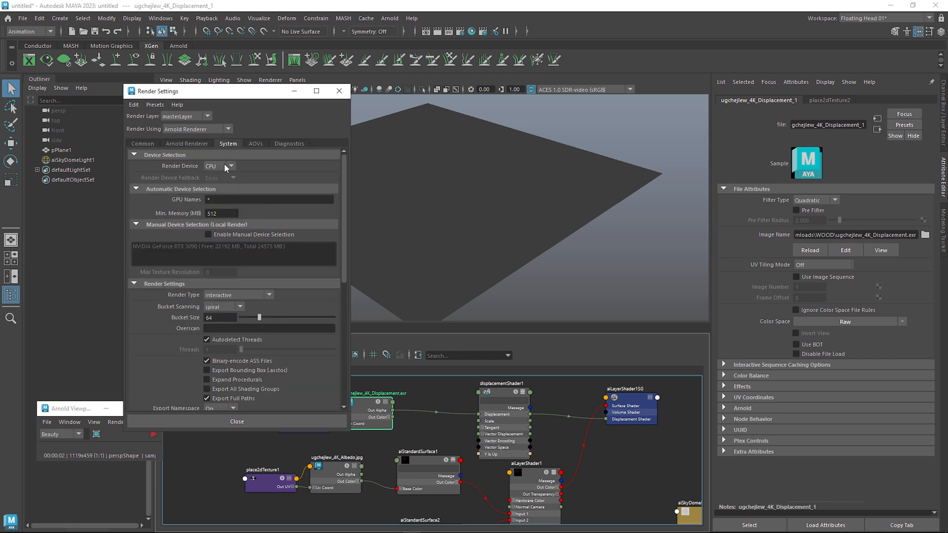
click(212, 166)
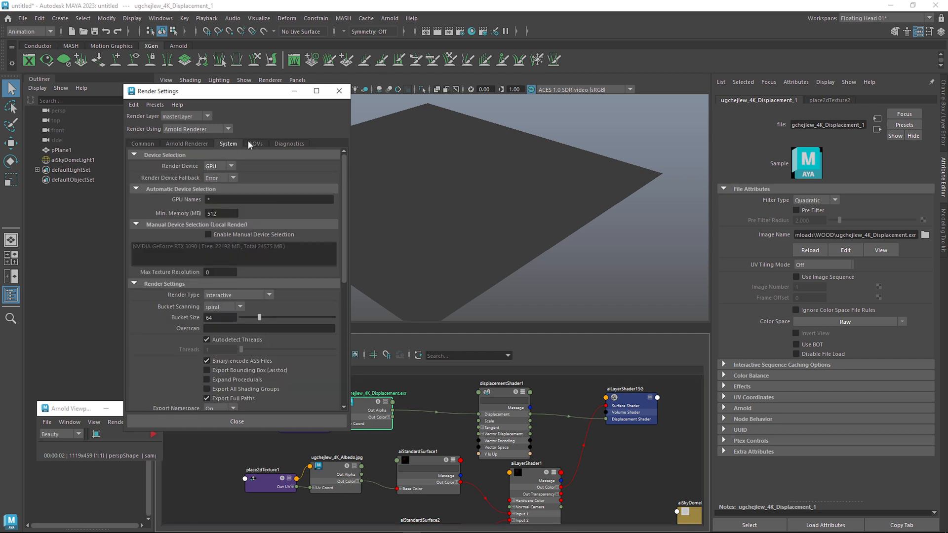
click(143, 143)
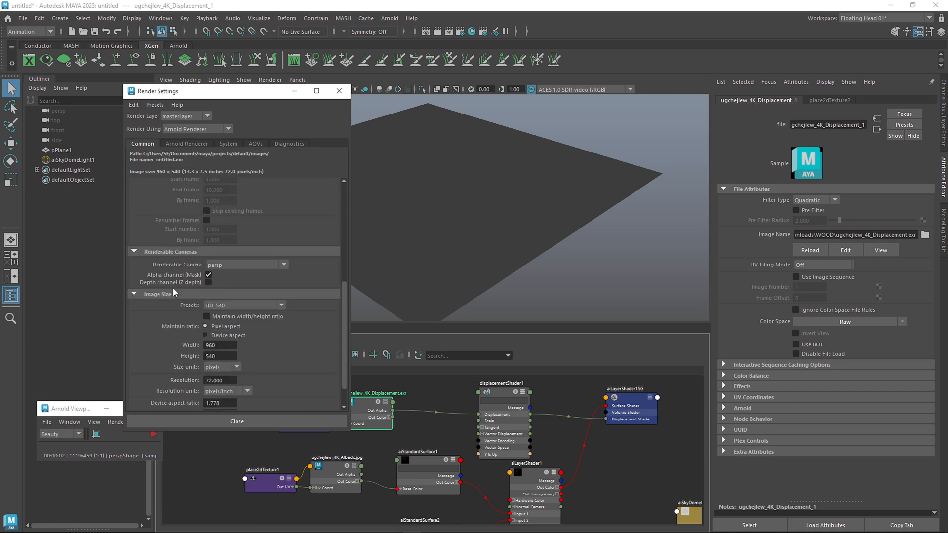
click(237, 421)
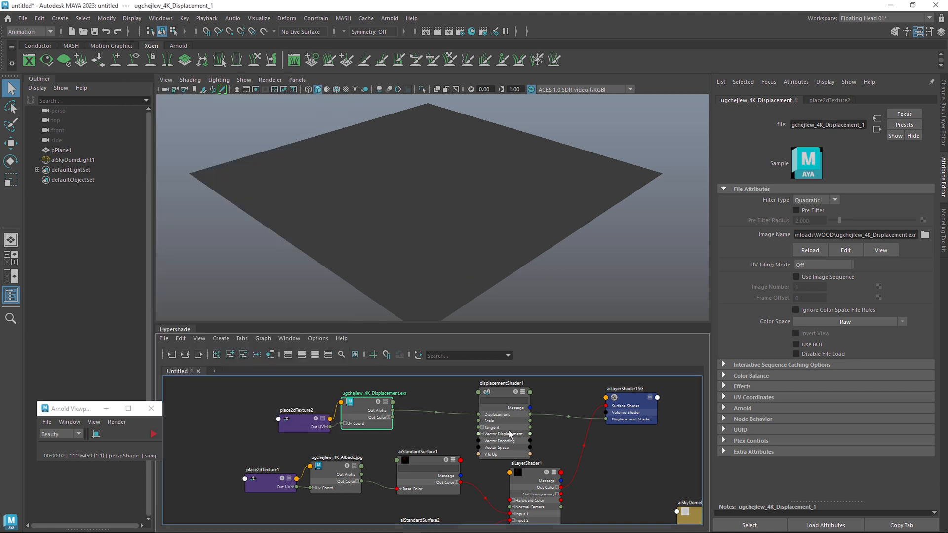
click(501, 382)
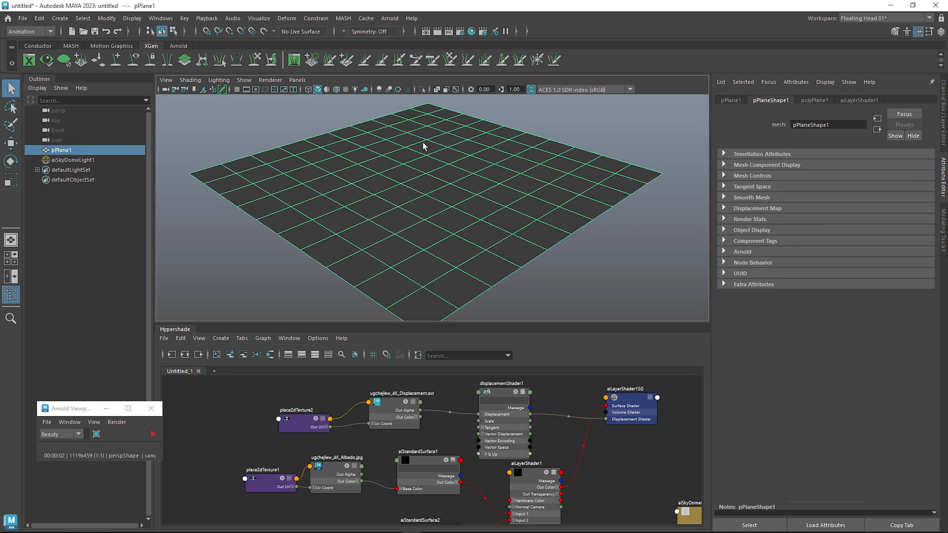
mouse_move(539, 191)
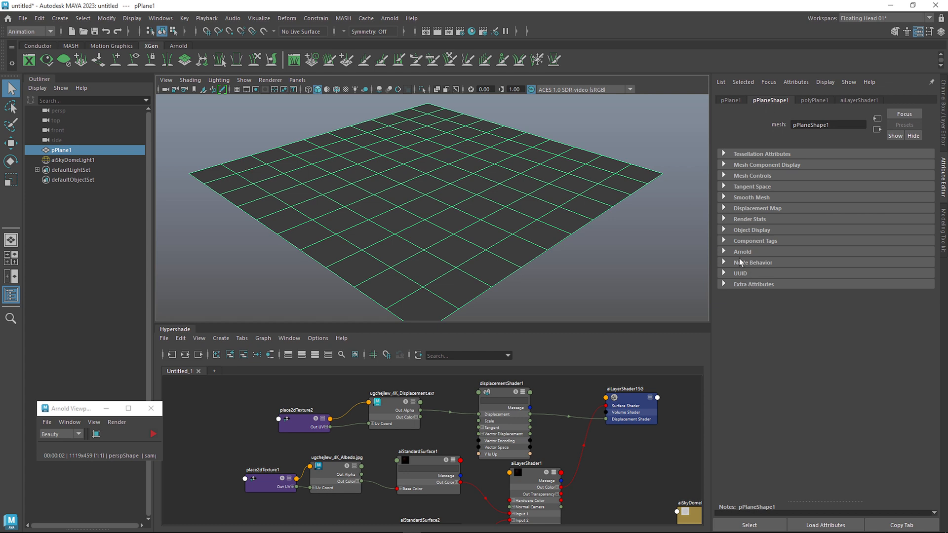
Give pPlaneShape1 Arnold catclark subdivision with 1 iteration
click(741, 251)
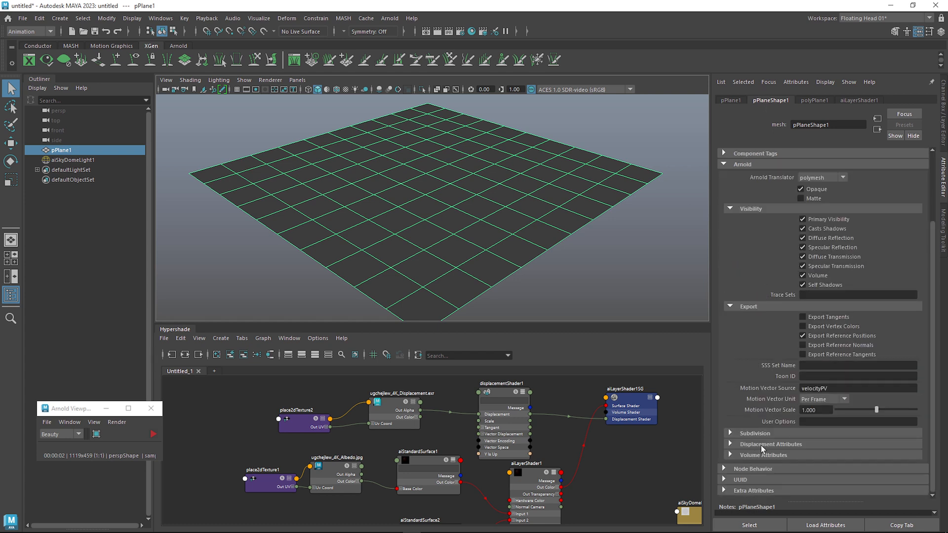
click(771, 444)
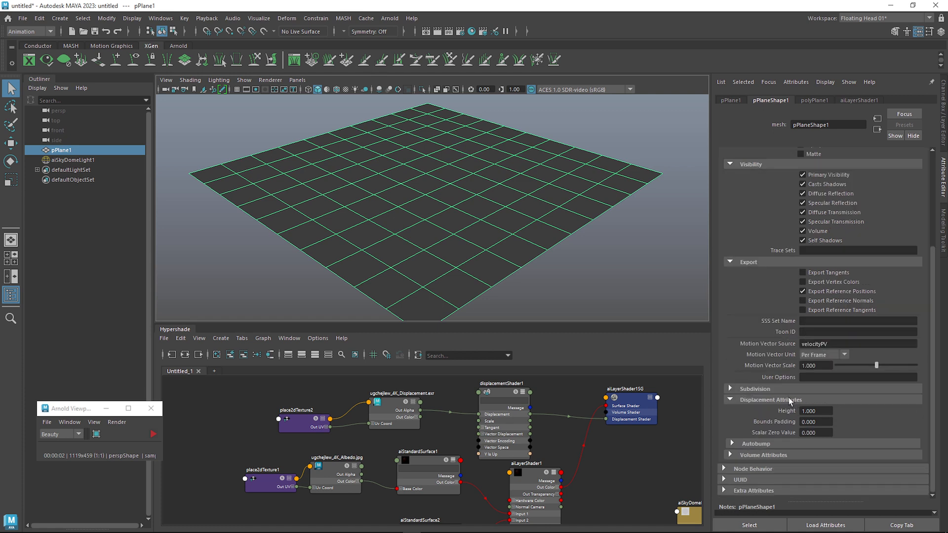
click(755, 388)
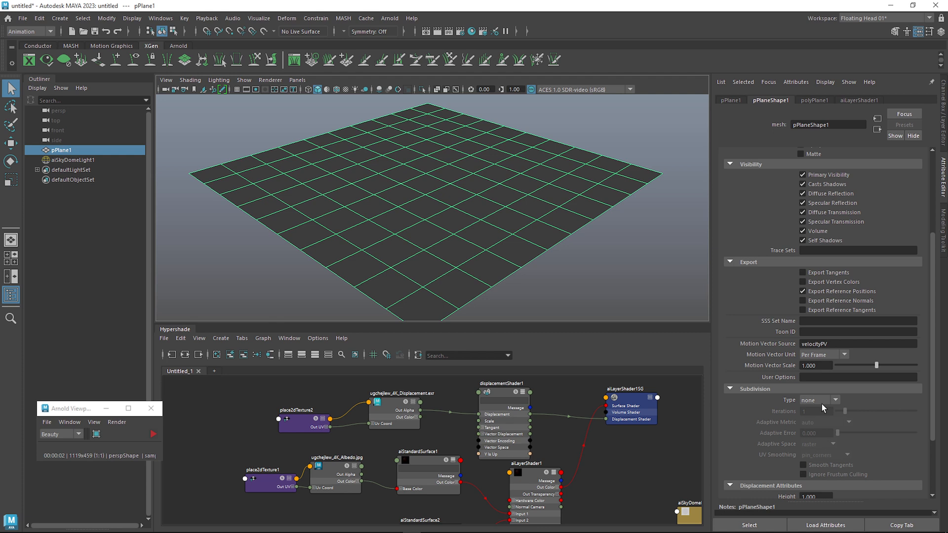
click(818, 399)
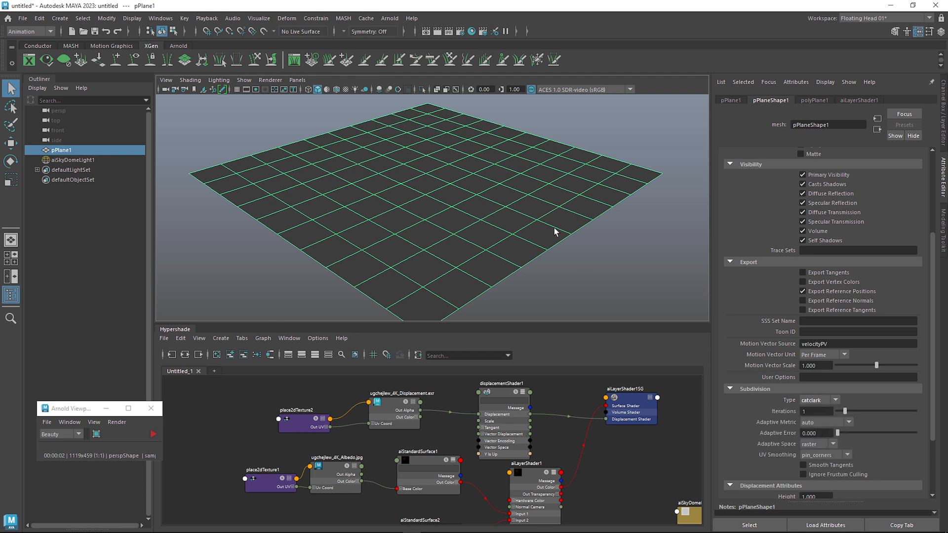
click(816, 411)
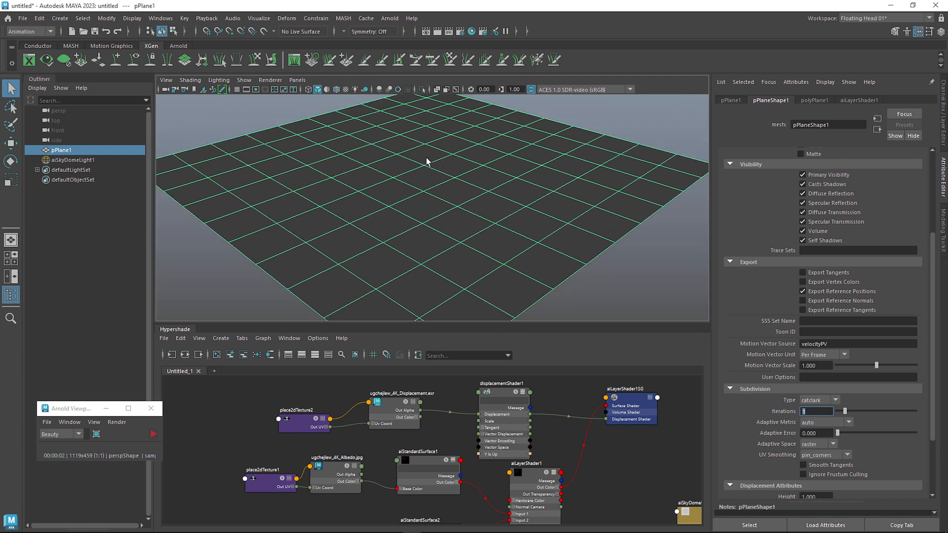
click(270, 79)
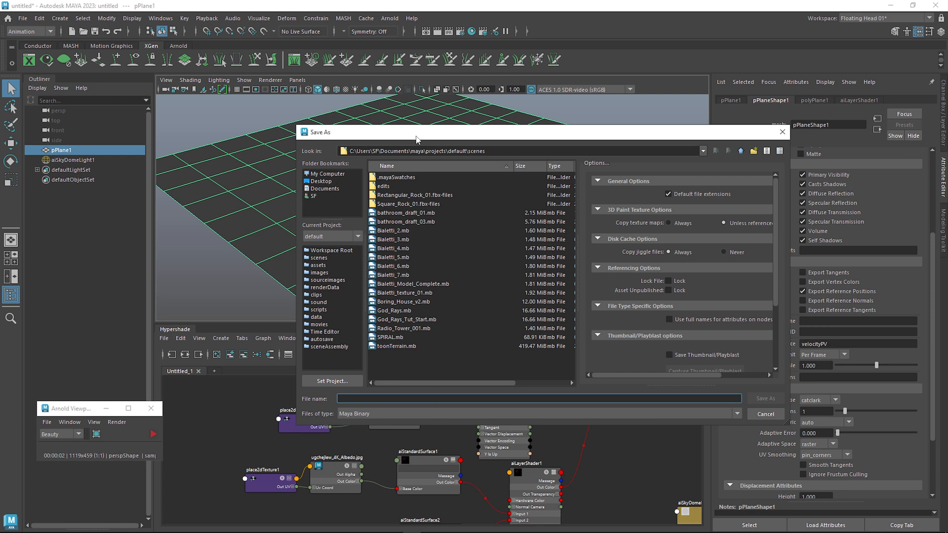
Save the scene as aiLayerShader.mb in Downloads
click(765, 414)
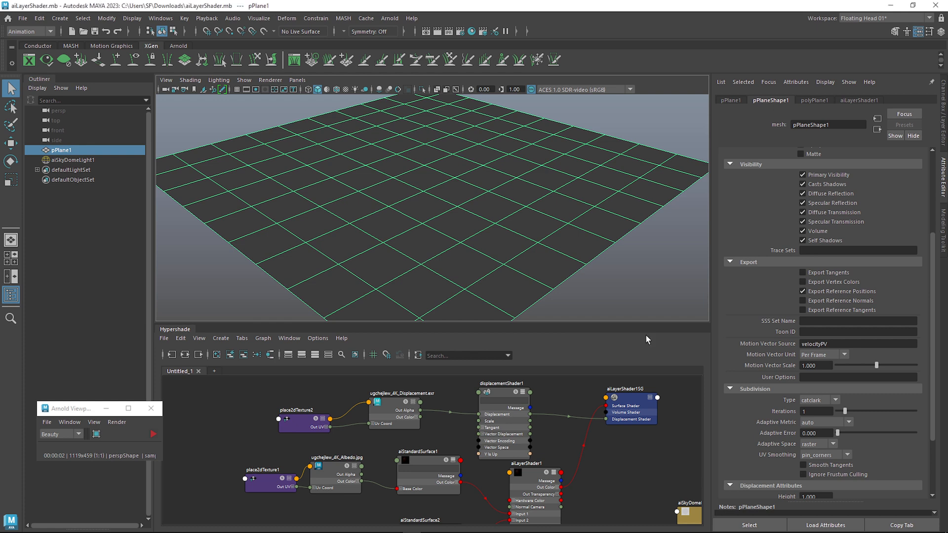
mouse_move(86, 413)
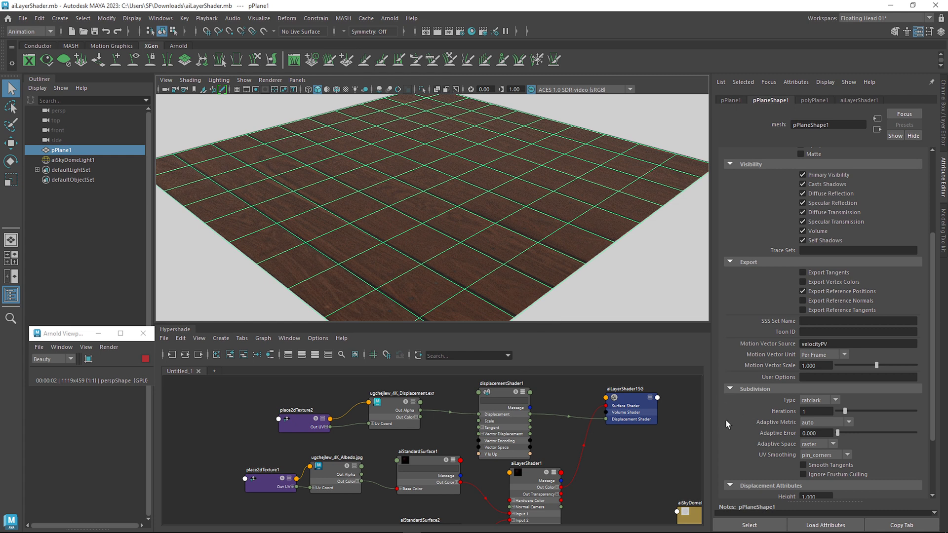
Inspect displacementShader1's Arnold options, then reselect pPlane1 and expand Autobump
scroll(down, 3)
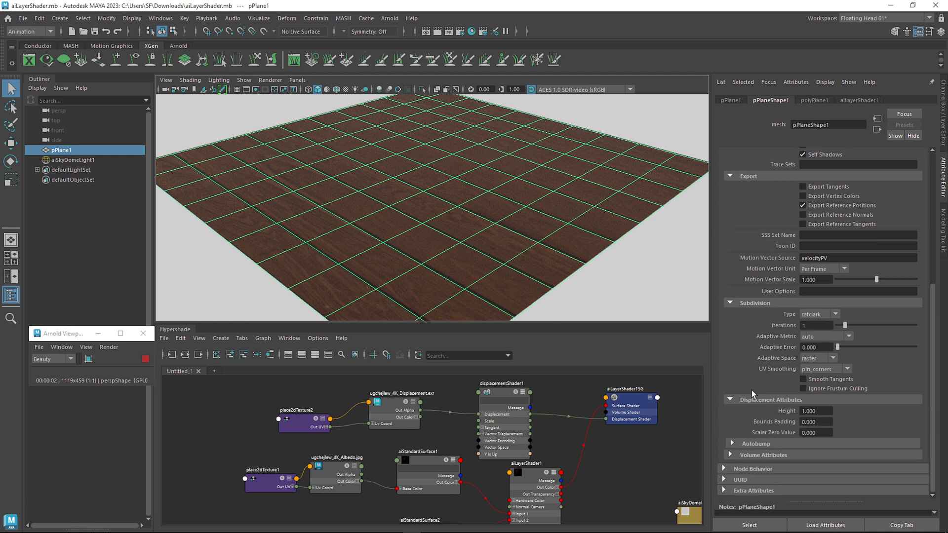
mouse_move(799, 447)
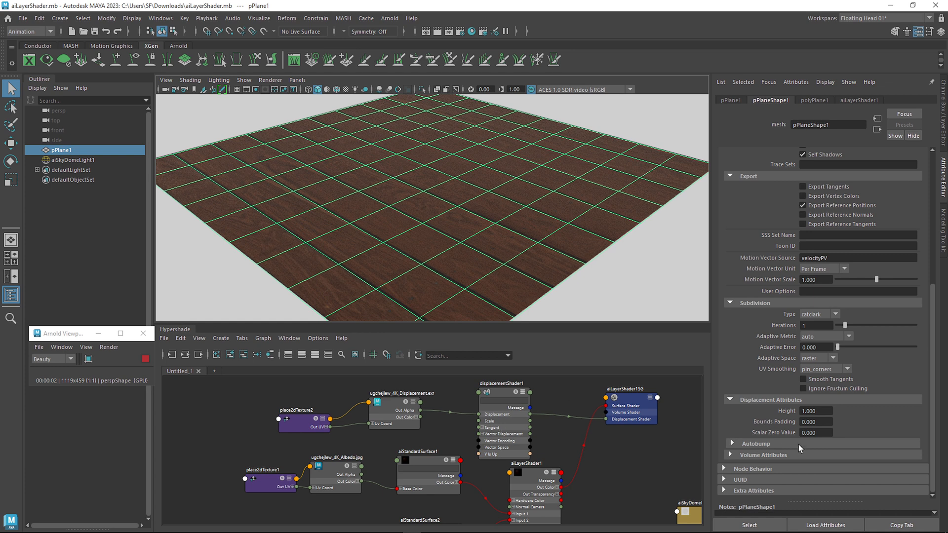
click(503, 383)
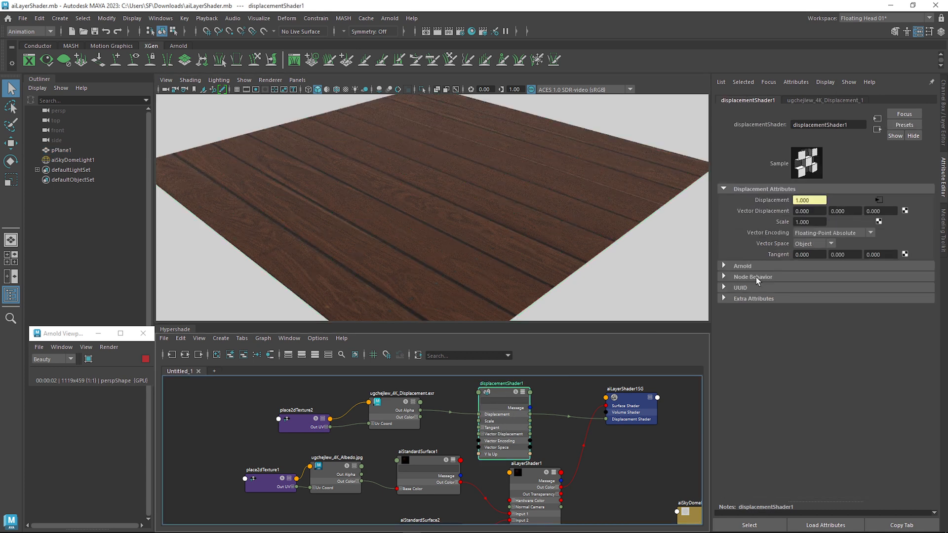
click(741, 265)
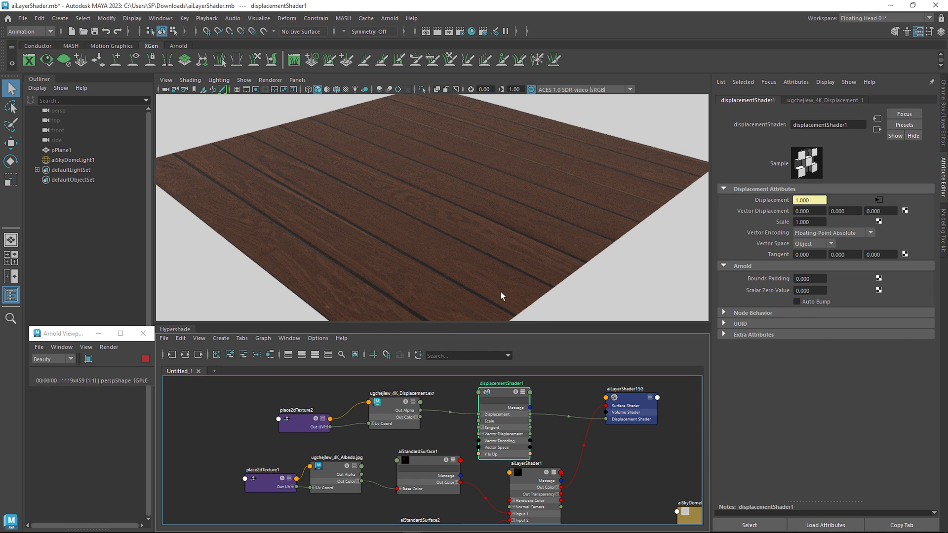
mouse_move(411, 412)
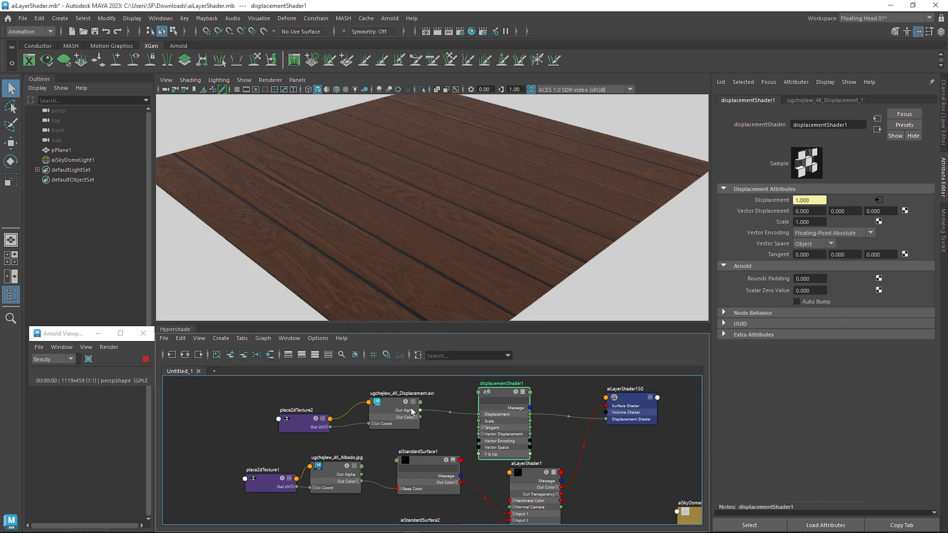
click(61, 150)
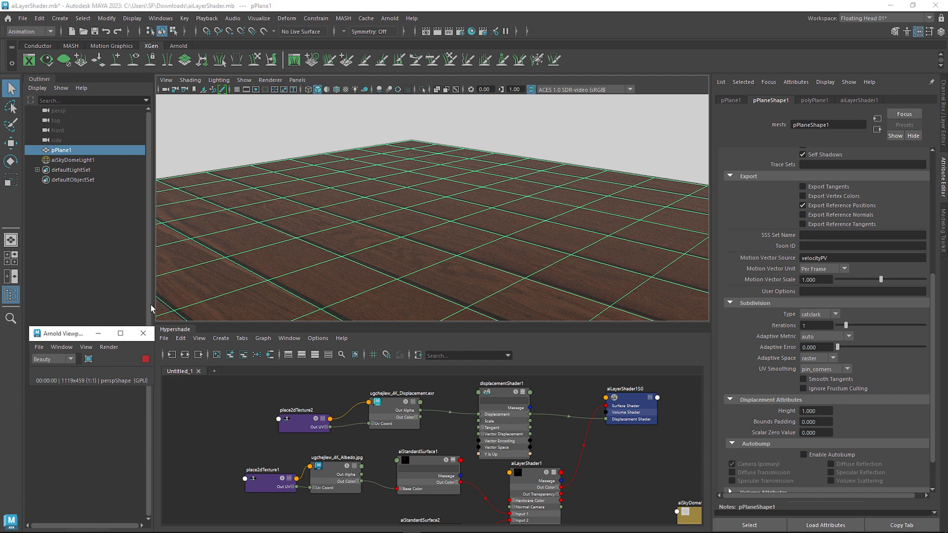
Switch the Arnold viewport to wireframe debug shading and raise subdivision iterations to 5
click(315, 225)
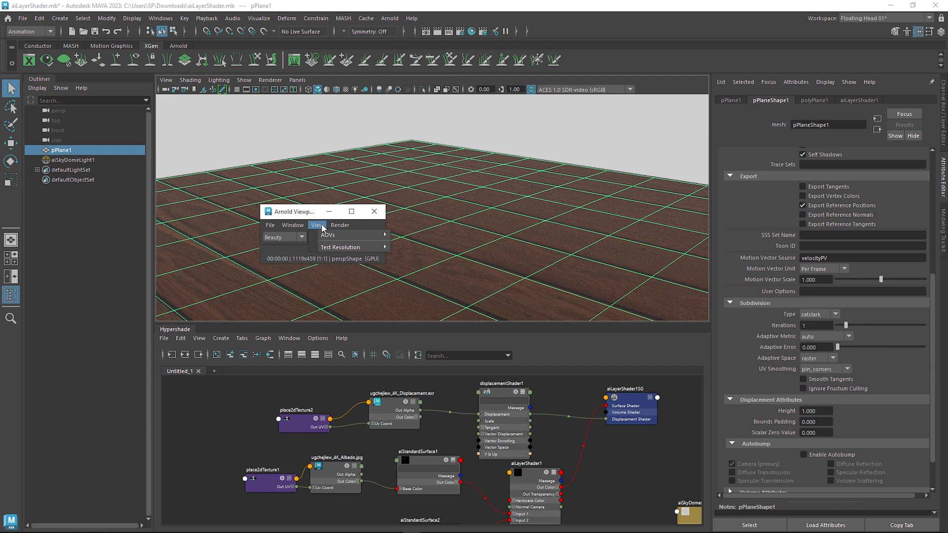
click(339, 225)
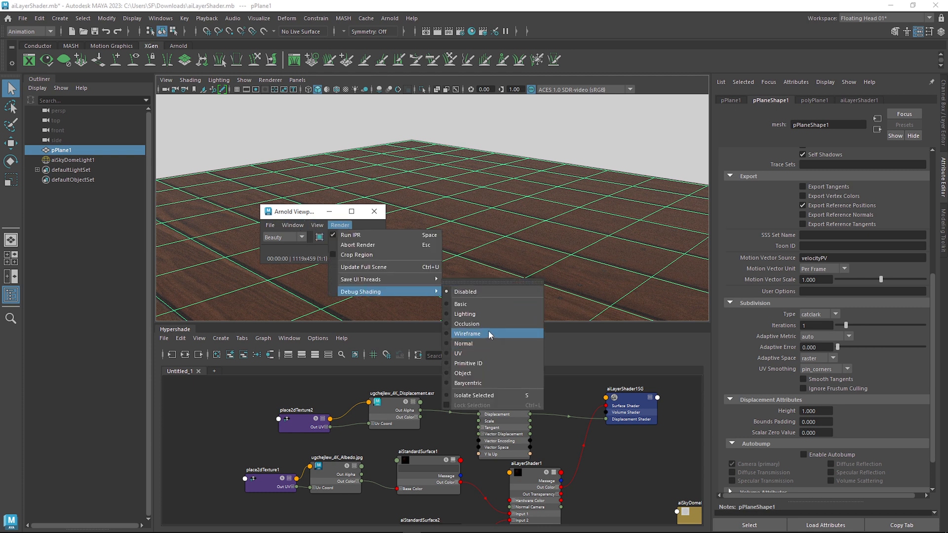
click(466, 333)
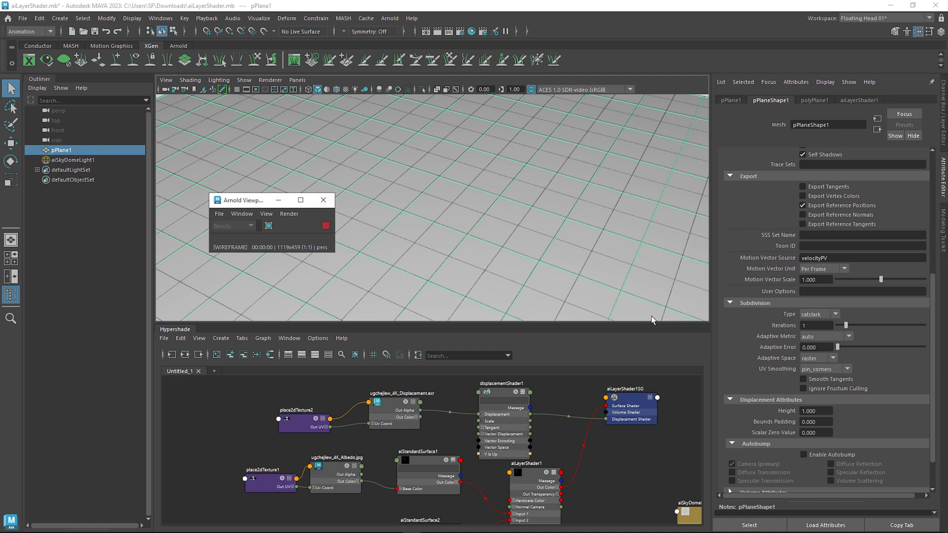
click(816, 325)
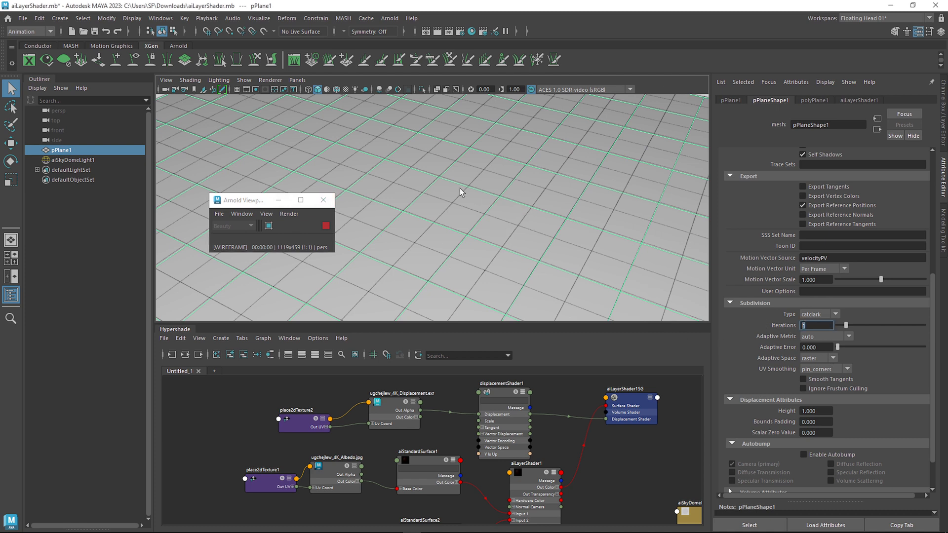
mouse_move(439, 192)
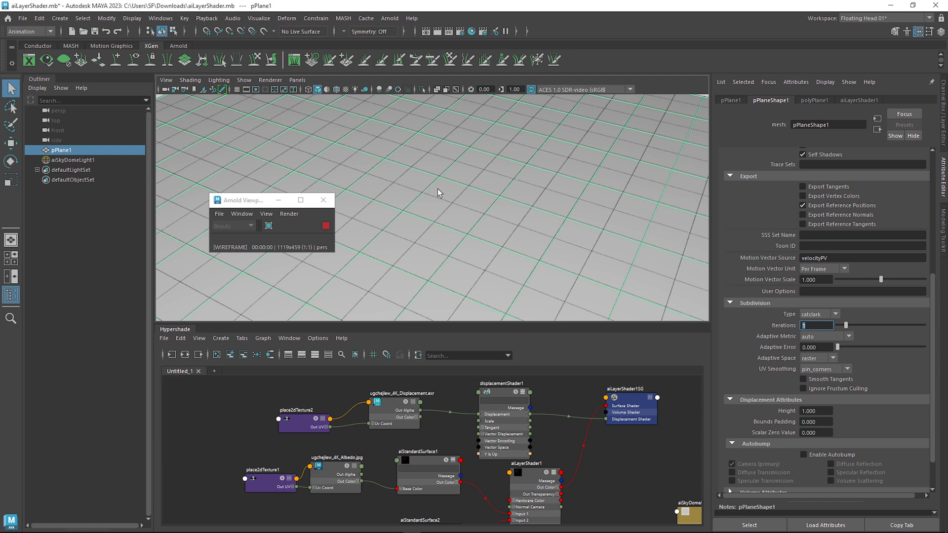
mouse_move(494, 253)
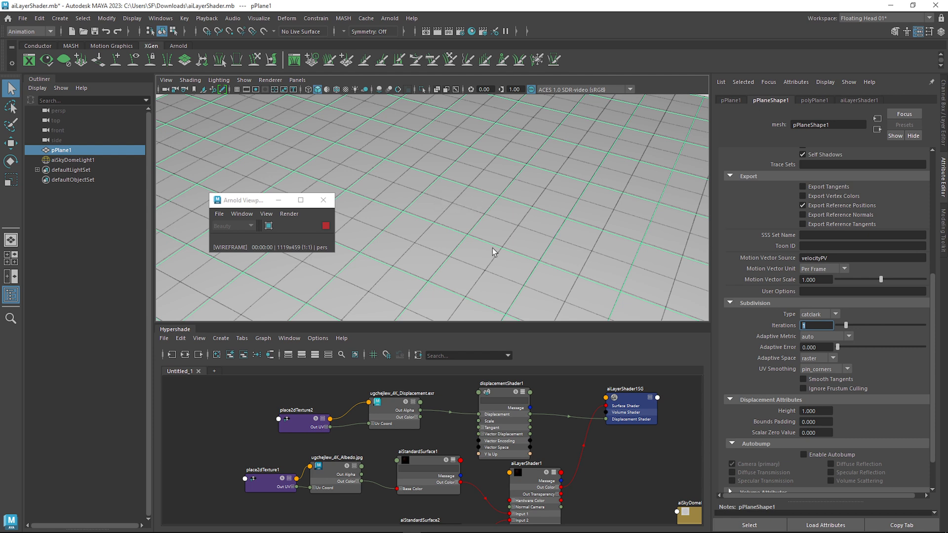
mouse_move(549, 276)
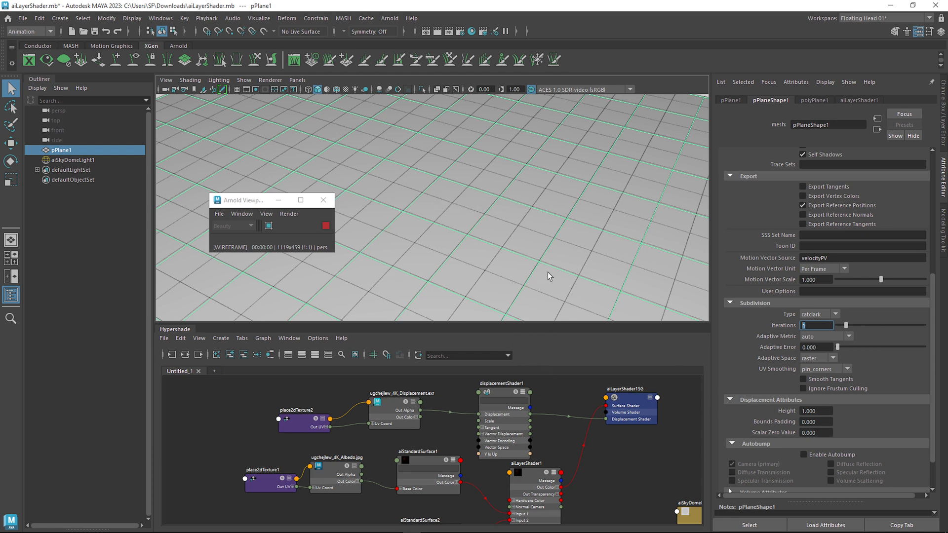
mouse_move(590, 274)
text(5)
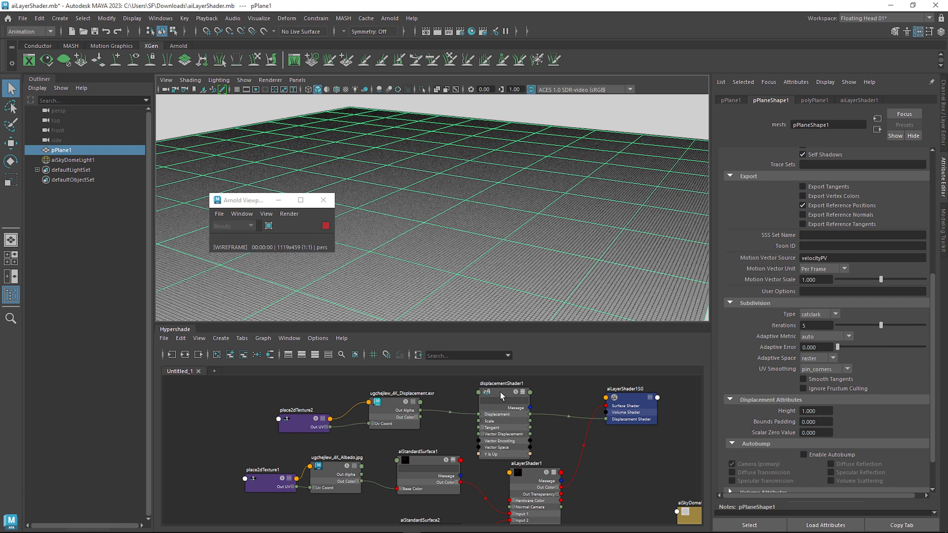
click(289, 213)
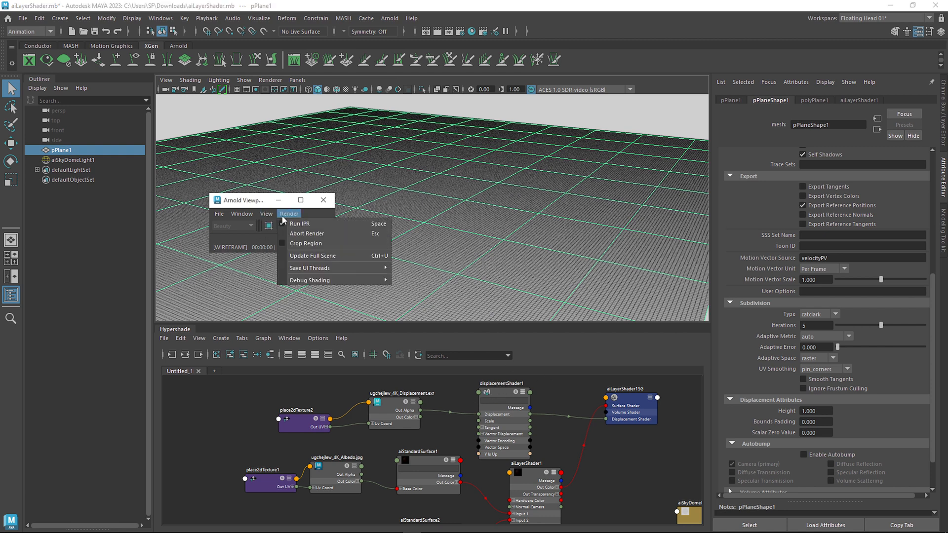
Disable debug shading and set displacementShader1's scale to 10
click(299, 224)
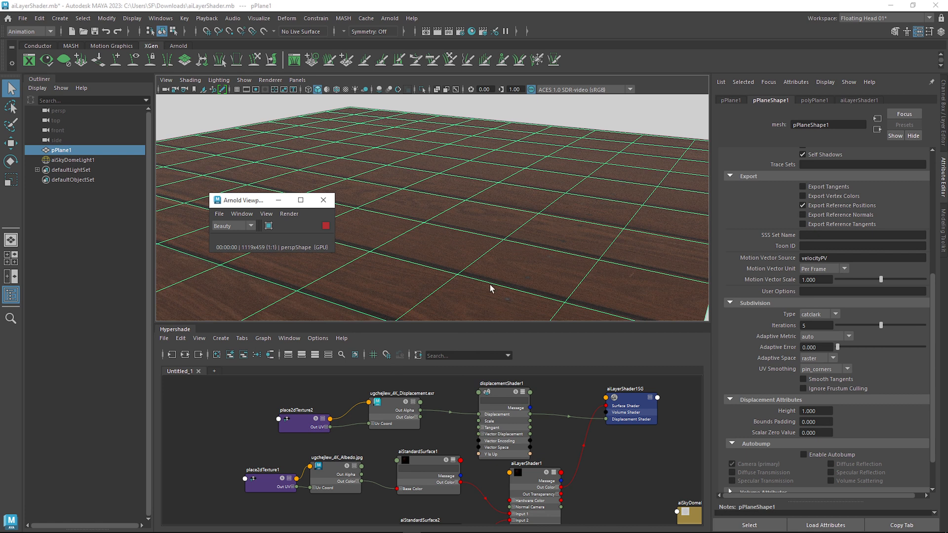
mouse_move(484, 337)
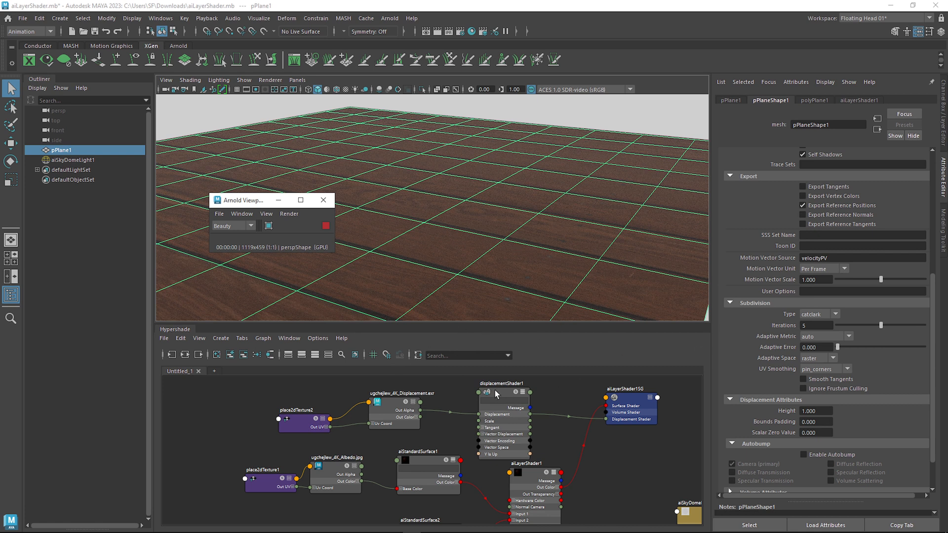
click(499, 383)
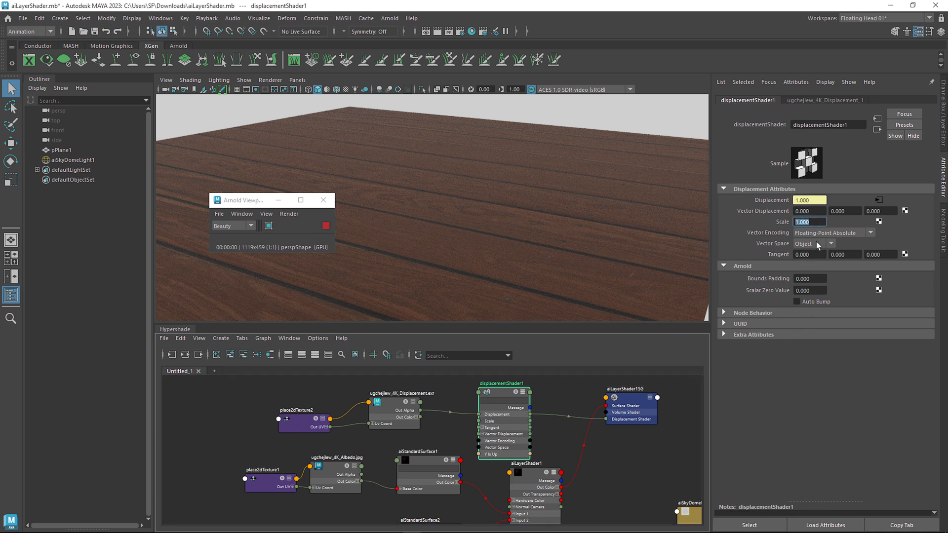
text(10.000)
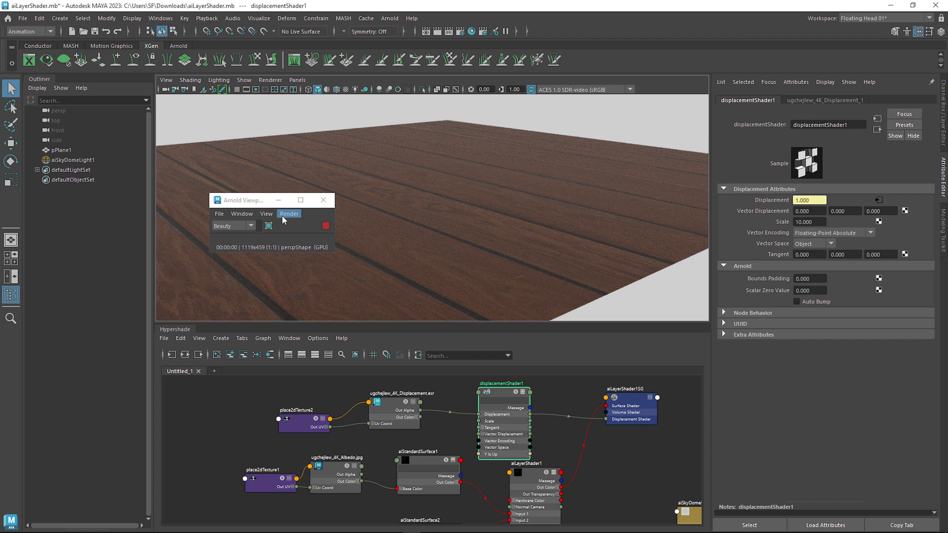
Show wireframe debug shading and enable Alpha Is Luminance on the displacement texture
click(288, 214)
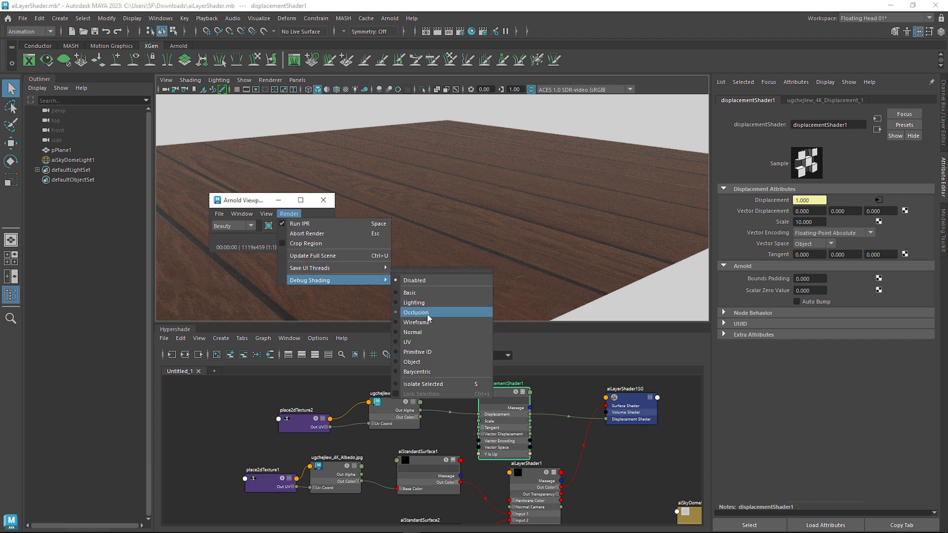
click(418, 322)
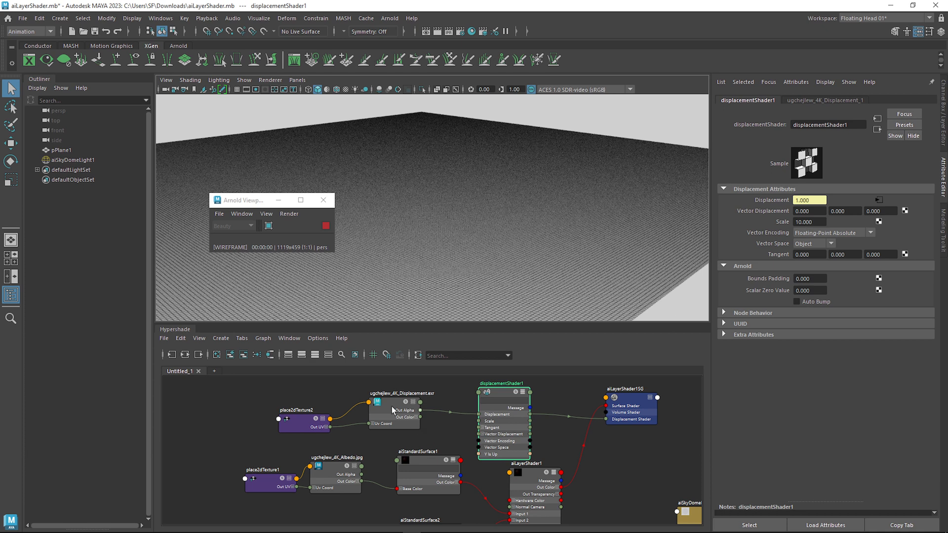
click(394, 412)
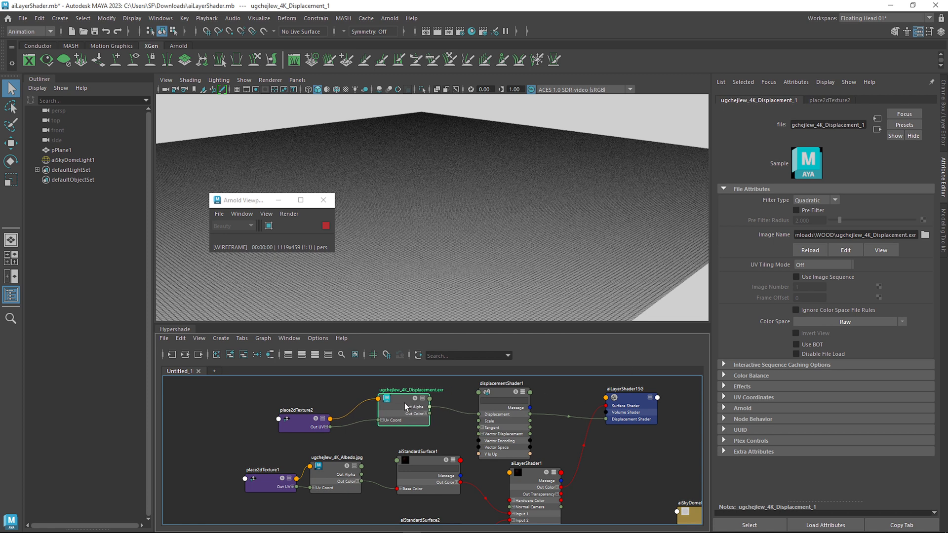
click(751, 375)
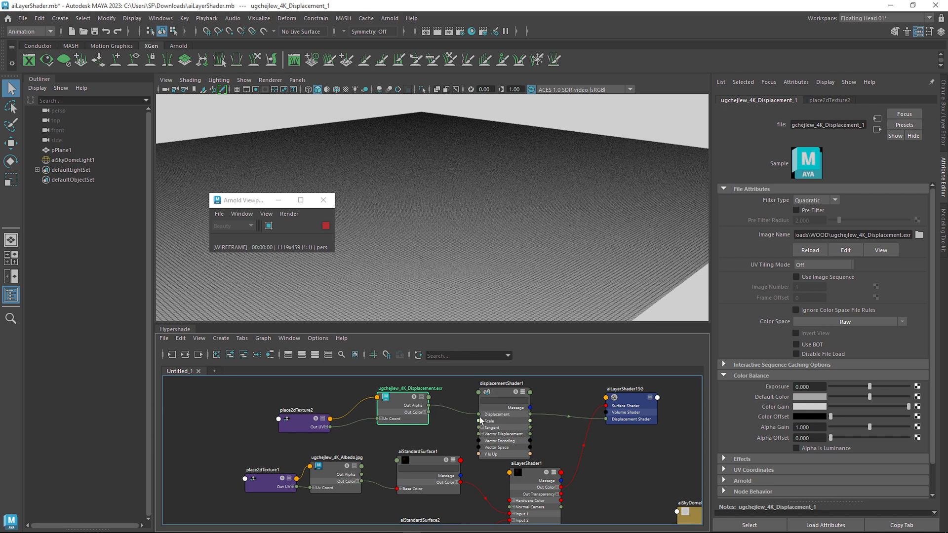
click(795, 448)
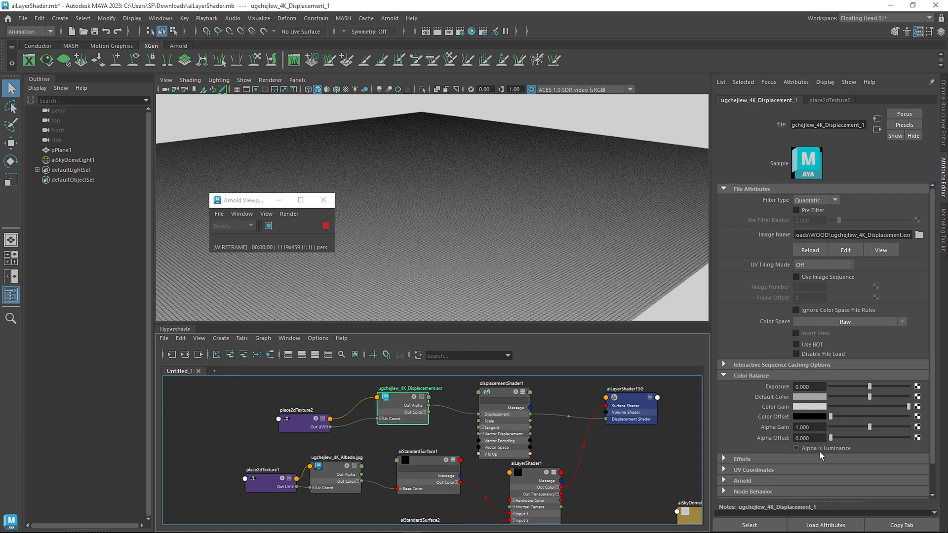
click(795, 448)
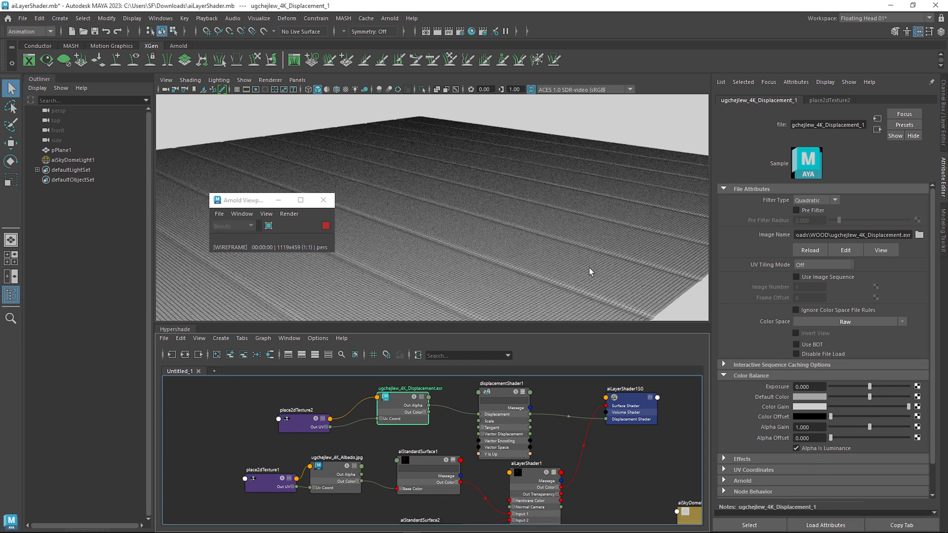
mouse_move(595, 392)
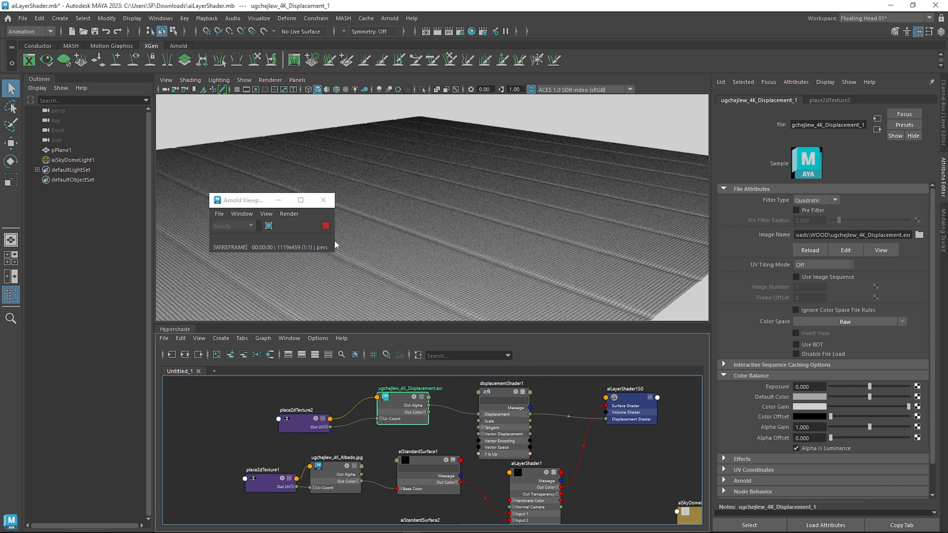
Restore beauty shading and rearrange the displacement texture and shader nodes in the graph
click(289, 213)
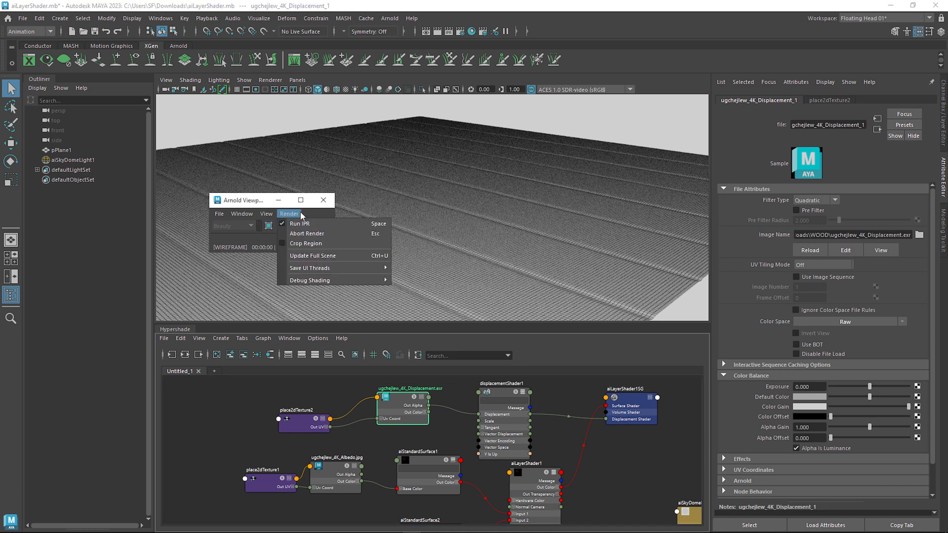
click(299, 223)
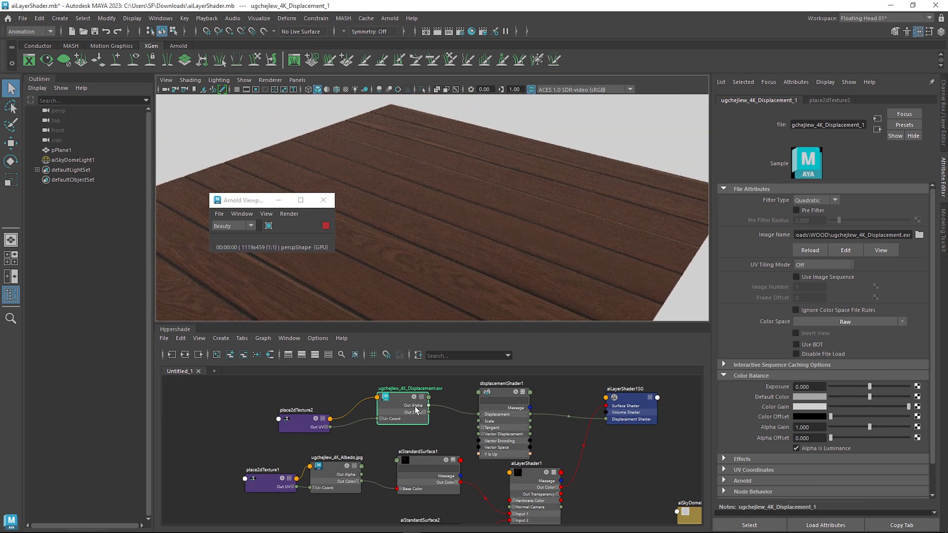
drag(302, 411, 236, 441)
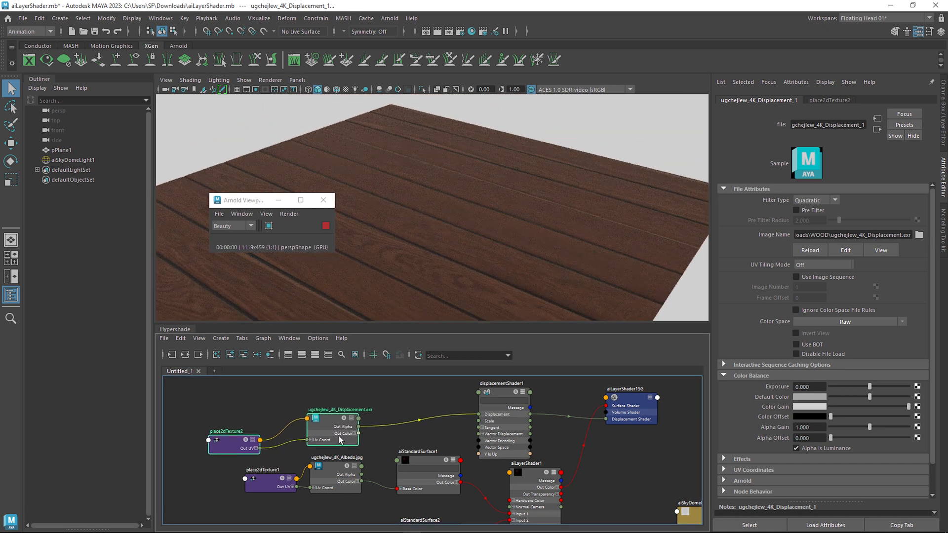
click(501, 383)
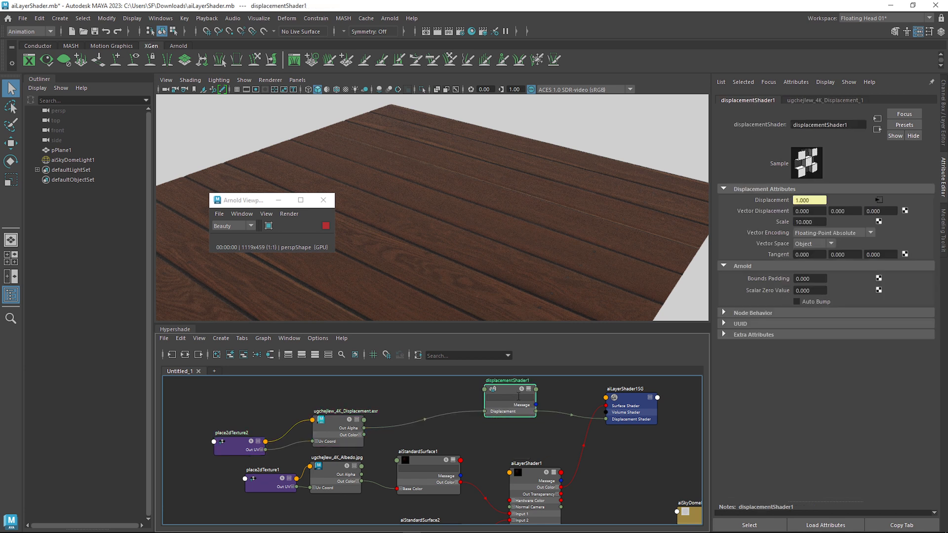
drag(508, 396, 555, 411)
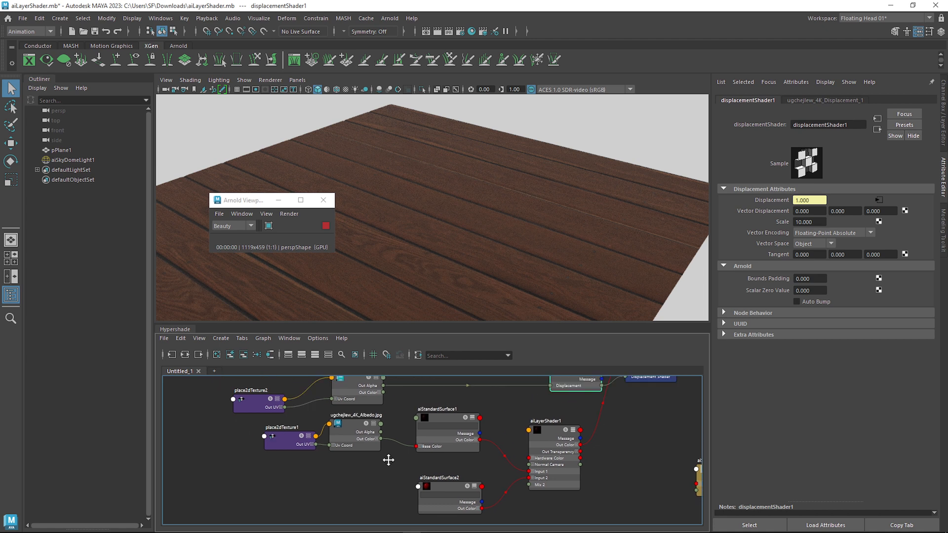
Inspect the wood shader, then open aiStandardSurface2 with red base and 0.2 roughness
click(440, 410)
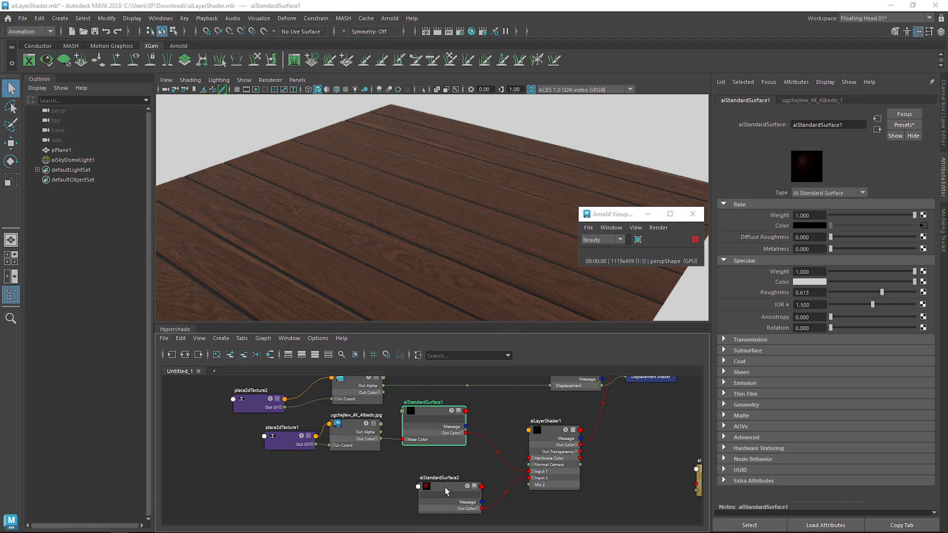
click(438, 480)
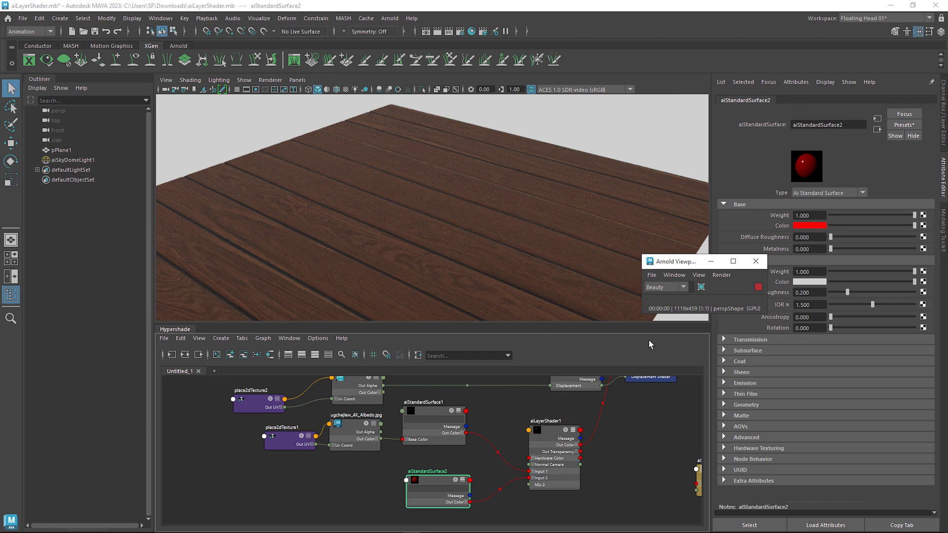
mouse_move(562, 255)
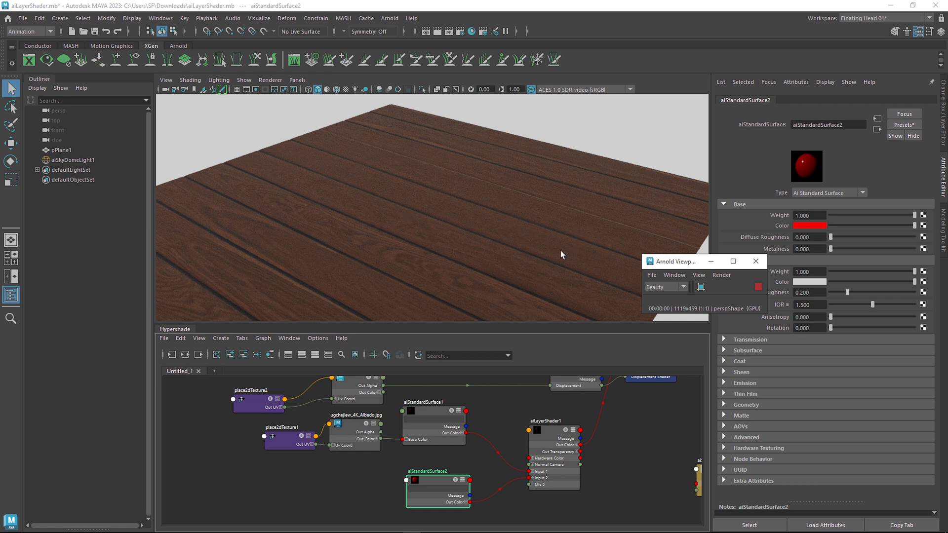
mouse_move(706, 274)
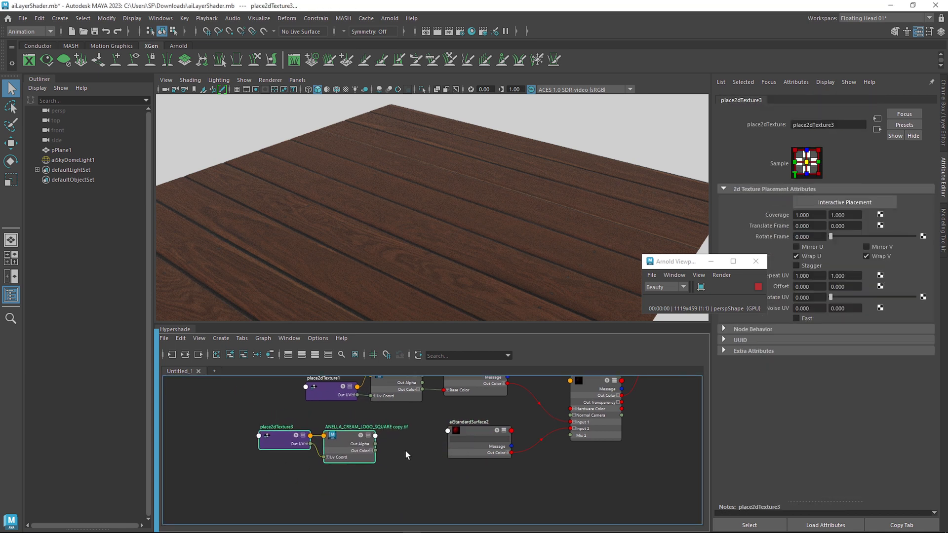
Blend the red layer into aiLayerShader1 with Layer 2 Mix around 0.5
click(349, 434)
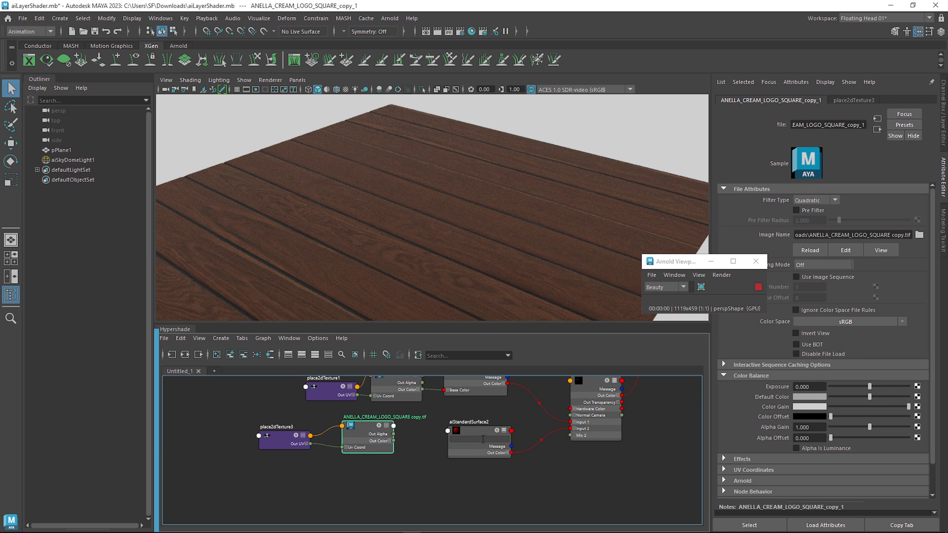
click(479, 441)
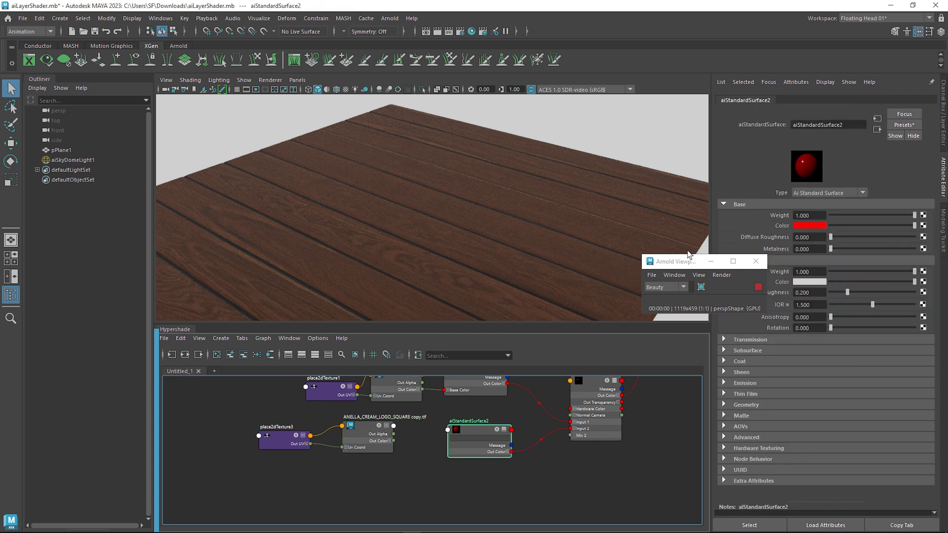
drag(676, 261, 40, 299)
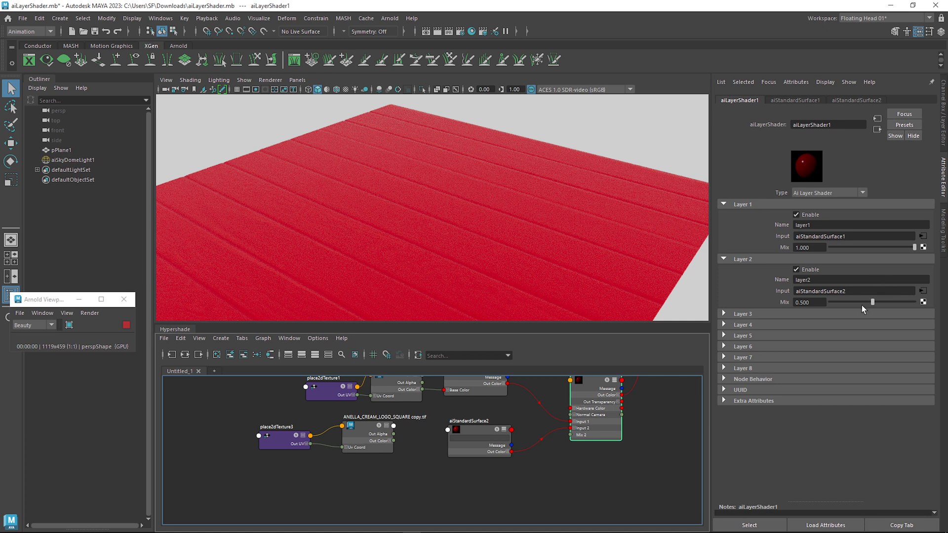
drag(869, 301, 872, 301)
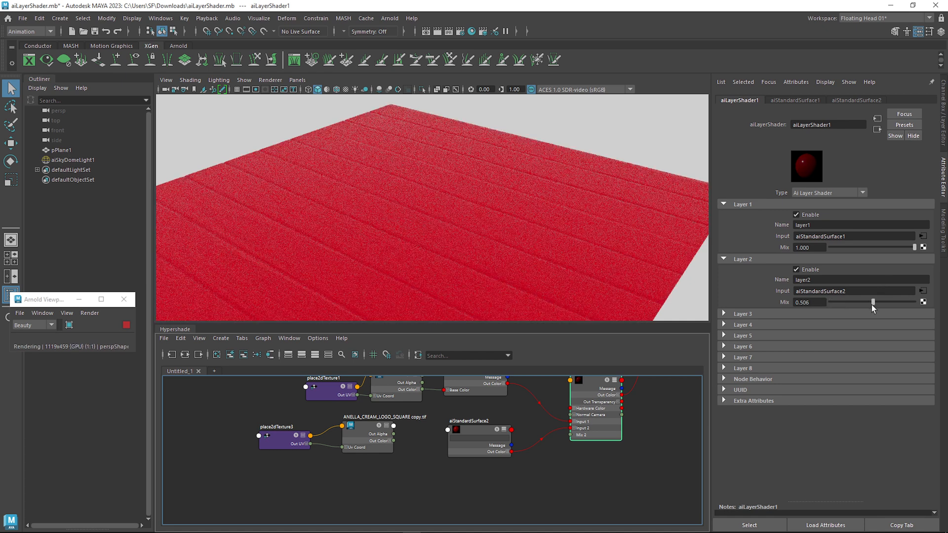
drag(873, 301, 916, 302)
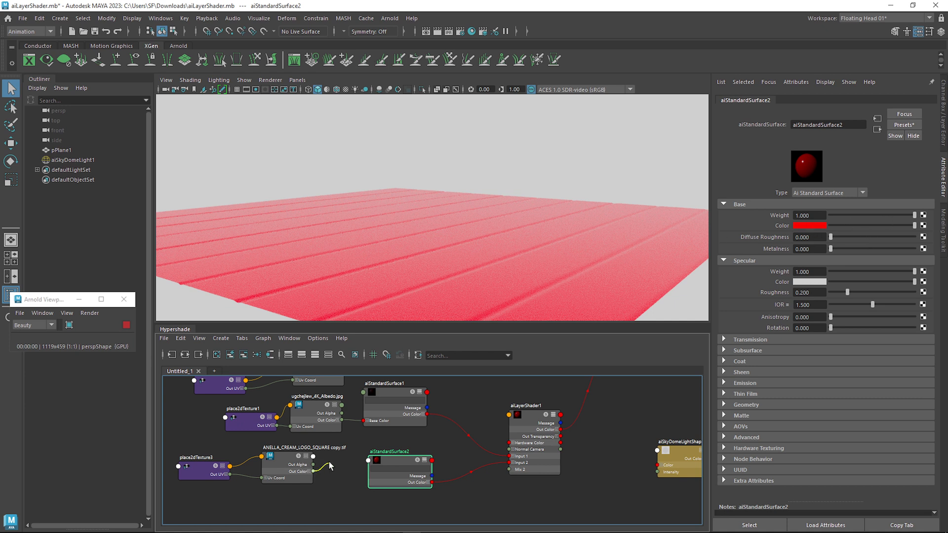
mouse_move(389, 396)
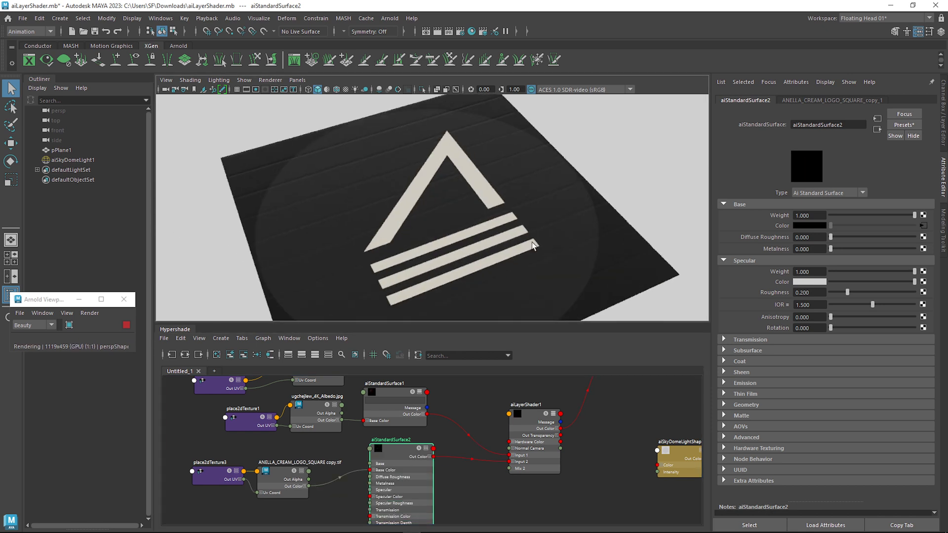
Connect the logo file's Out Color to aiStandardSurface2 Base Color
drag(532, 246, 517, 185)
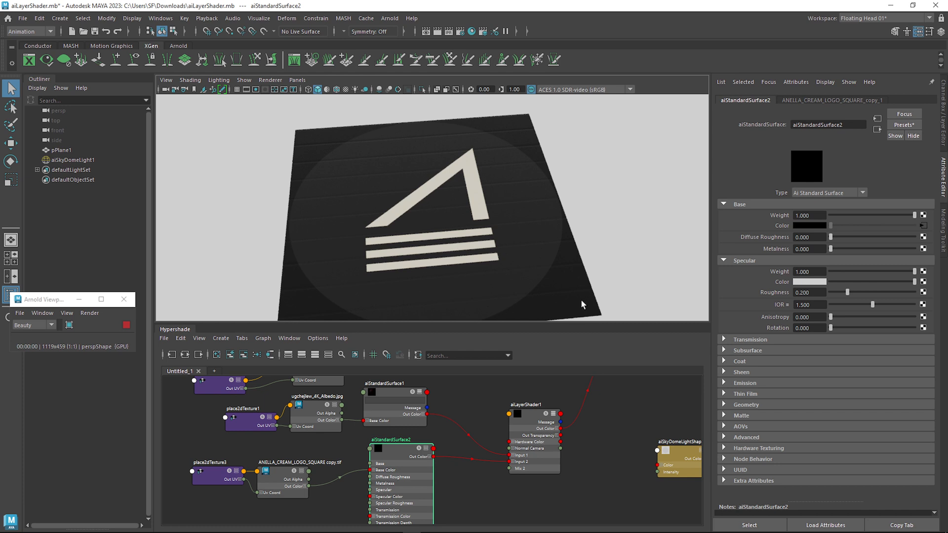
click(305, 456)
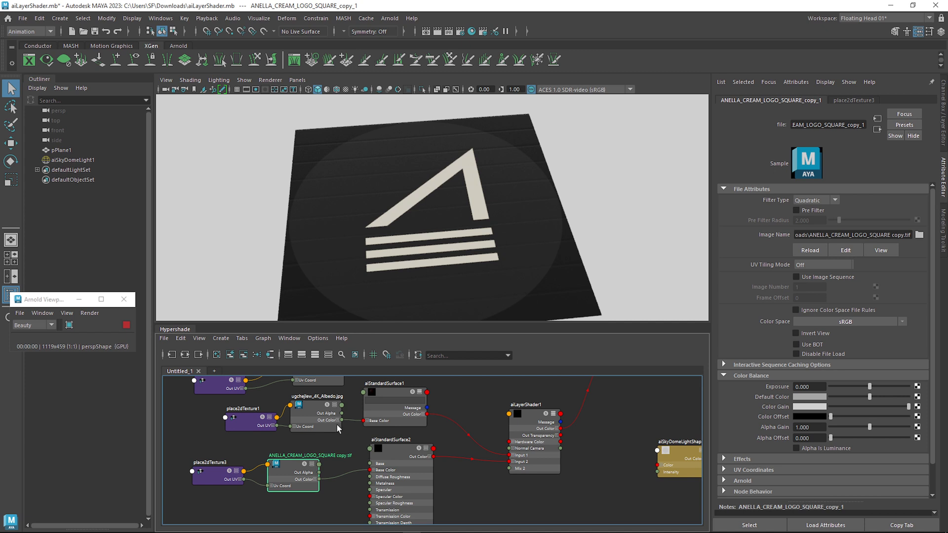
mouse_move(361, 479)
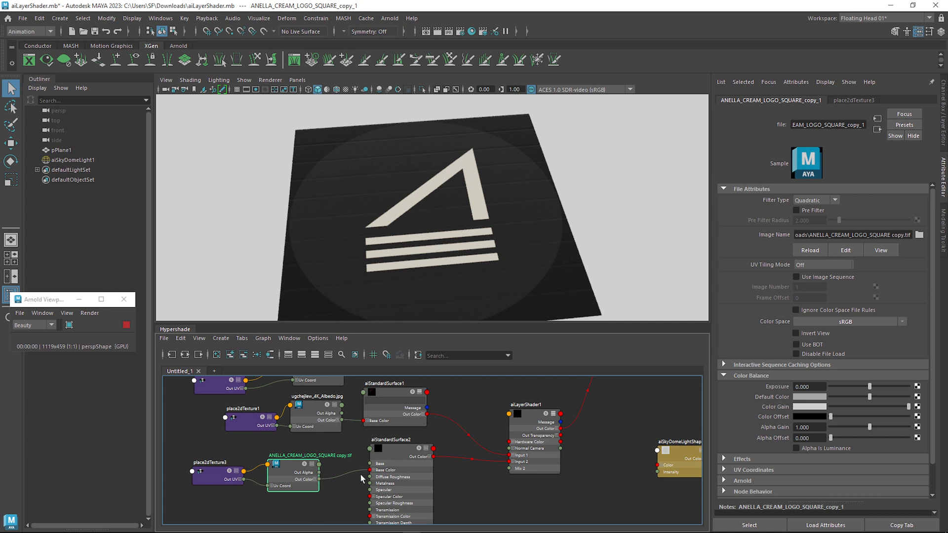
click(396, 446)
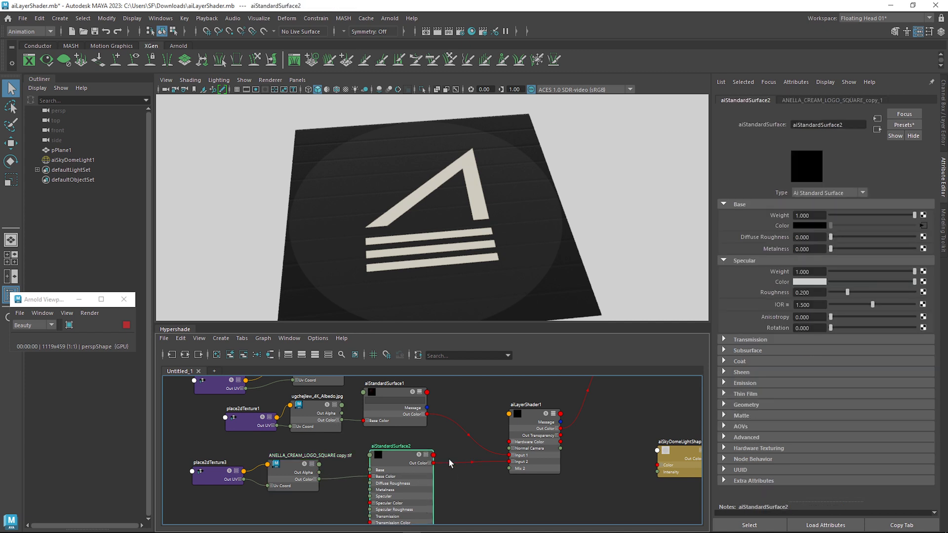
click(525, 403)
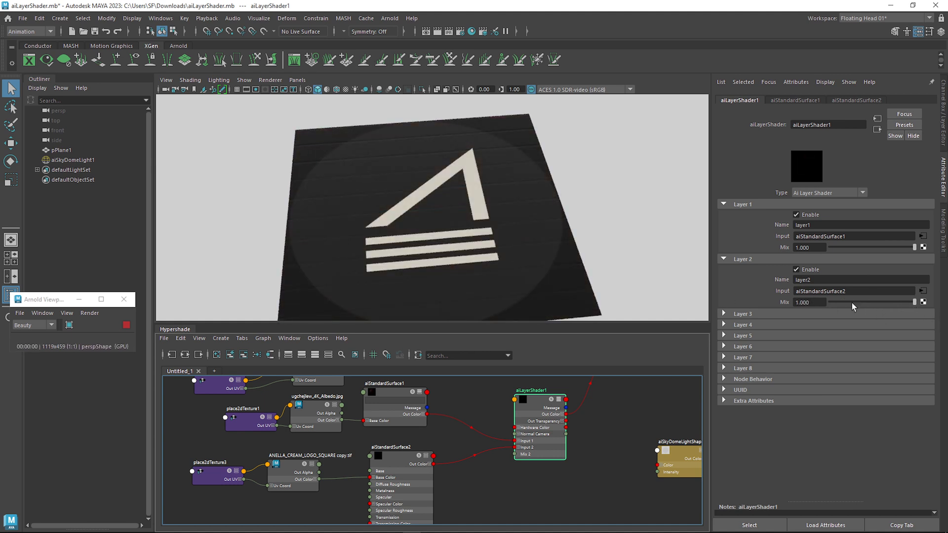
mouse_move(332, 477)
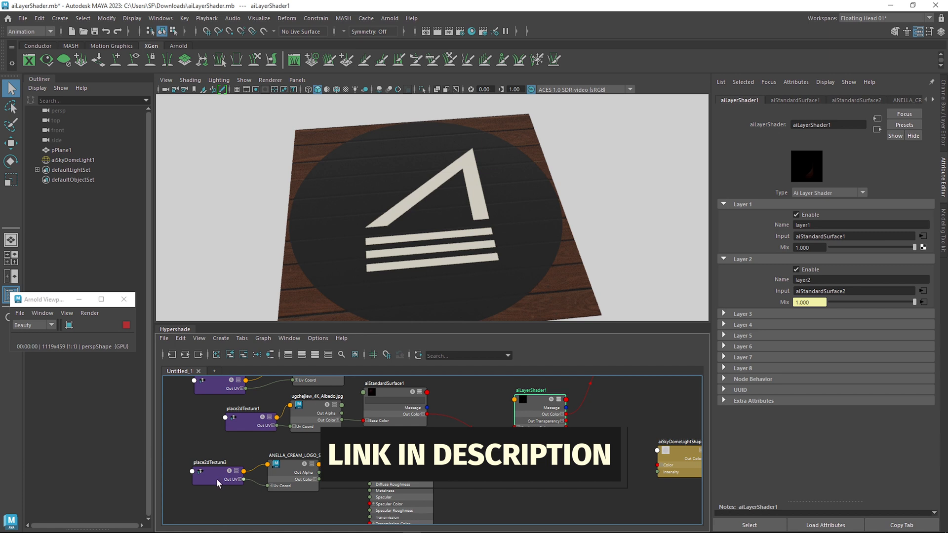
Mask aiLayerShader1 layer 2 with the logo alpha and select place2dTexture3
click(217, 475)
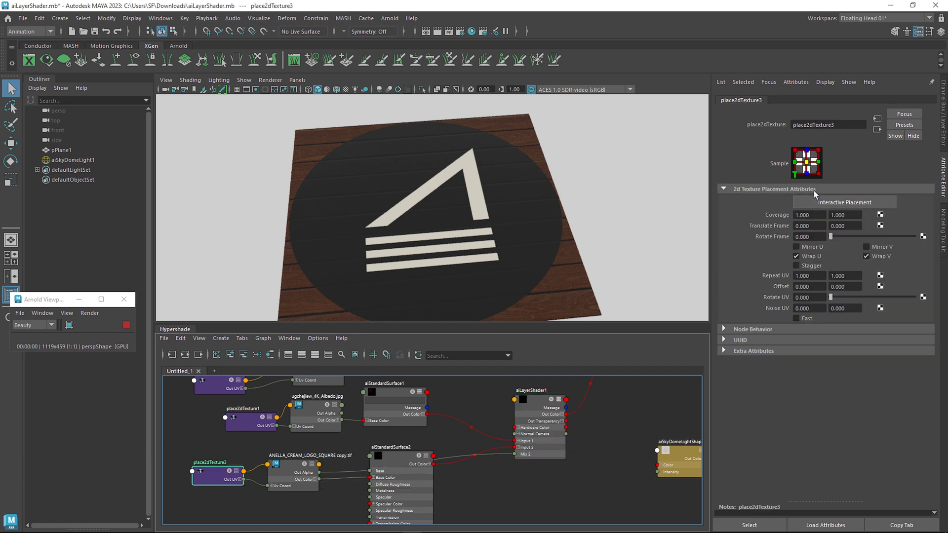
Set place2dTexture3 coverage to 0.5 by 0.5 and adjust its translate frame
text(0.690)
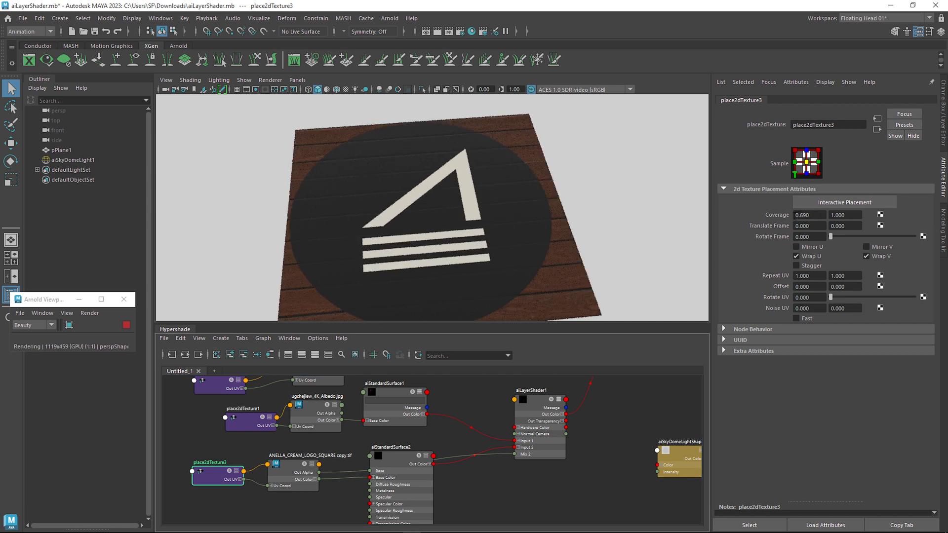
triple_click(808, 215)
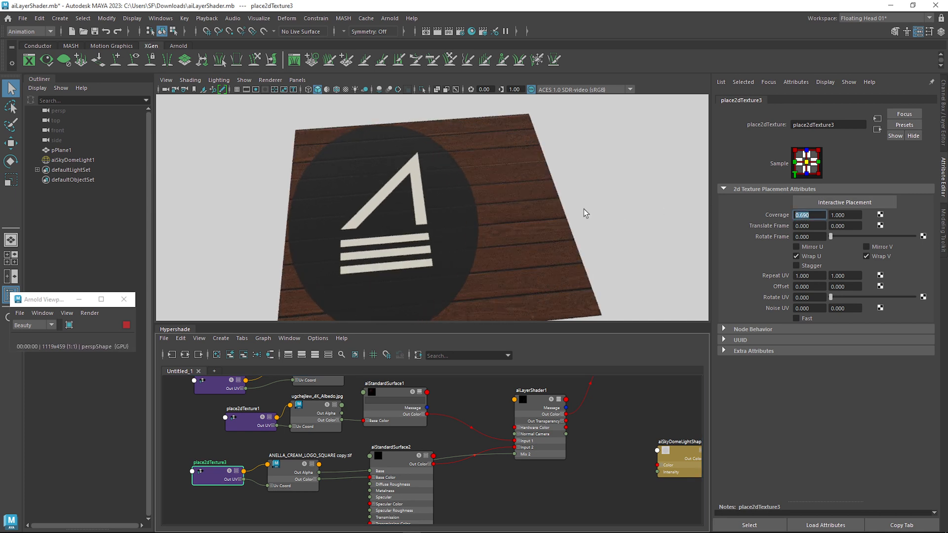
text(0.500)
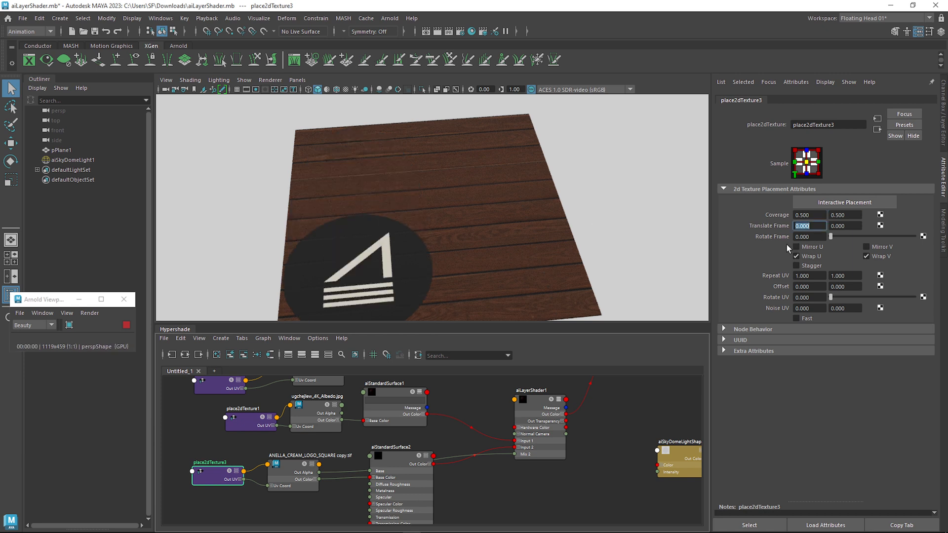
text(0.090)
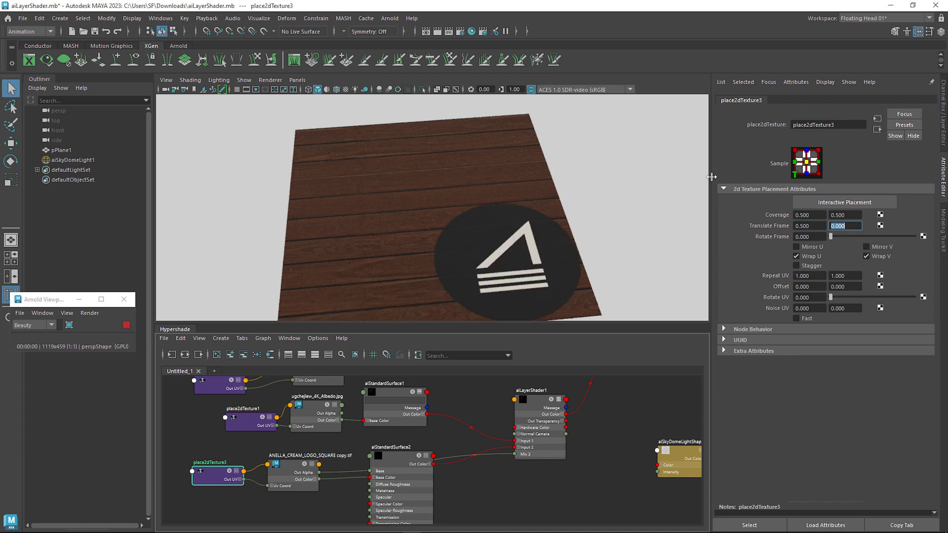
mouse_move(768, 238)
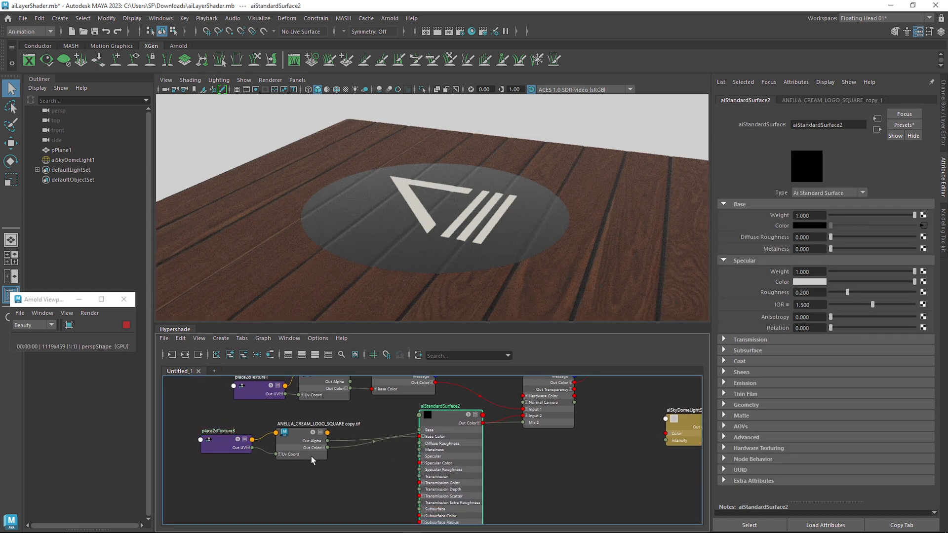
Raise aiStandardSurface2 specular roughness to about 0.59
click(227, 445)
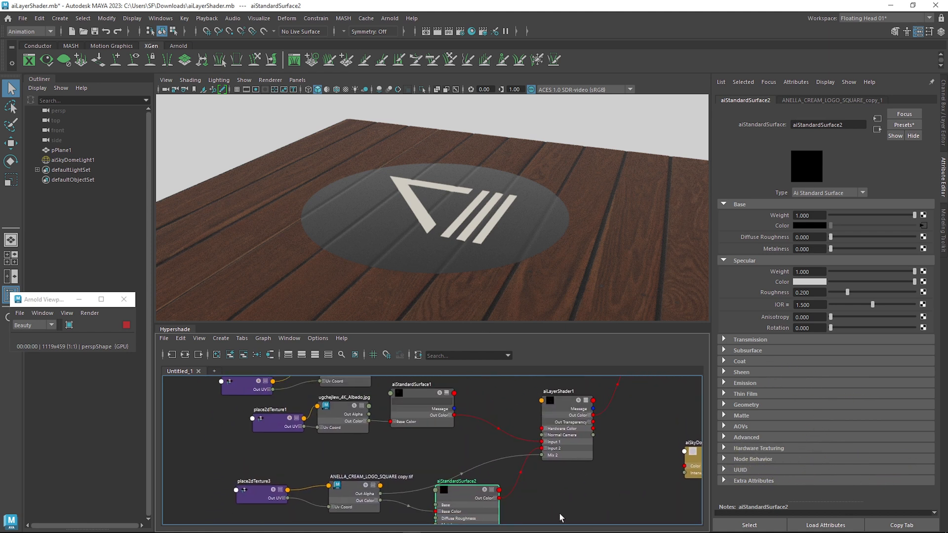
mouse_move(482, 255)
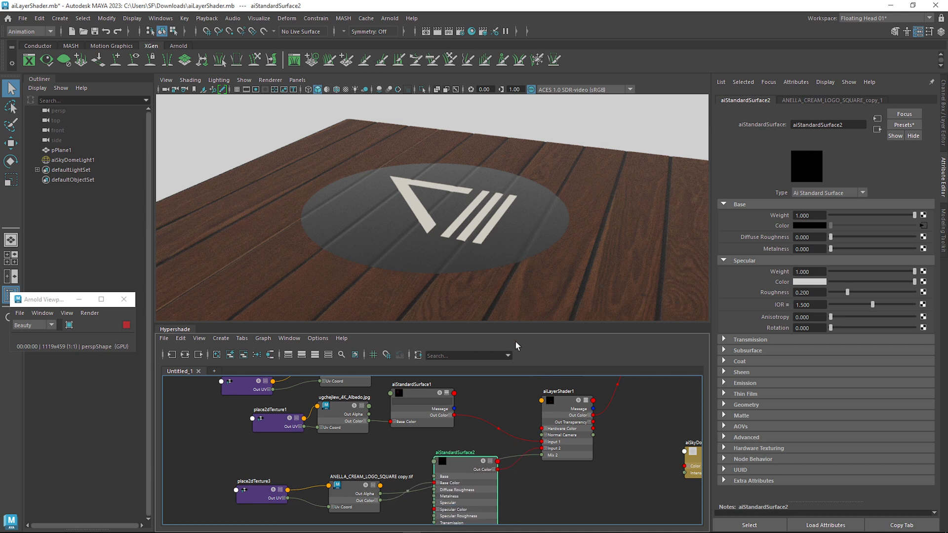
drag(853, 291, 836, 292)
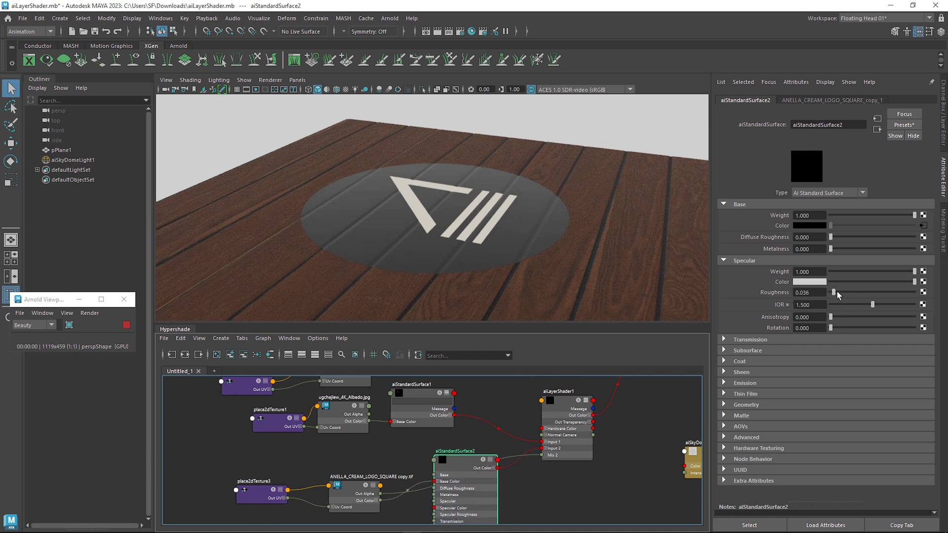
drag(833, 291, 869, 292)
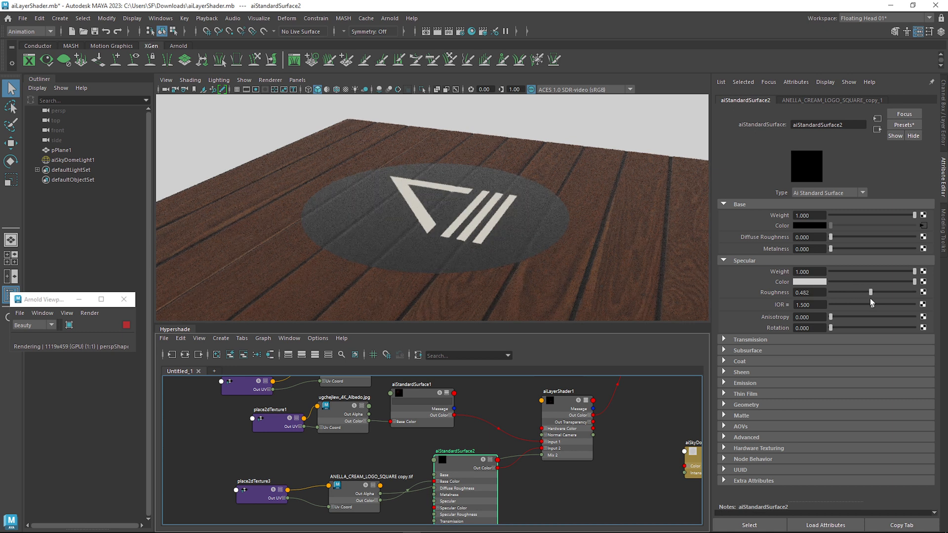
drag(871, 292, 897, 292)
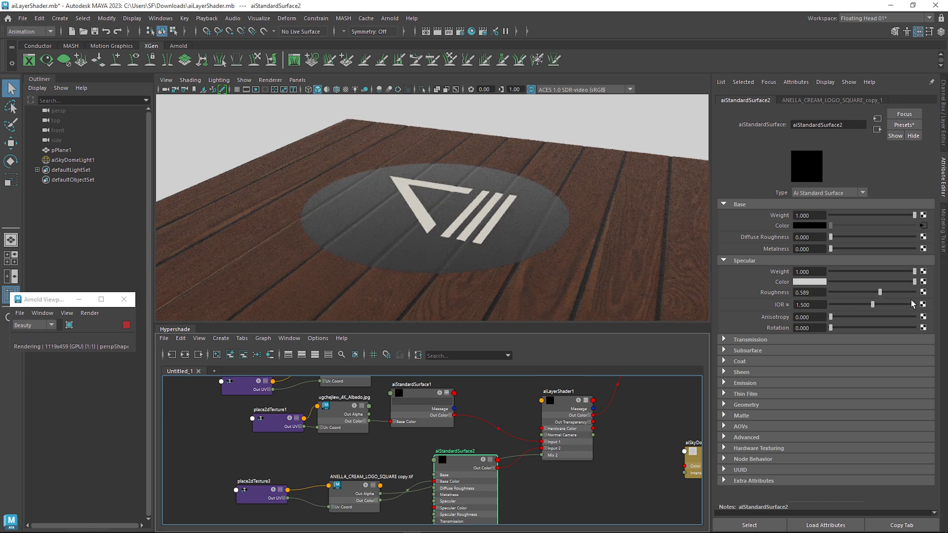